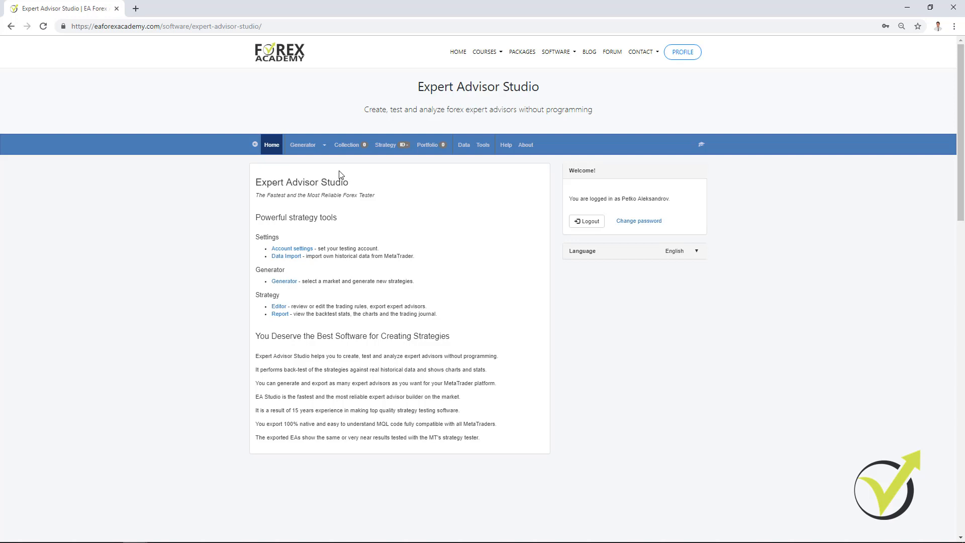
{"action": "mouse_move", "coordinate": [338, 177]}
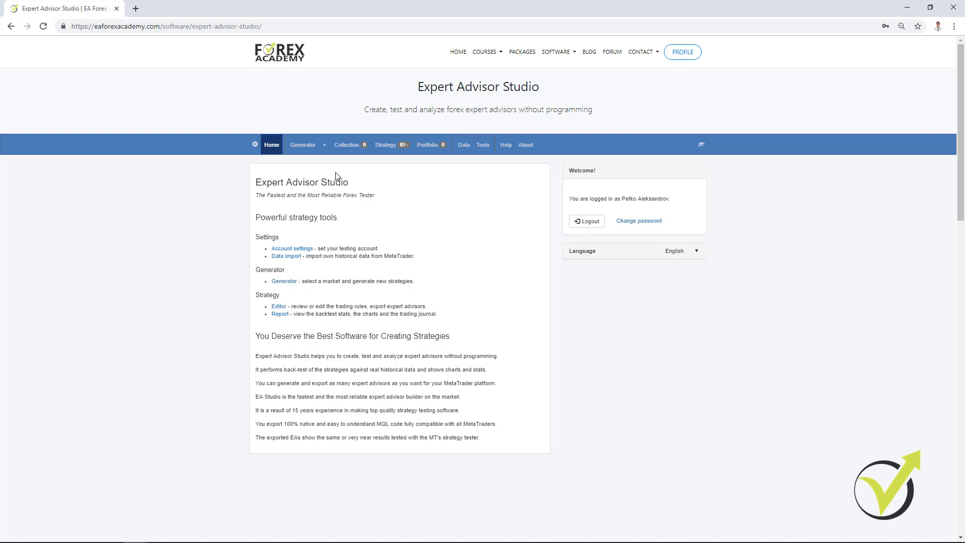
{"action": "mouse_move", "coordinate": [385, 144]}
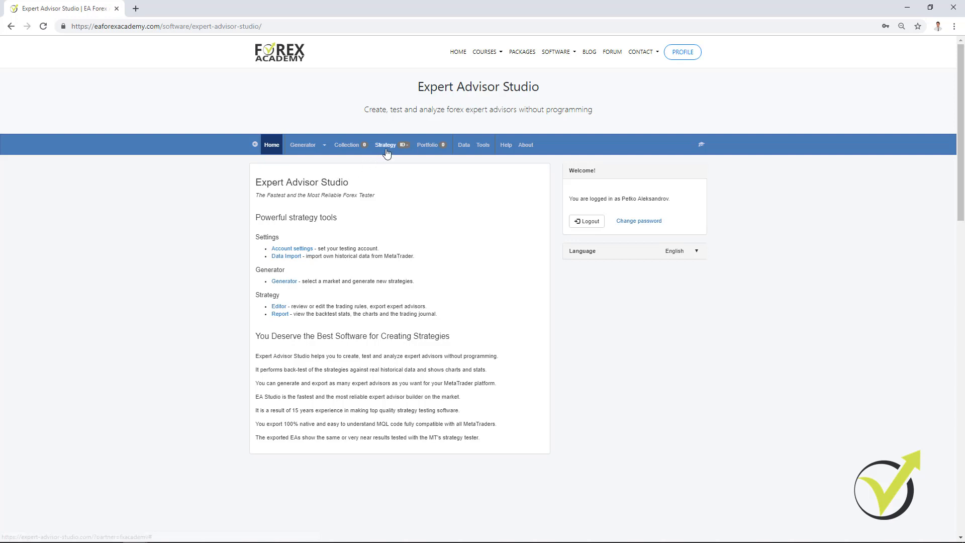
Open the Editor showing the empty EURUSD M15 strategy and hover the Expert Advisor export button
{"action": "left_click", "coordinate": [385, 145]}
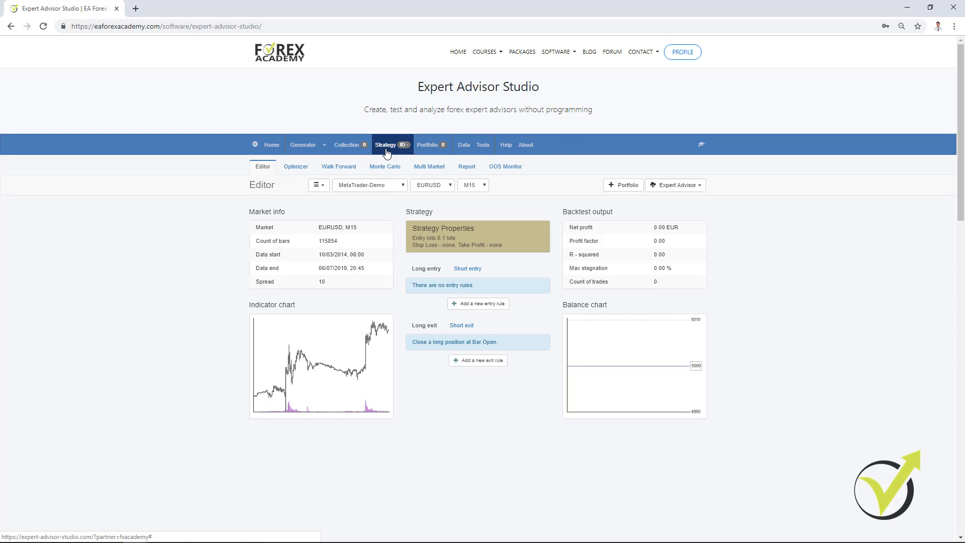
{"action": "mouse_move", "coordinate": [397, 251]}
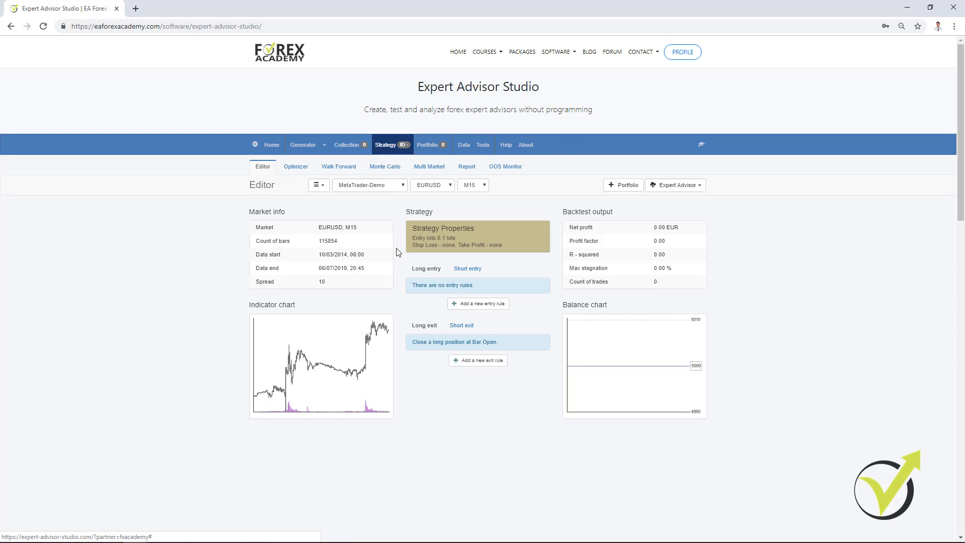
{"action": "mouse_move", "coordinate": [461, 281]}
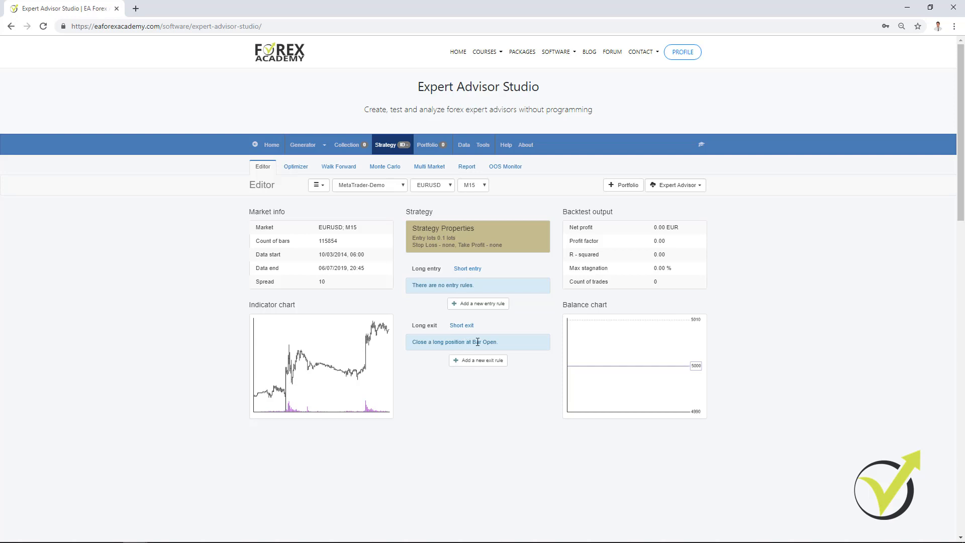
{"action": "mouse_move", "coordinate": [499, 351]}
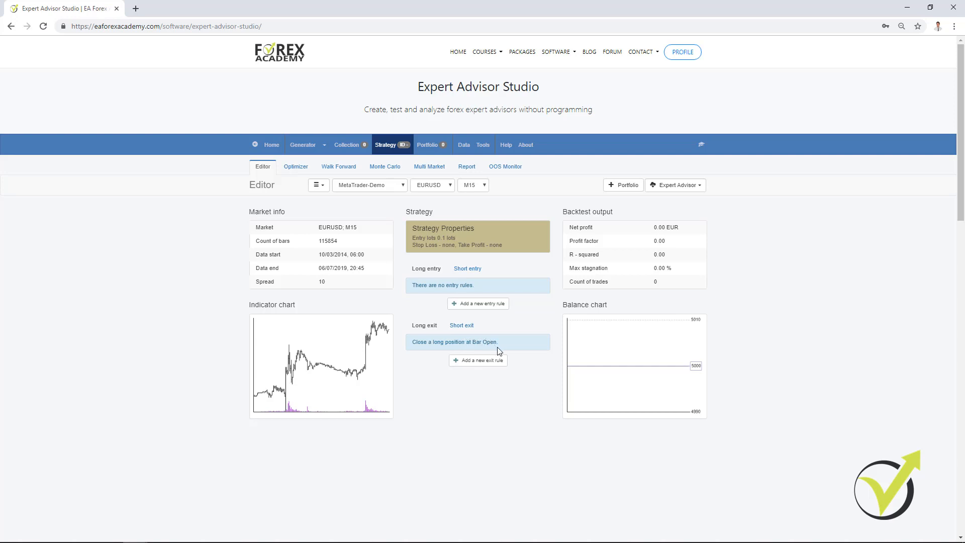
{"action": "mouse_move", "coordinate": [536, 374]}
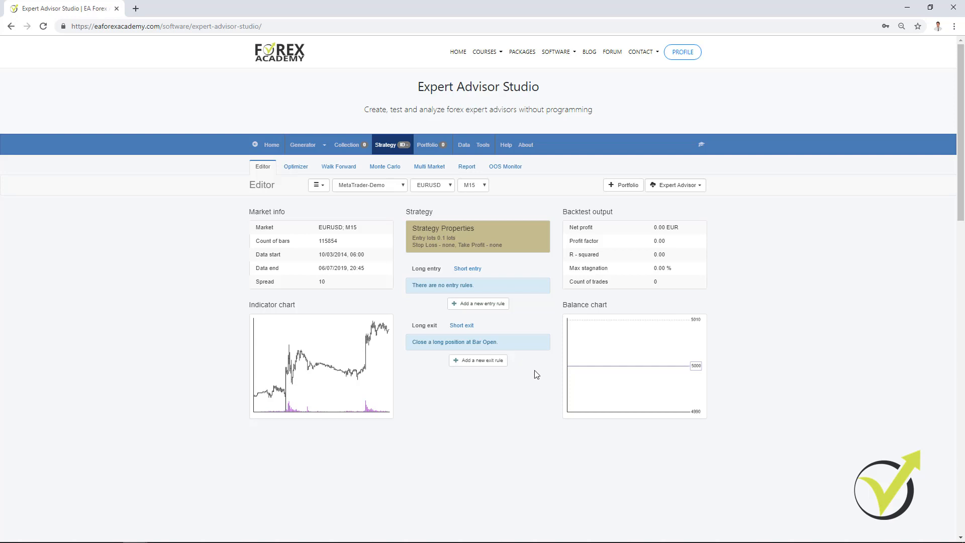
{"action": "mouse_move", "coordinate": [543, 386]}
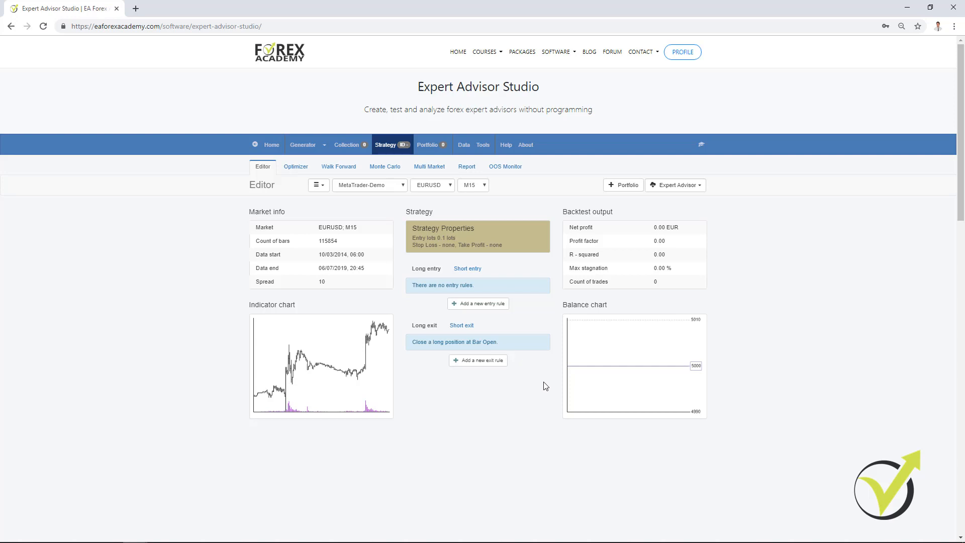
{"action": "mouse_move", "coordinate": [699, 232]}
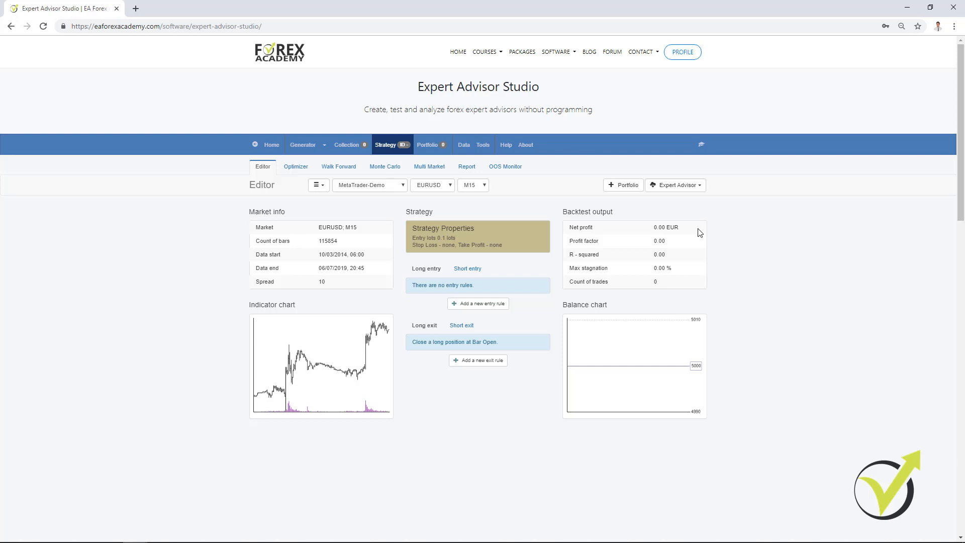
{"action": "mouse_move", "coordinate": [676, 185]}
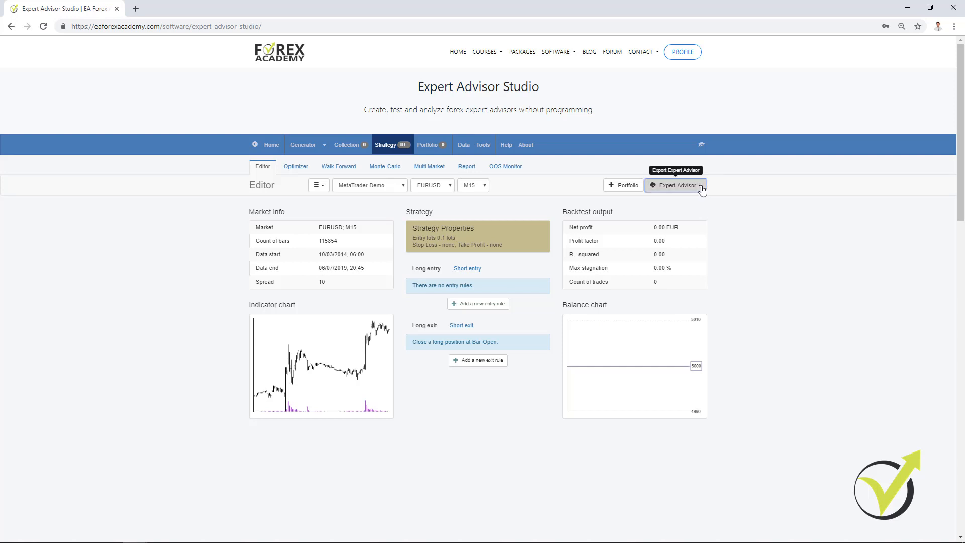
{"action": "left_click", "coordinate": [674, 185]}
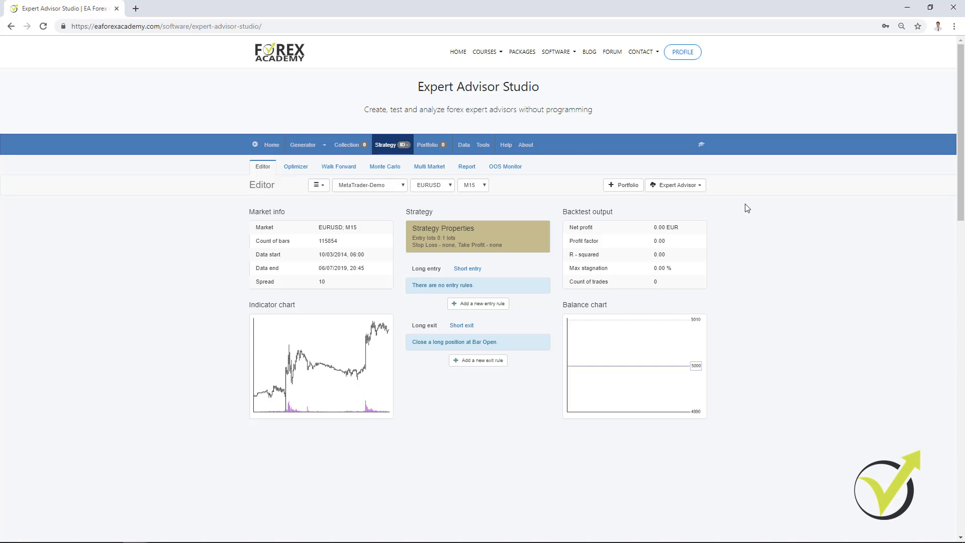
{"action": "mouse_move", "coordinate": [763, 398]}
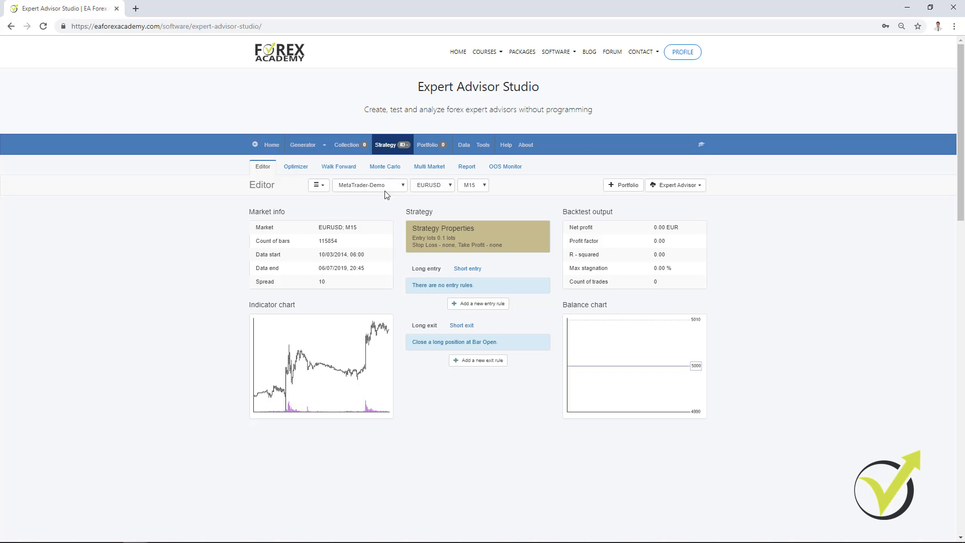
{"action": "mouse_move", "coordinate": [398, 205]}
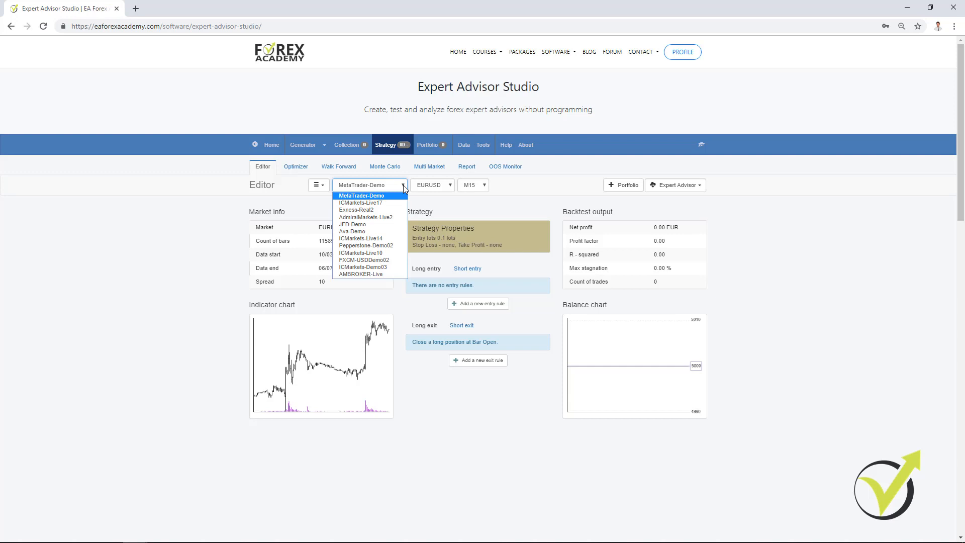
{"action": "left_click", "coordinate": [361, 195]}
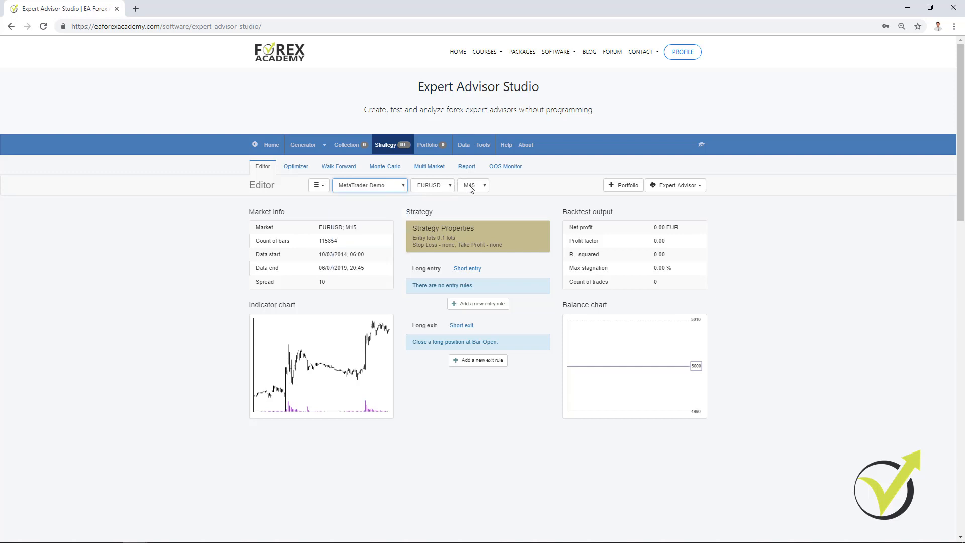
{"action": "left_click", "coordinate": [478, 236]}
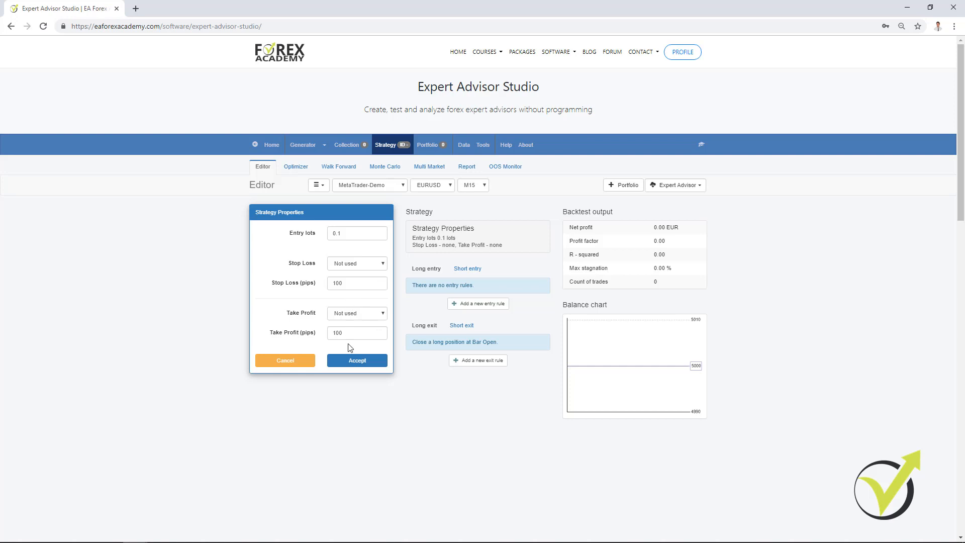
{"action": "mouse_move", "coordinate": [350, 266]}
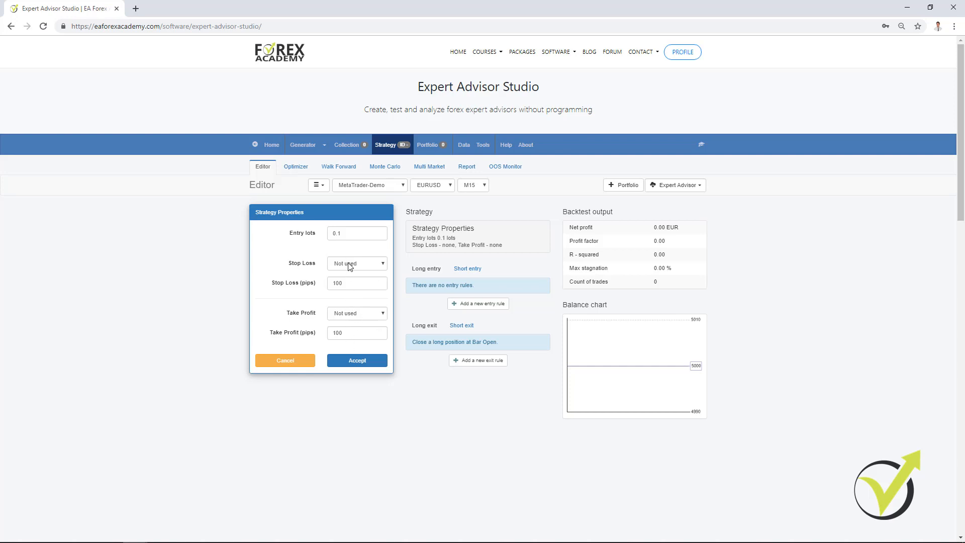
In Strategy Properties, make the Stop Loss fixed (briefly trailing) and the Take Profit fixed
{"action": "left_click", "coordinate": [356, 262]}
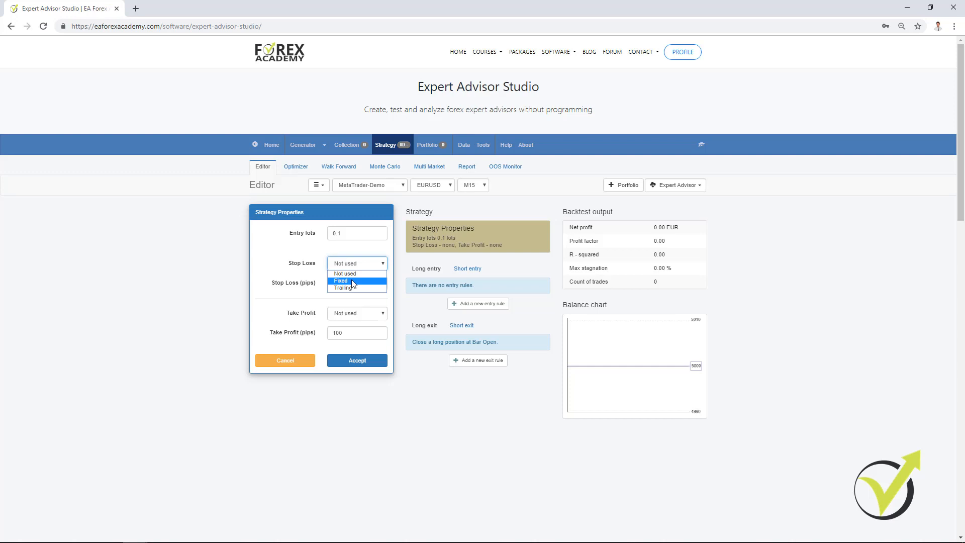
{"action": "left_click", "coordinate": [341, 280]}
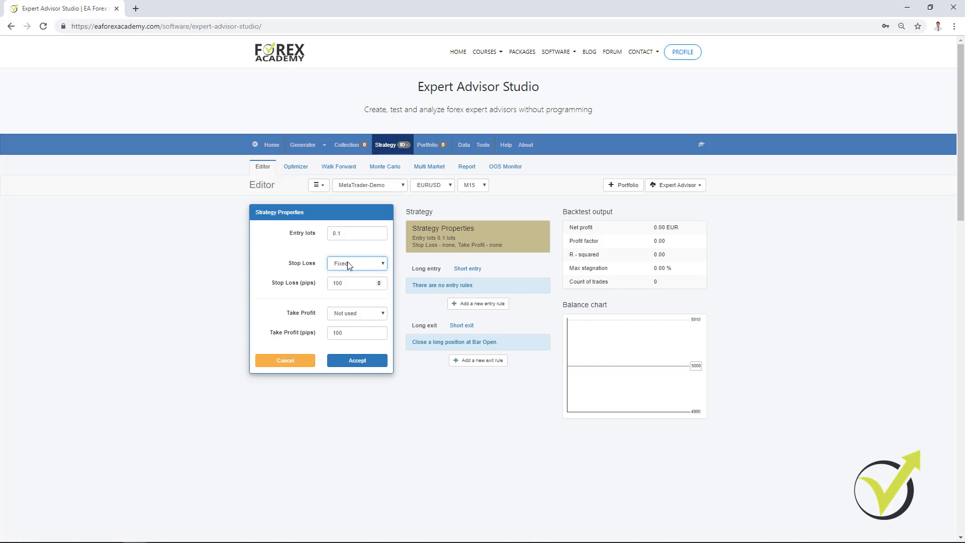
{"action": "left_click", "coordinate": [355, 263]}
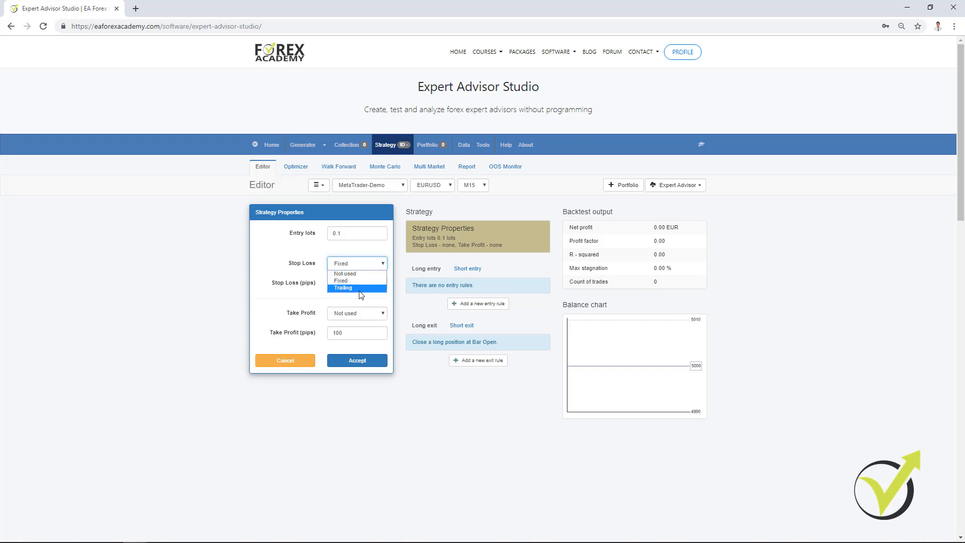
{"action": "left_click", "coordinate": [343, 287]}
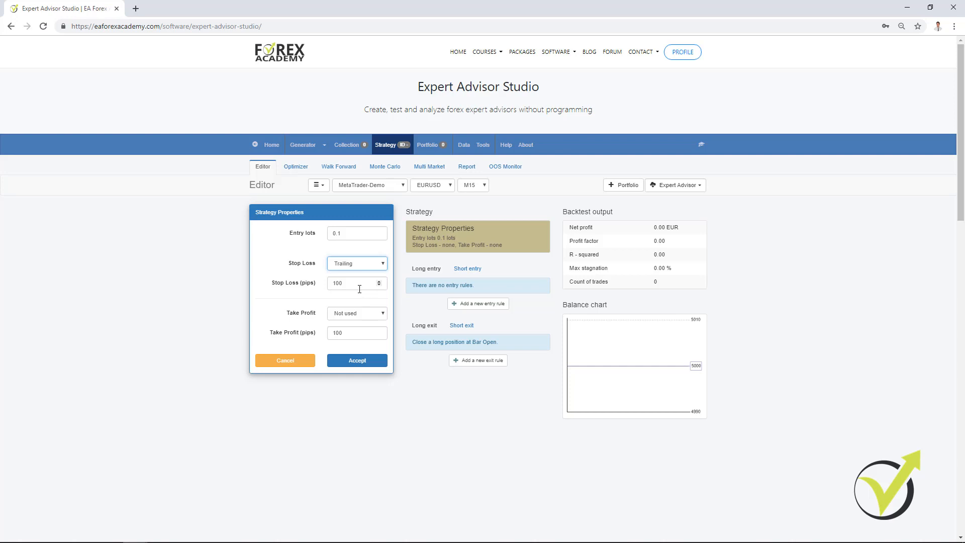
{"action": "left_click", "coordinate": [356, 263]}
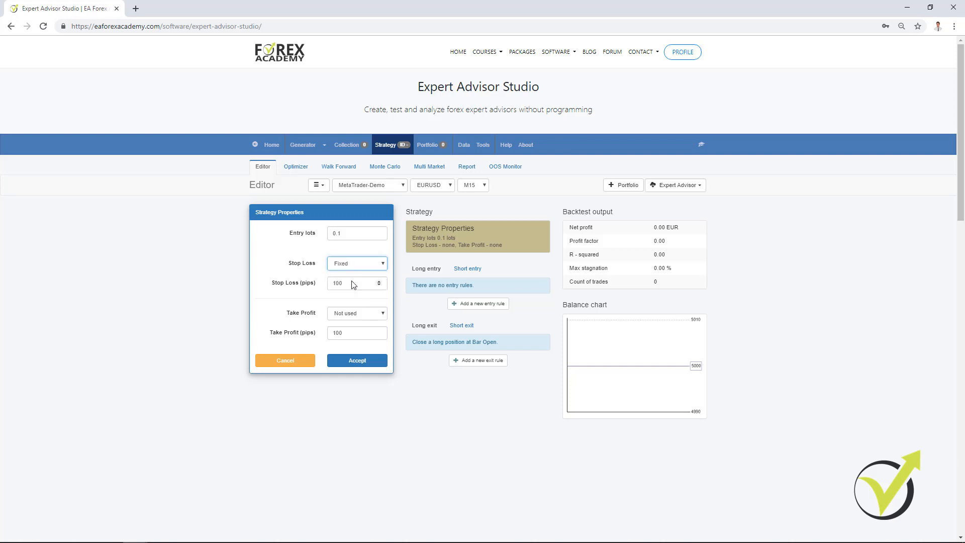
{"action": "left_click", "coordinate": [356, 313]}
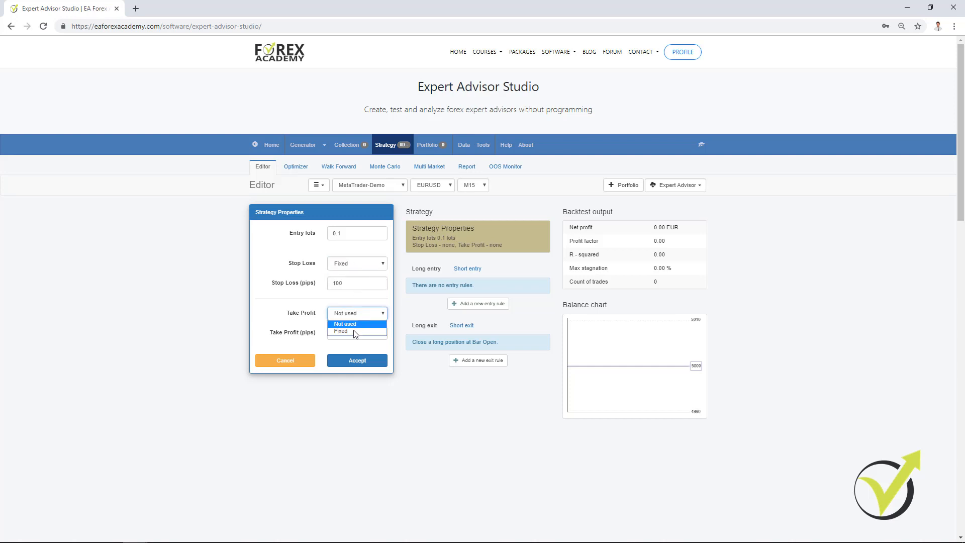
{"action": "left_click", "coordinate": [341, 330]}
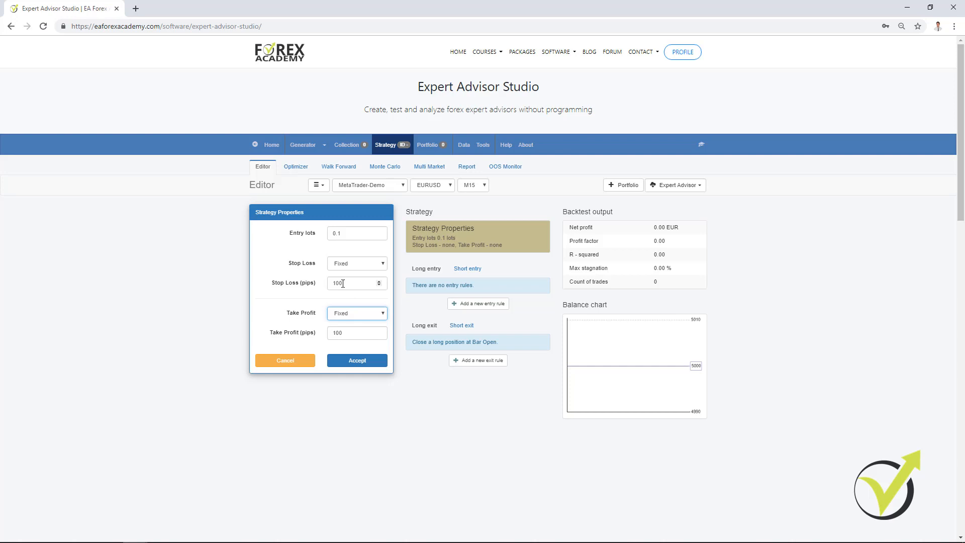
Set the stop loss to 90 pips and take profit to 70 pips and accept the properties
{"action": "left_click", "coordinate": [379, 284]}
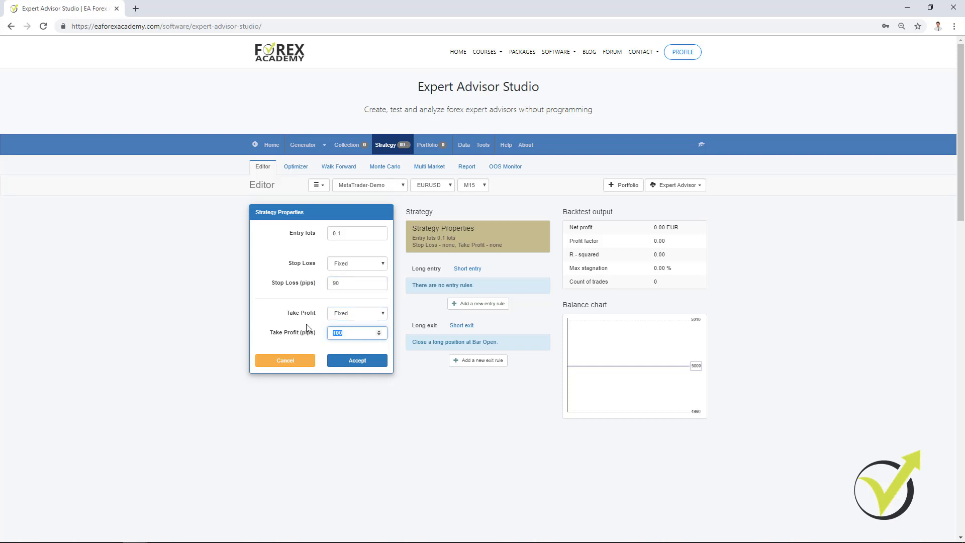
{"action": "type", "text": "70"}
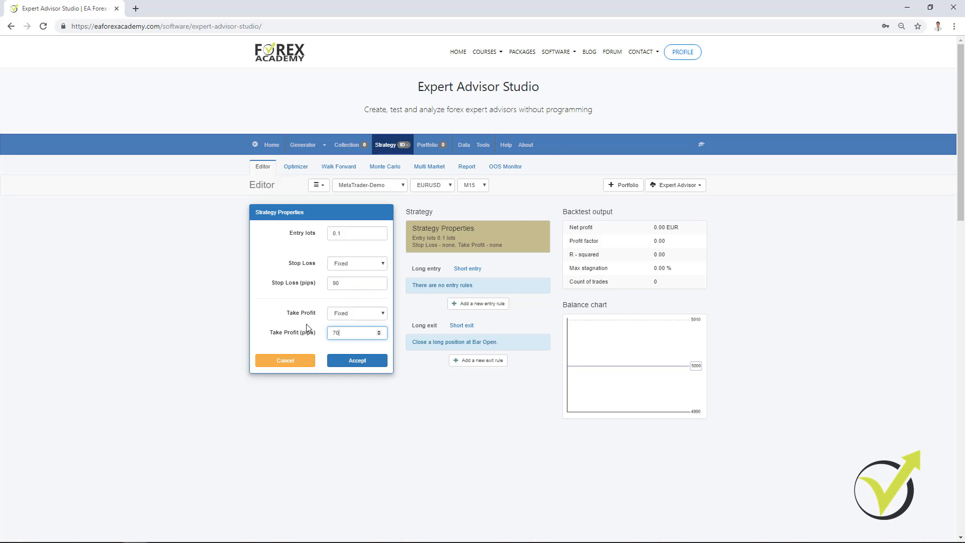
{"action": "left_click", "coordinate": [355, 360]}
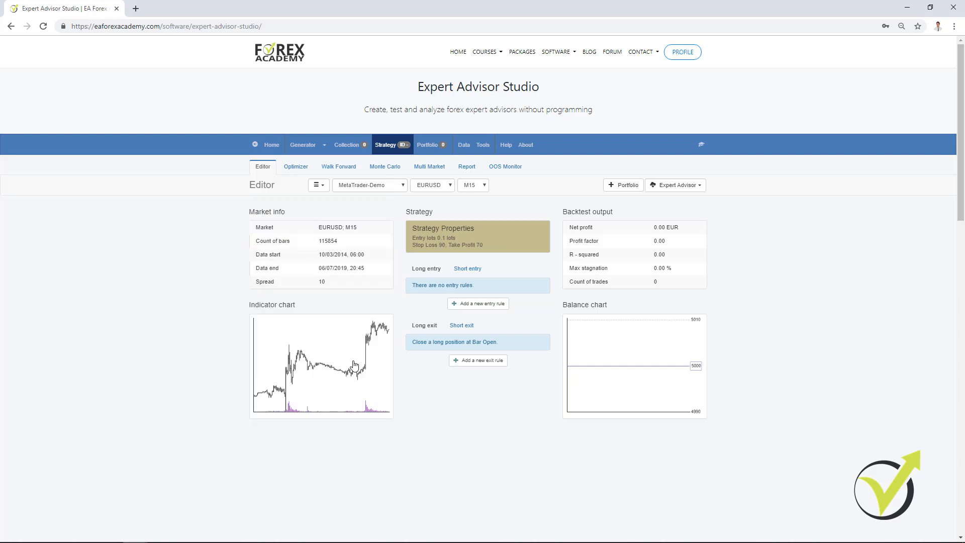
{"action": "mouse_move", "coordinate": [477, 303]}
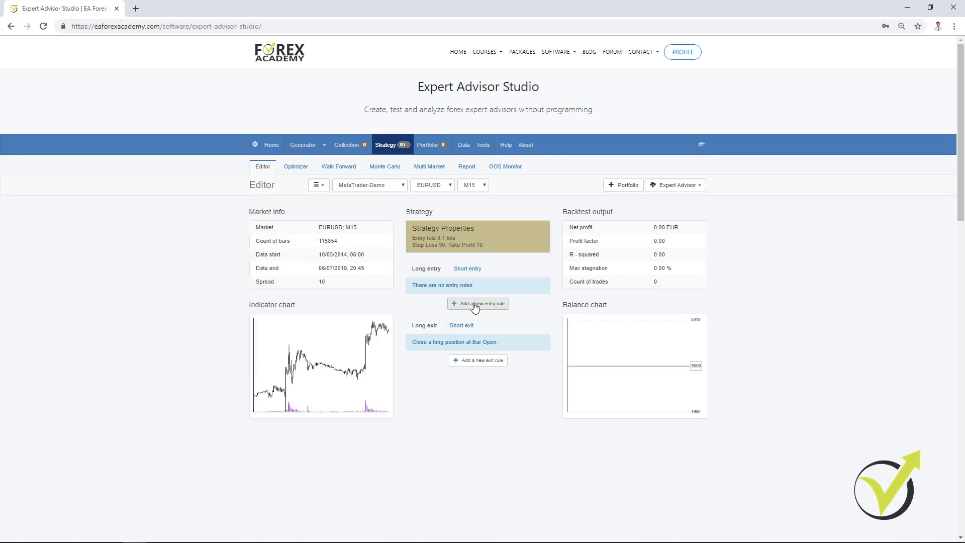
{"action": "mouse_move", "coordinate": [425, 268]}
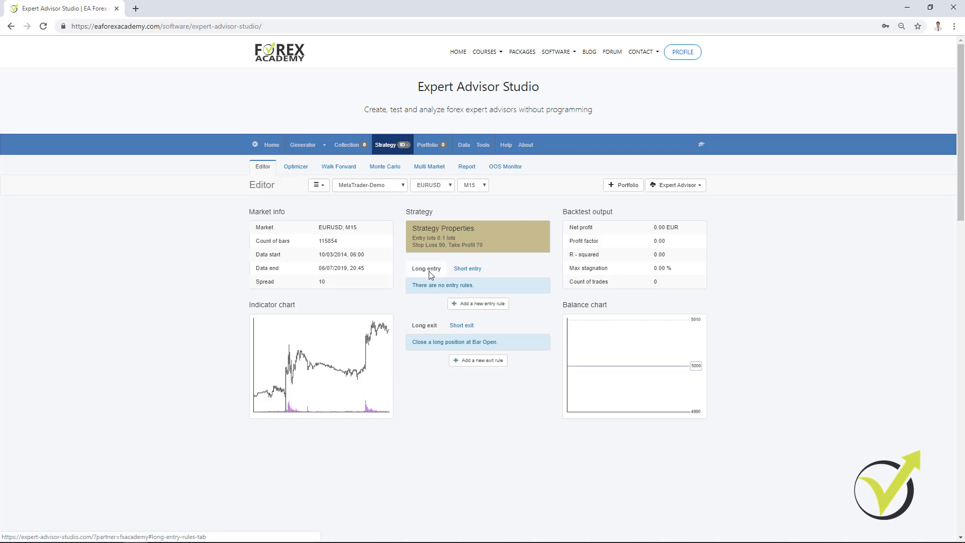
Add a long entry rule triggering when RVI crosses the Level line upward and accept it
{"action": "left_click", "coordinate": [481, 302]}
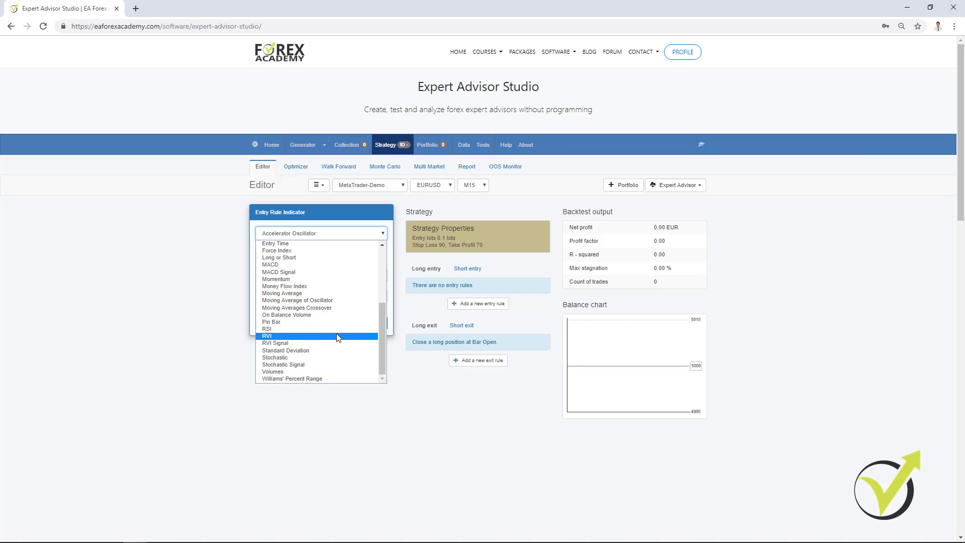
{"action": "left_click", "coordinate": [268, 336]}
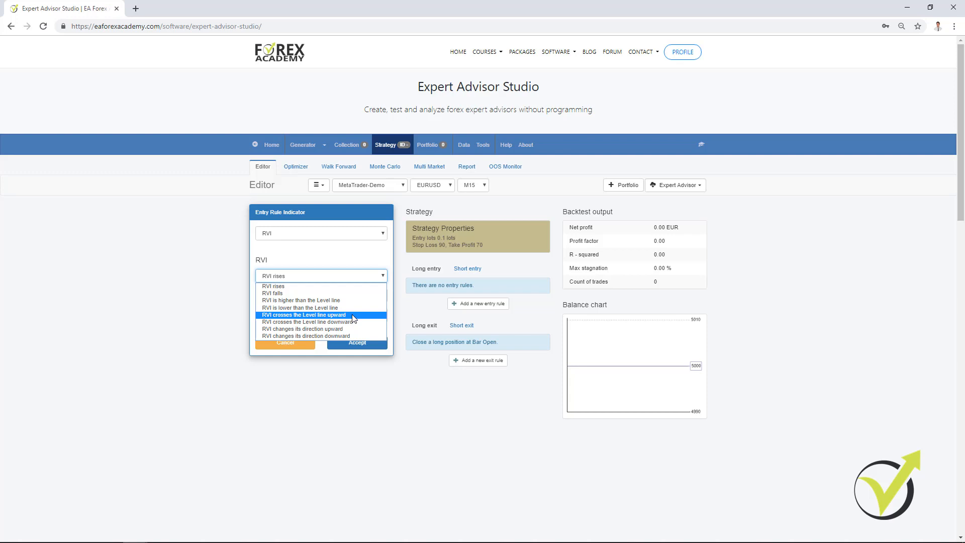
{"action": "left_click", "coordinate": [302, 315]}
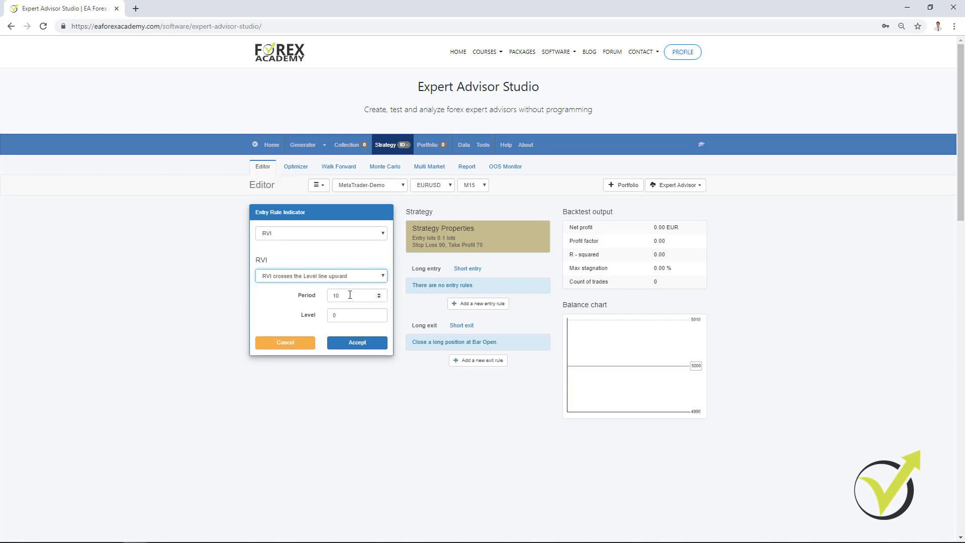
{"action": "mouse_move", "coordinate": [348, 308]}
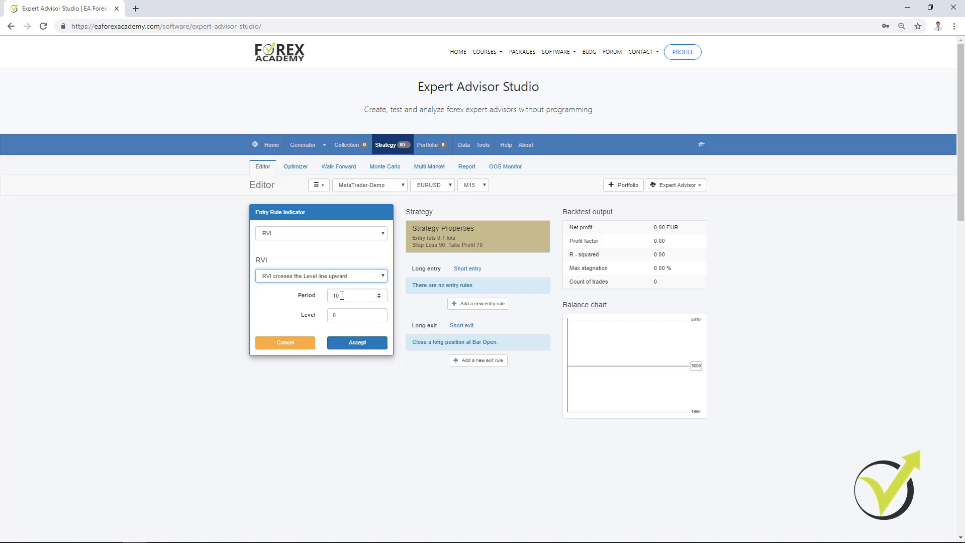
{"action": "left_click", "coordinate": [355, 341]}
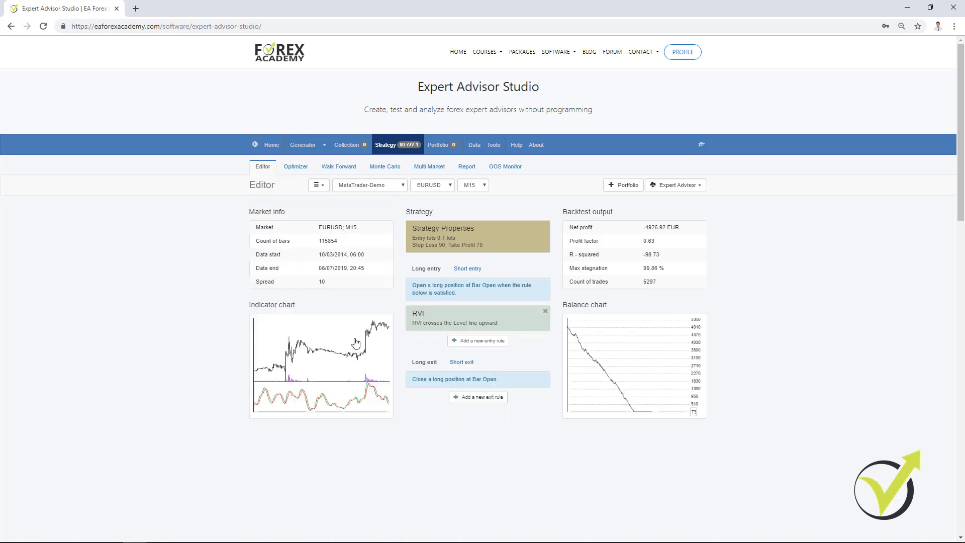
{"action": "mouse_move", "coordinate": [625, 412]}
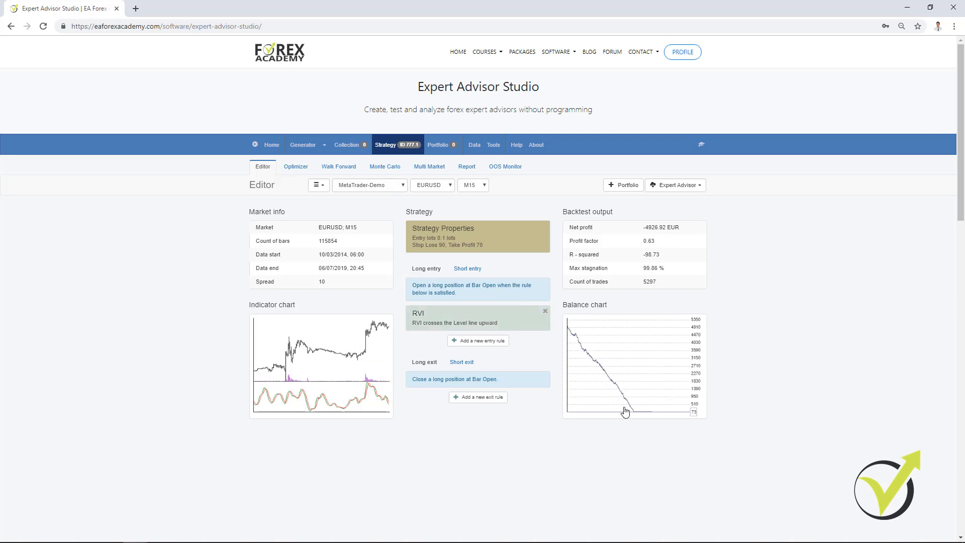
{"action": "mouse_move", "coordinate": [633, 419]}
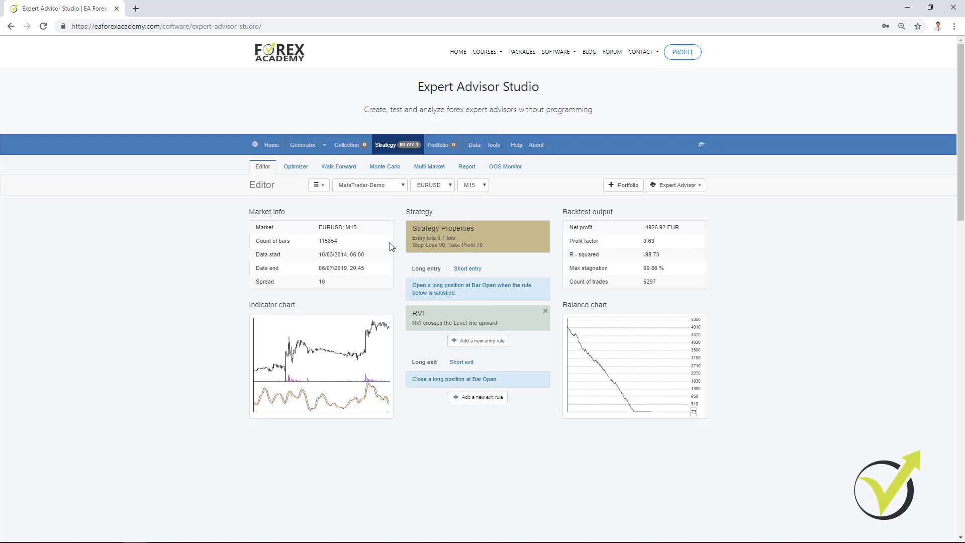
{"action": "mouse_move", "coordinate": [556, 413]}
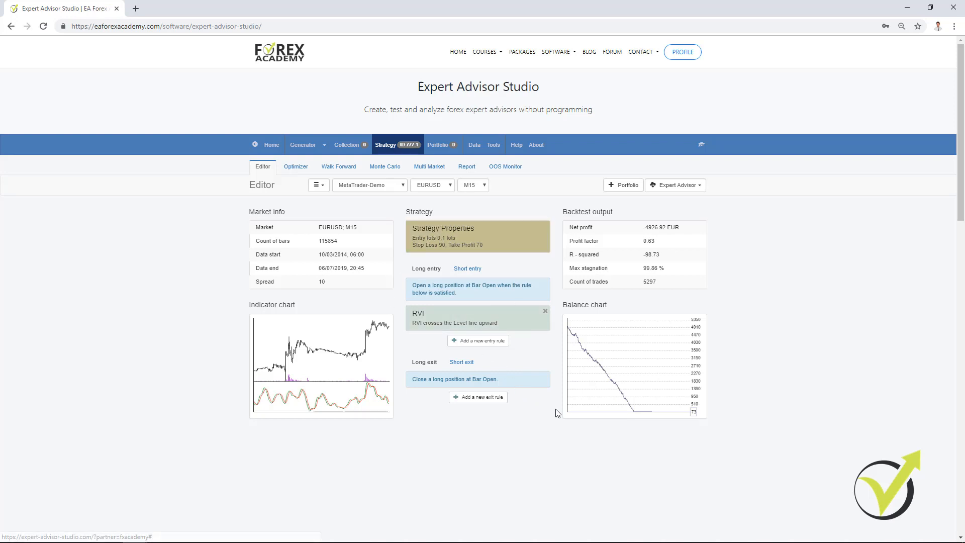
{"action": "mouse_move", "coordinate": [701, 325]}
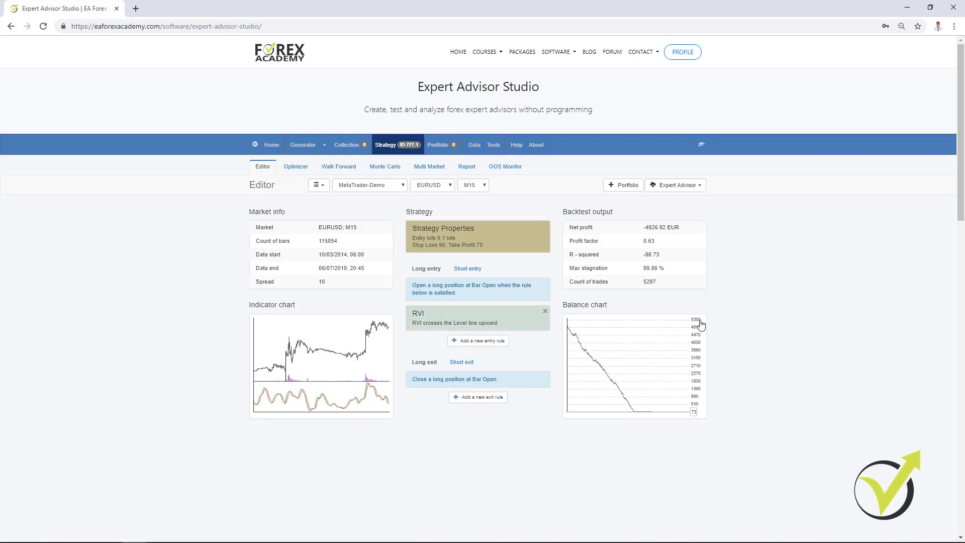
{"action": "mouse_move", "coordinate": [684, 322]}
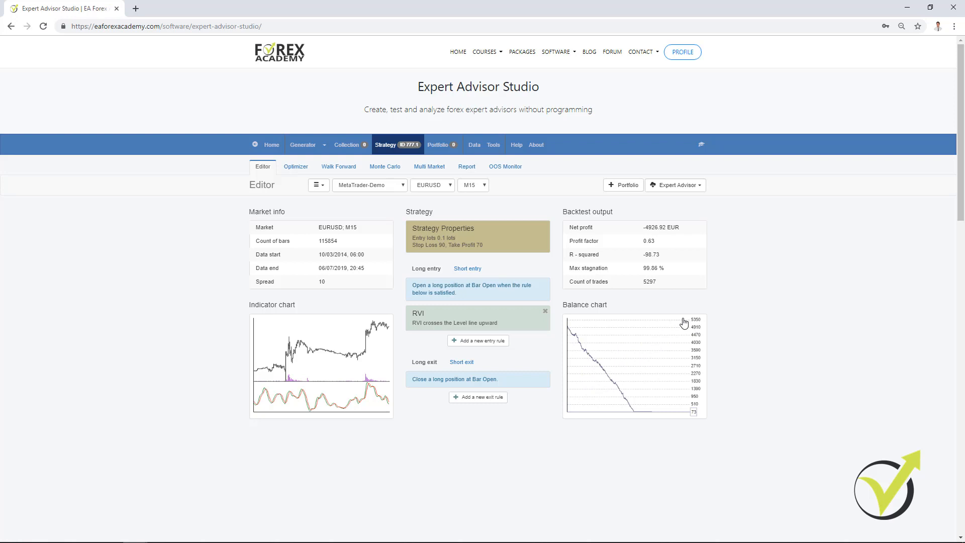
{"action": "mouse_move", "coordinate": [585, 385]}
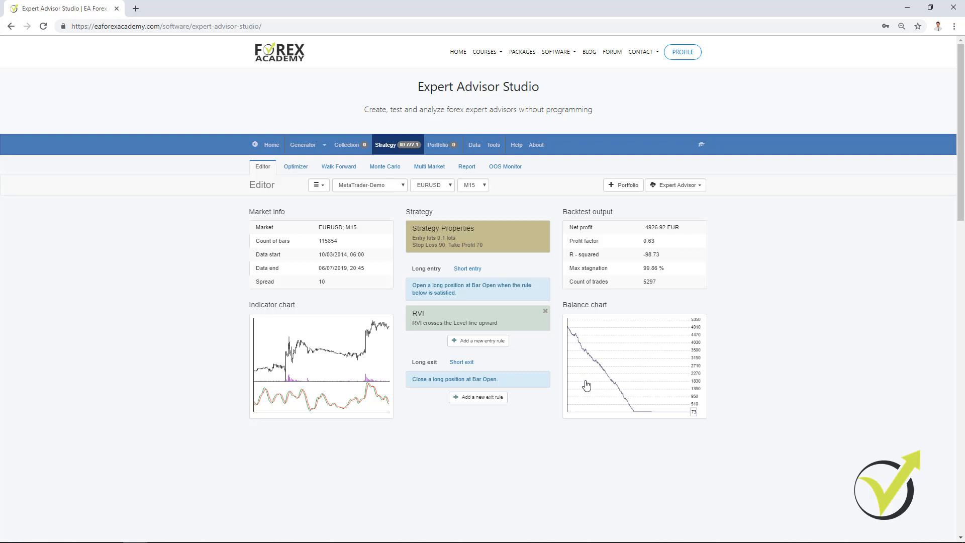
{"action": "mouse_move", "coordinate": [484, 388]}
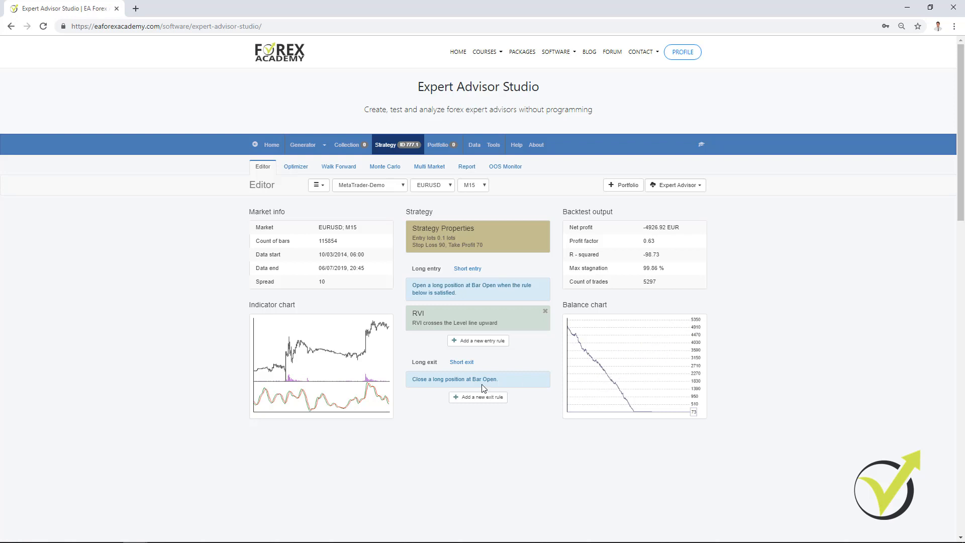
Add a long exit rule closing when Average True Range crosses the Level line upward and accept it
{"action": "left_click", "coordinate": [477, 397]}
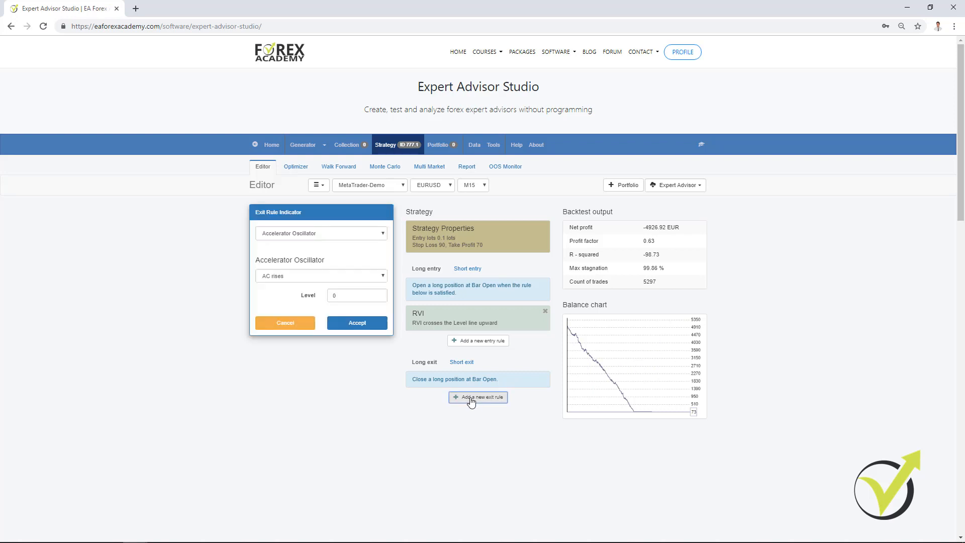
{"action": "left_click", "coordinate": [319, 233]}
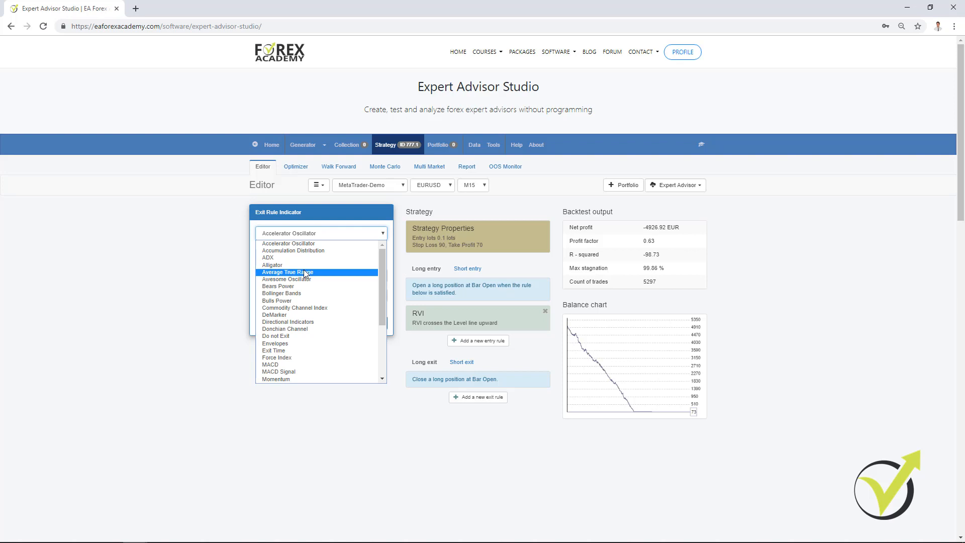
{"action": "left_click", "coordinate": [288, 273]}
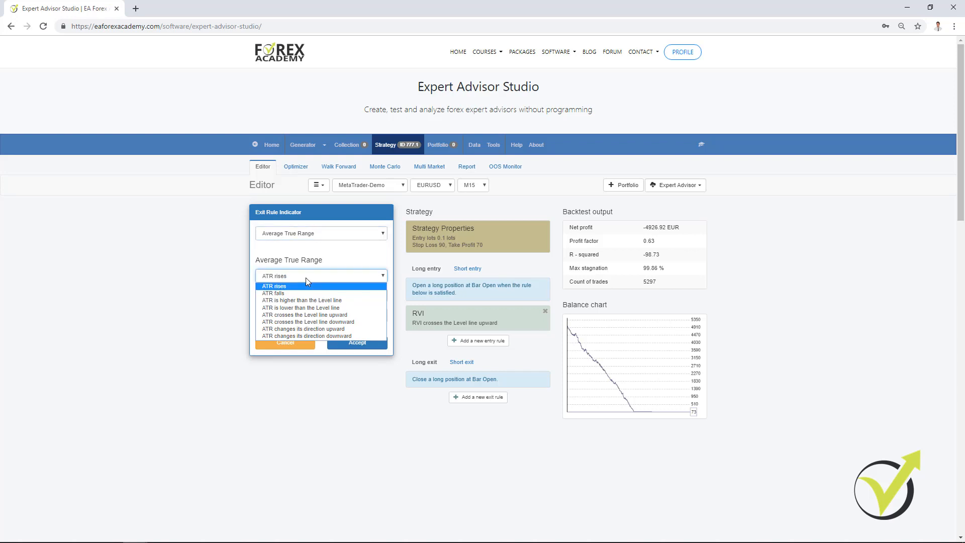
{"action": "left_click", "coordinate": [305, 315]}
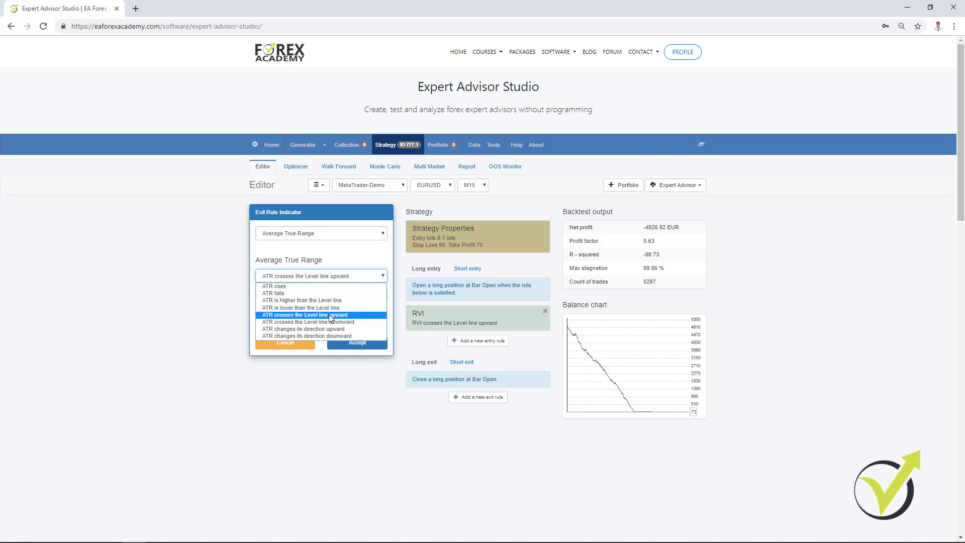
{"action": "left_click", "coordinate": [302, 314]}
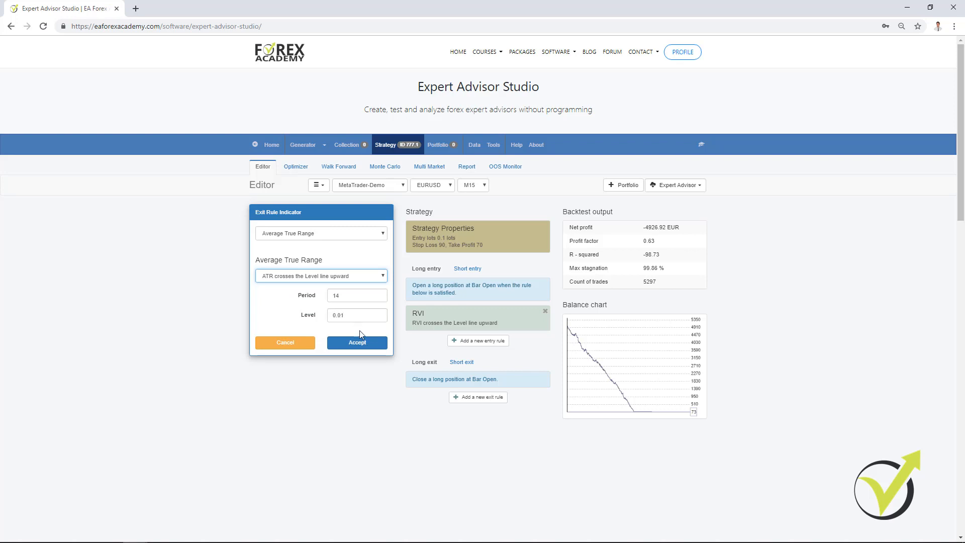
{"action": "left_click", "coordinate": [355, 341]}
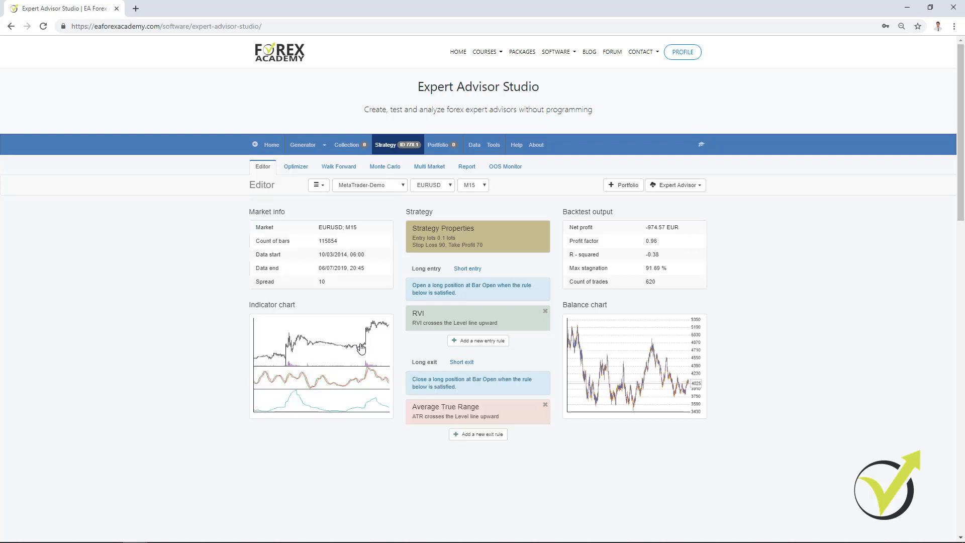
{"action": "mouse_move", "coordinate": [579, 356]}
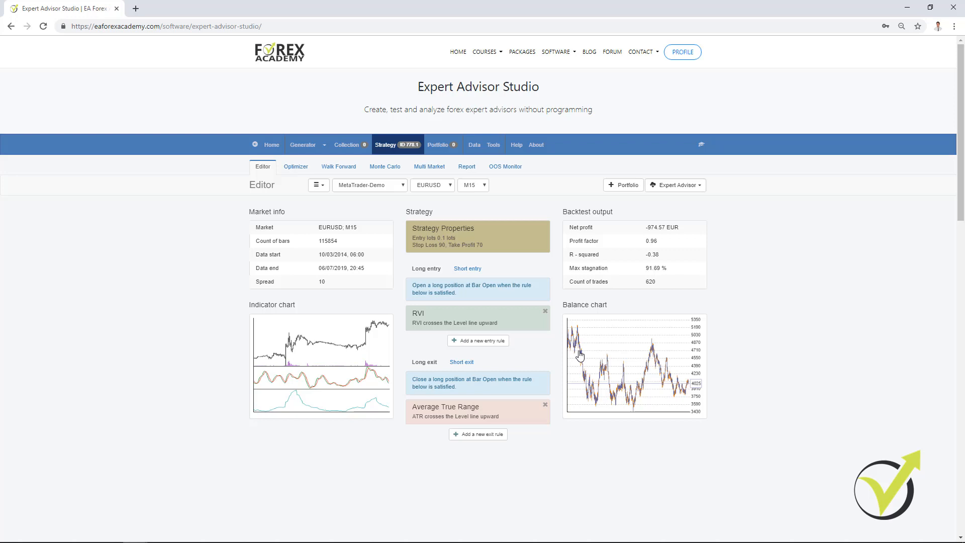
{"action": "mouse_move", "coordinate": [632, 386]}
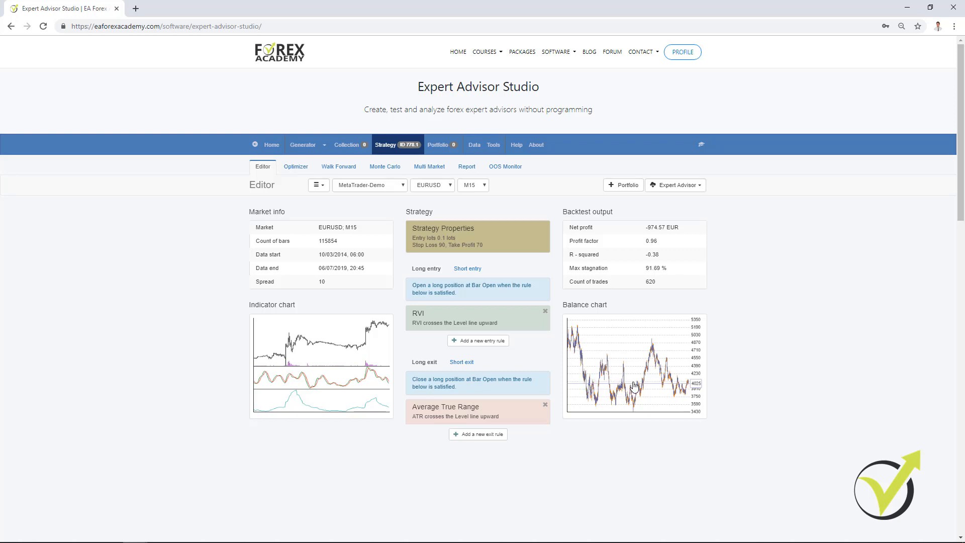
{"action": "mouse_move", "coordinate": [585, 372]}
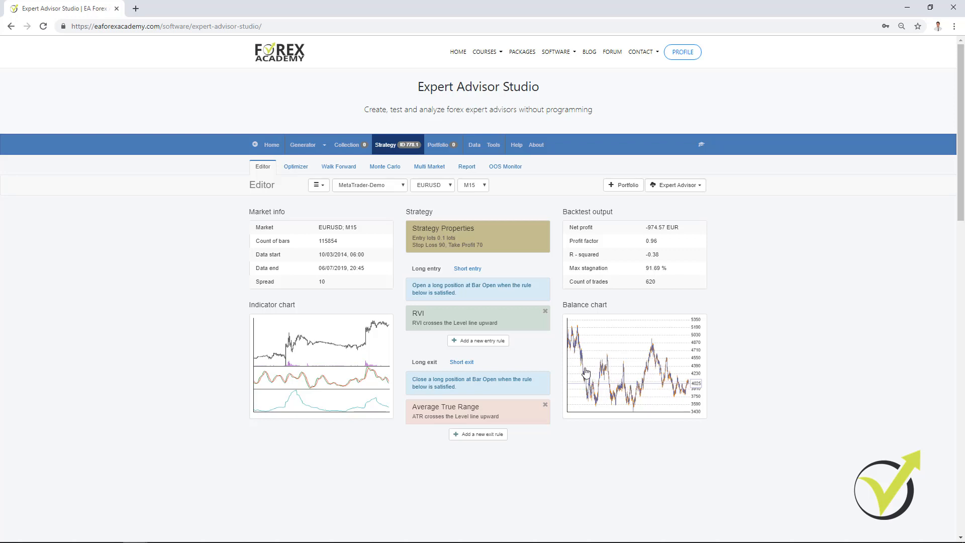
{"action": "mouse_move", "coordinate": [626, 394]}
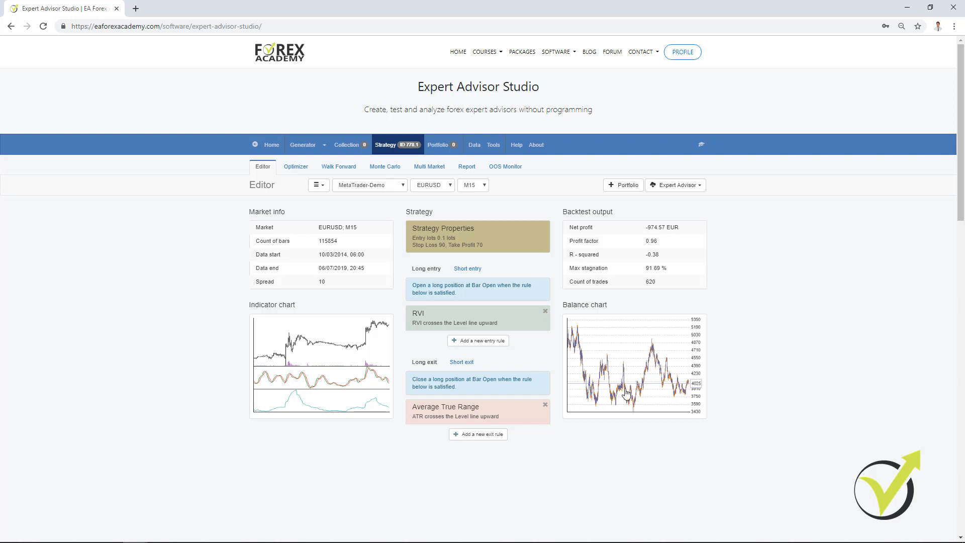
{"action": "mouse_move", "coordinate": [655, 342]}
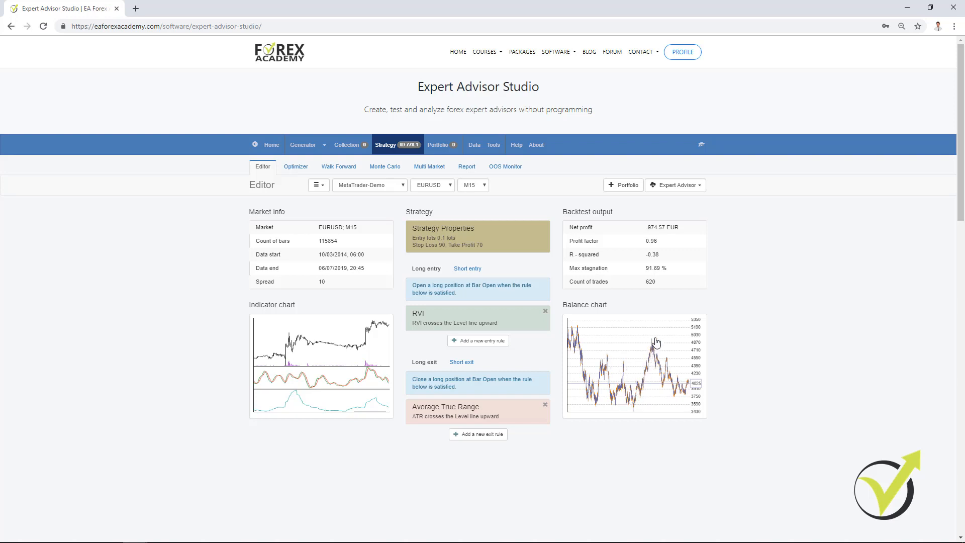
{"action": "mouse_move", "coordinate": [683, 400]}
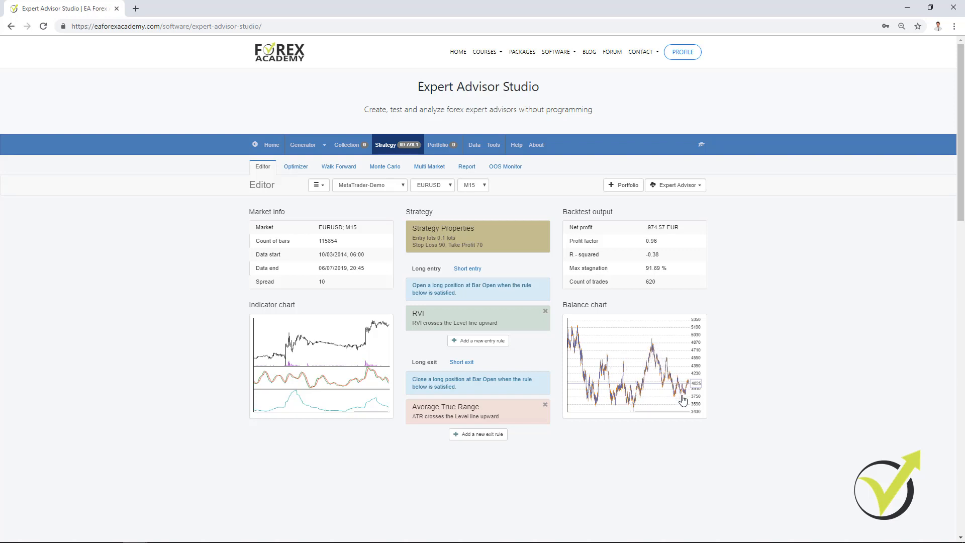
{"action": "mouse_move", "coordinate": [677, 401]}
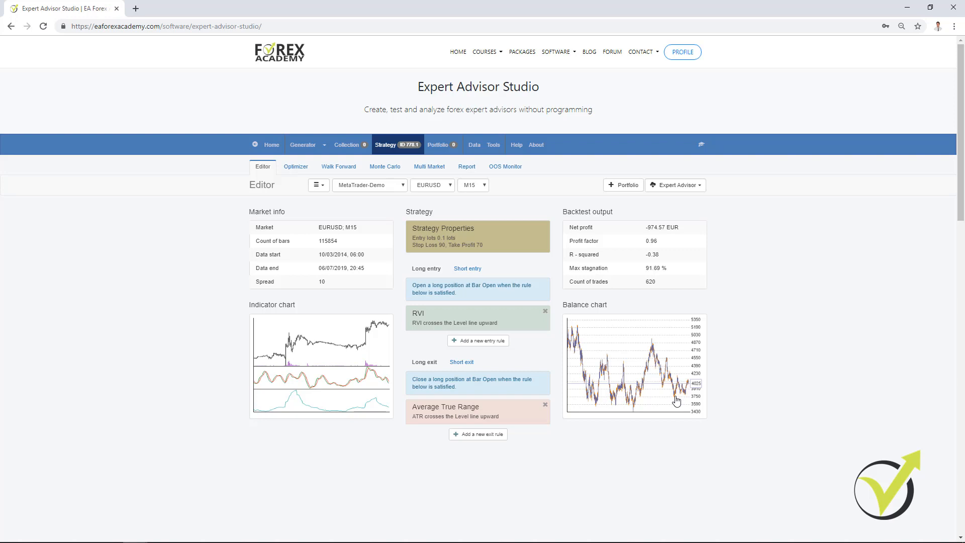
{"action": "mouse_move", "coordinate": [671, 398]}
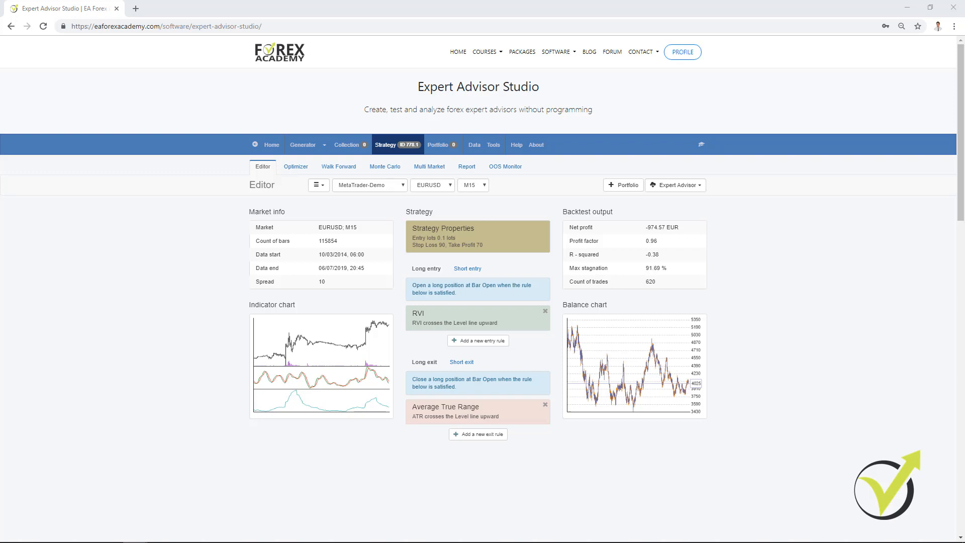
Reopen the RVI entry rule to adjust its settings
{"action": "left_click", "coordinate": [449, 318]}
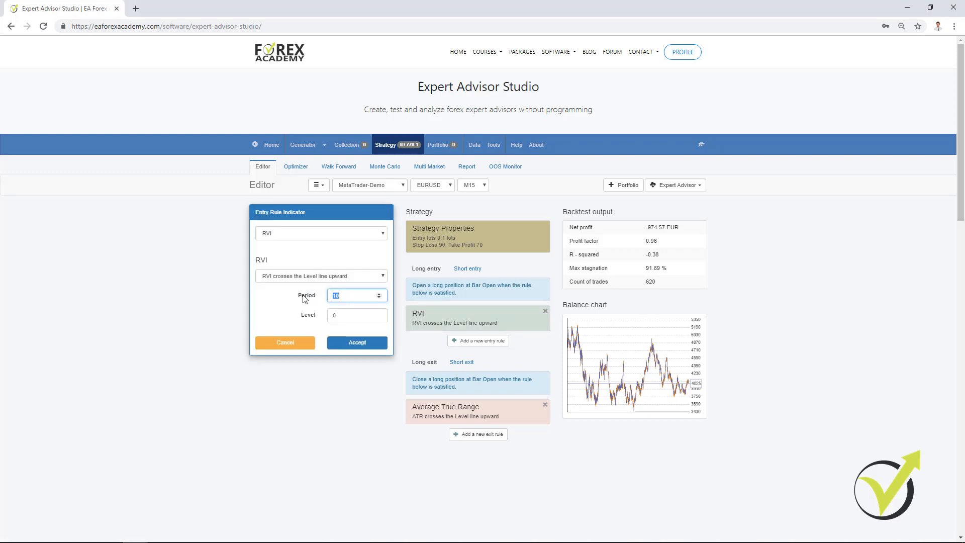
Set the RVI entry period to 18 and accept, turning the backtest profitable at 310.03 EUR
{"action": "type", "text": "18"}
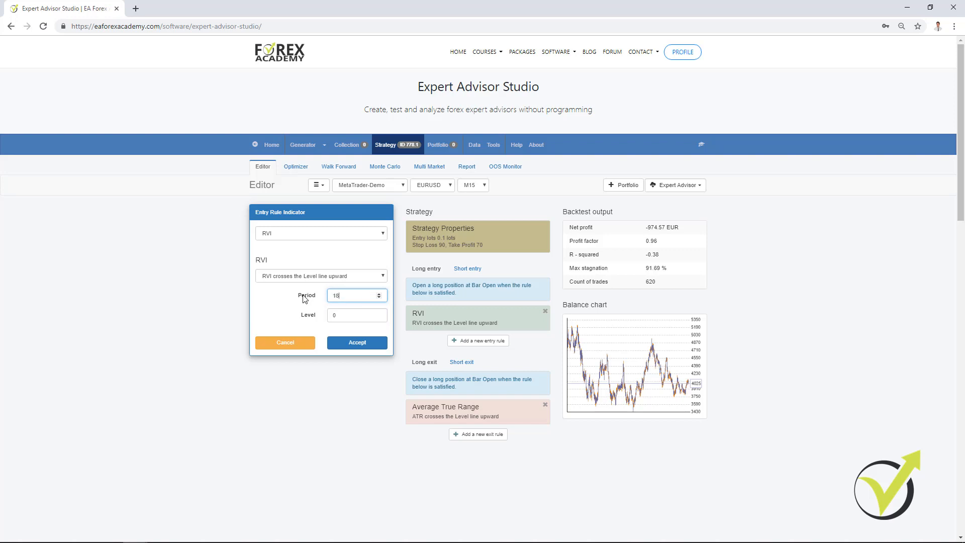
{"action": "left_click", "coordinate": [356, 342]}
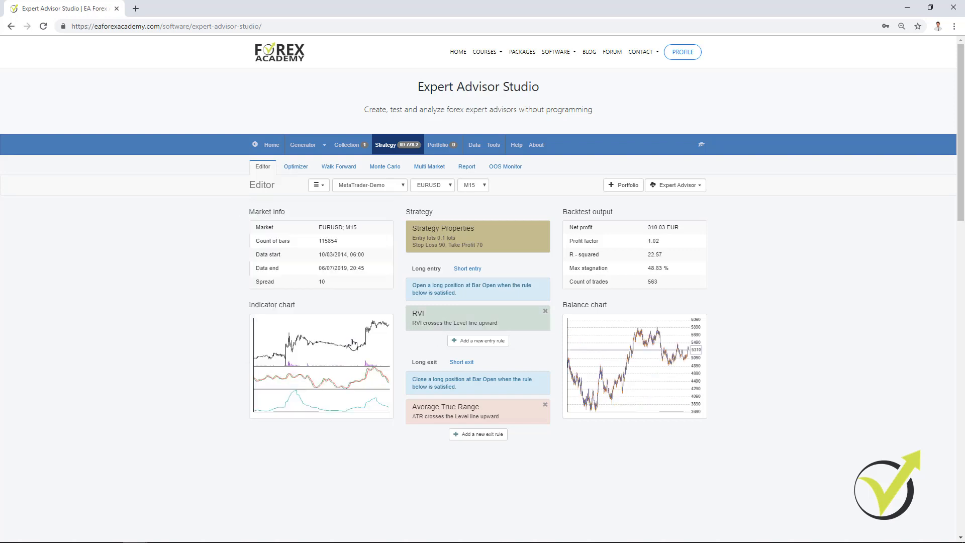
{"action": "mouse_move", "coordinate": [596, 391]}
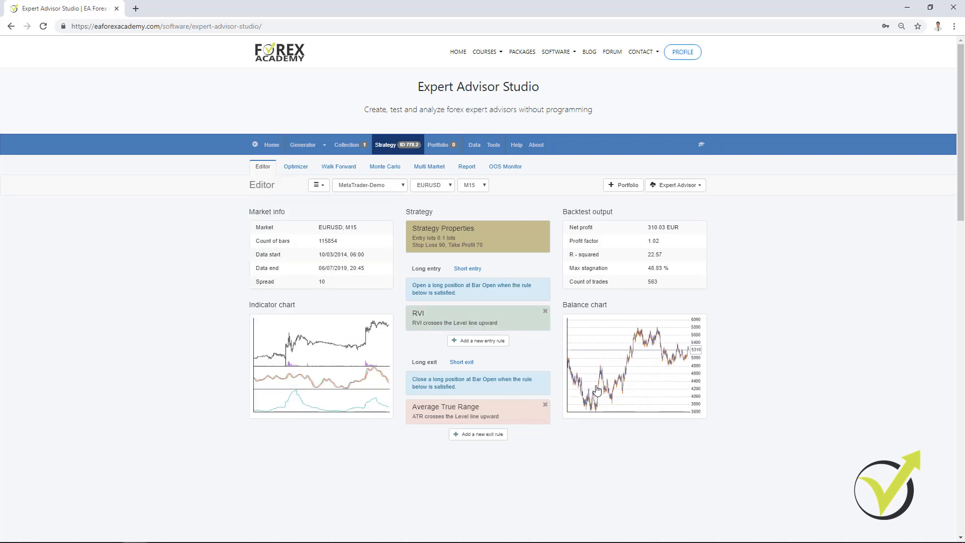
{"action": "mouse_move", "coordinate": [695, 354]}
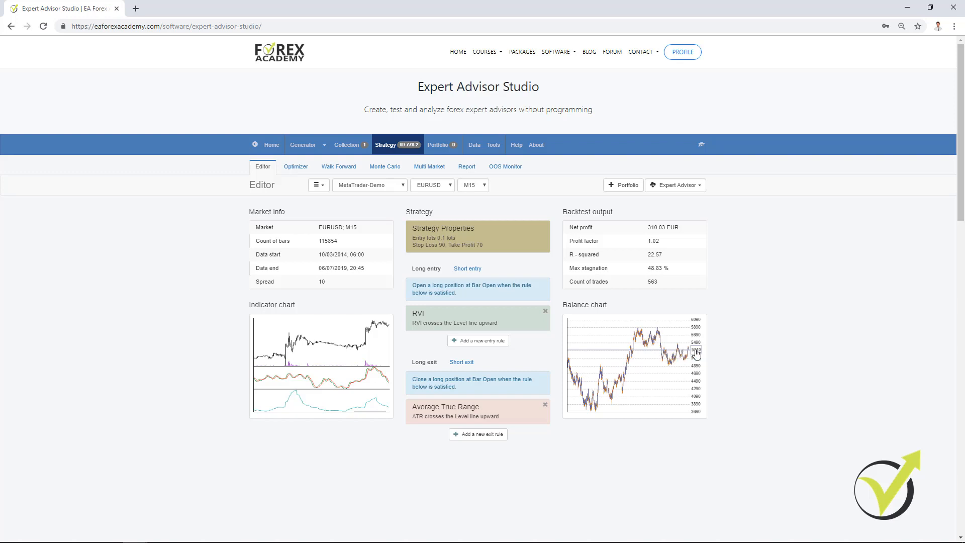
{"action": "mouse_move", "coordinate": [607, 365]}
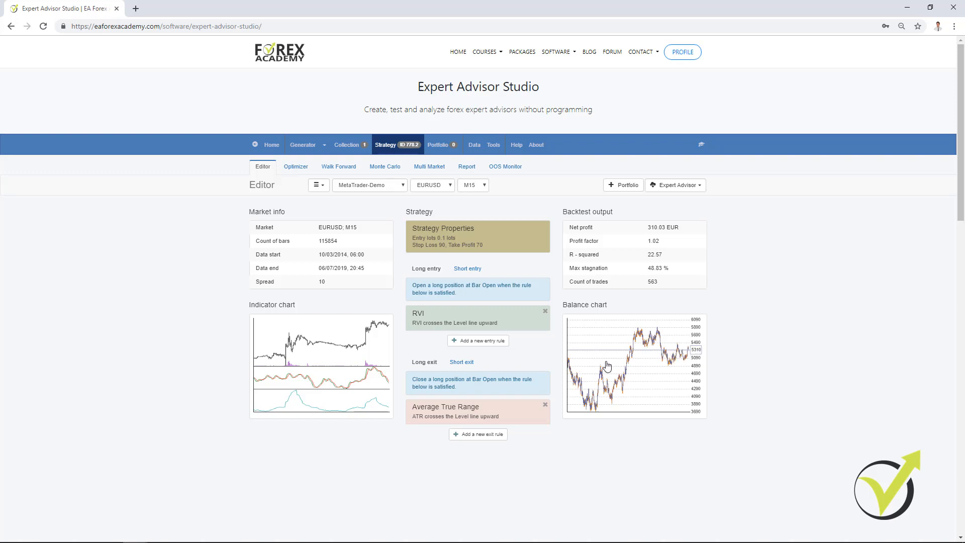
{"action": "mouse_move", "coordinate": [611, 397]}
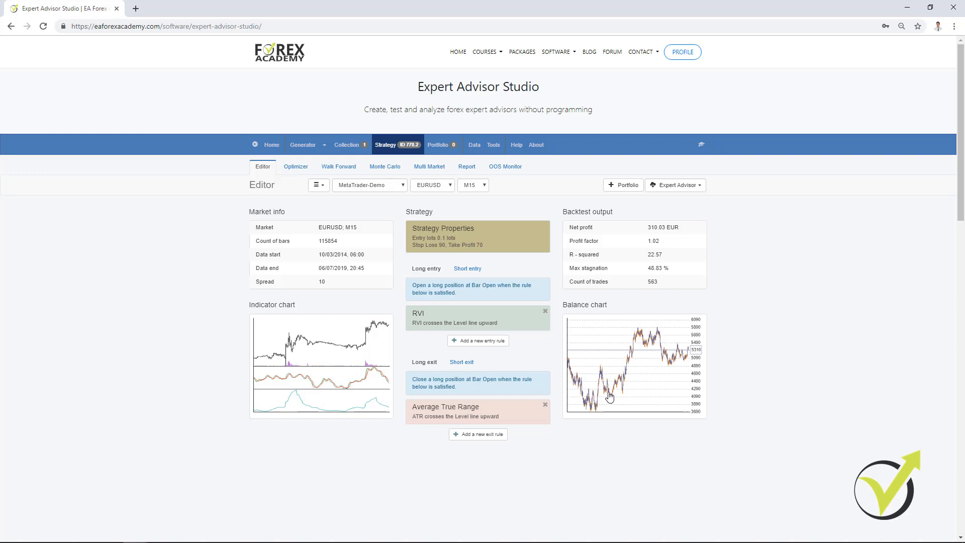
{"action": "mouse_move", "coordinate": [667, 361]}
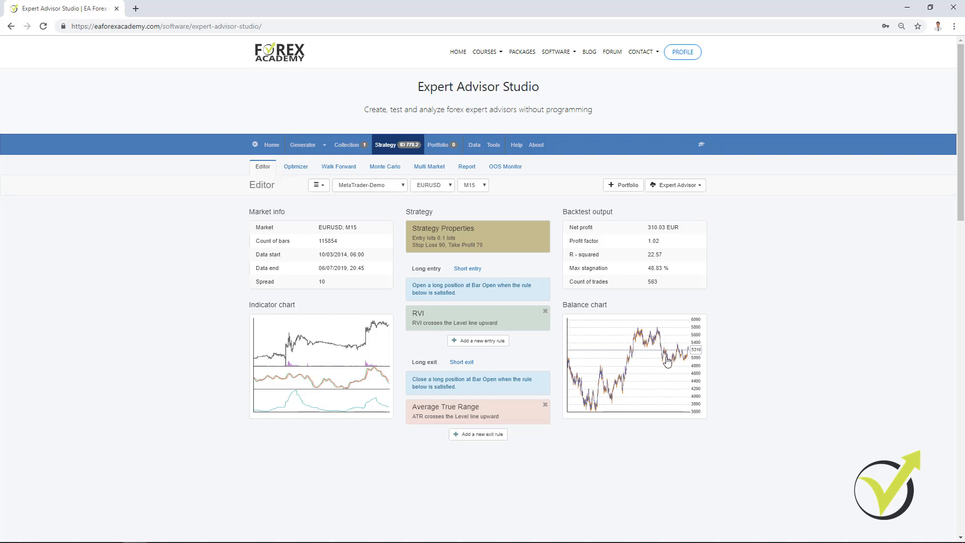
{"action": "mouse_move", "coordinate": [684, 358]}
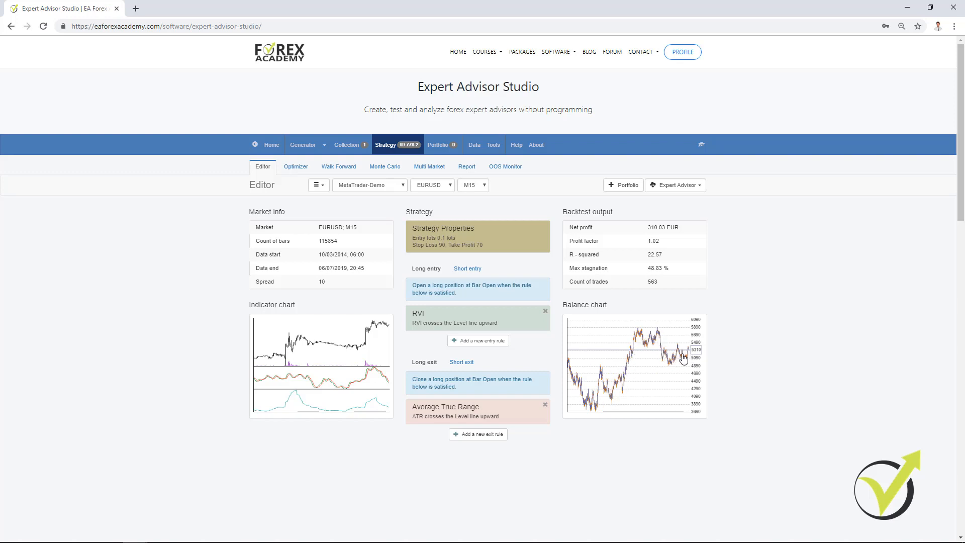
{"action": "mouse_move", "coordinate": [687, 359]}
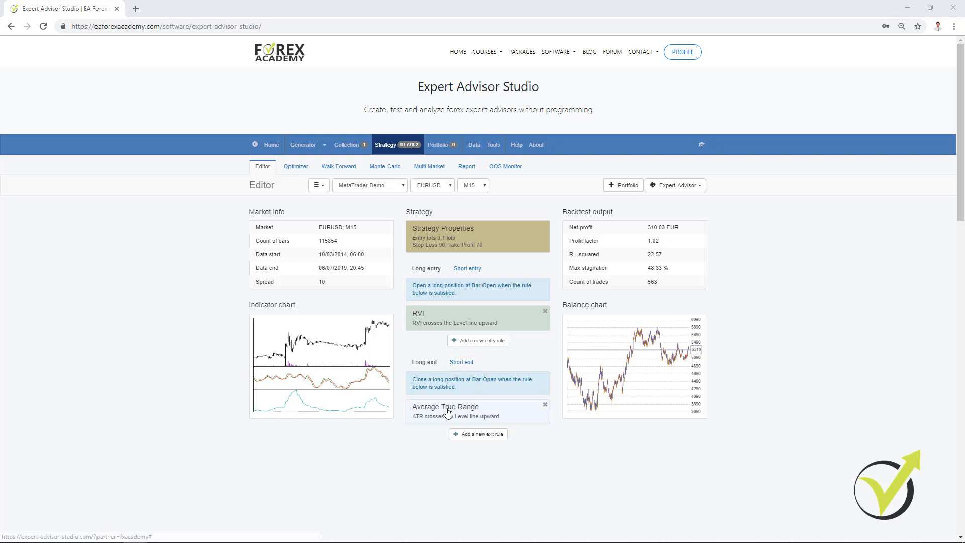
{"action": "left_click", "coordinate": [445, 406]}
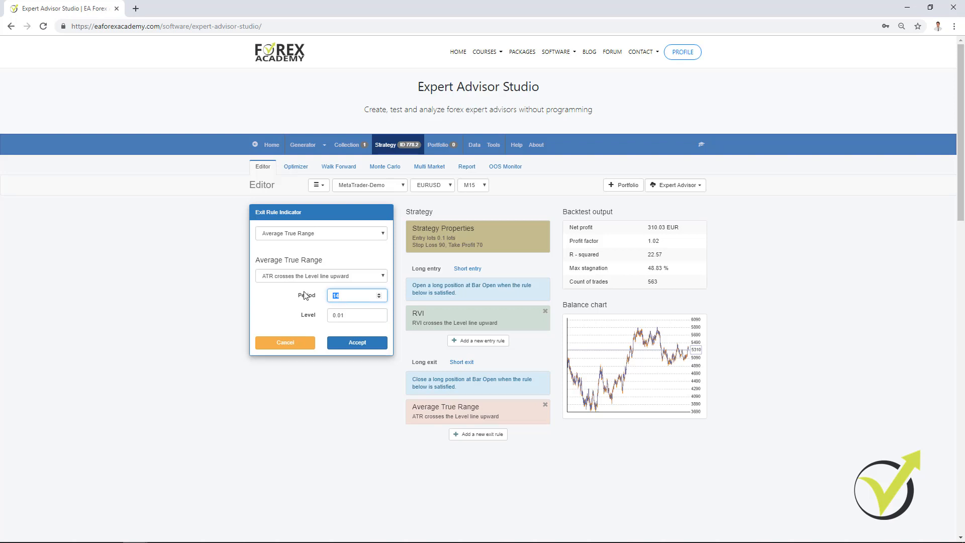
{"action": "type", "text": "42"}
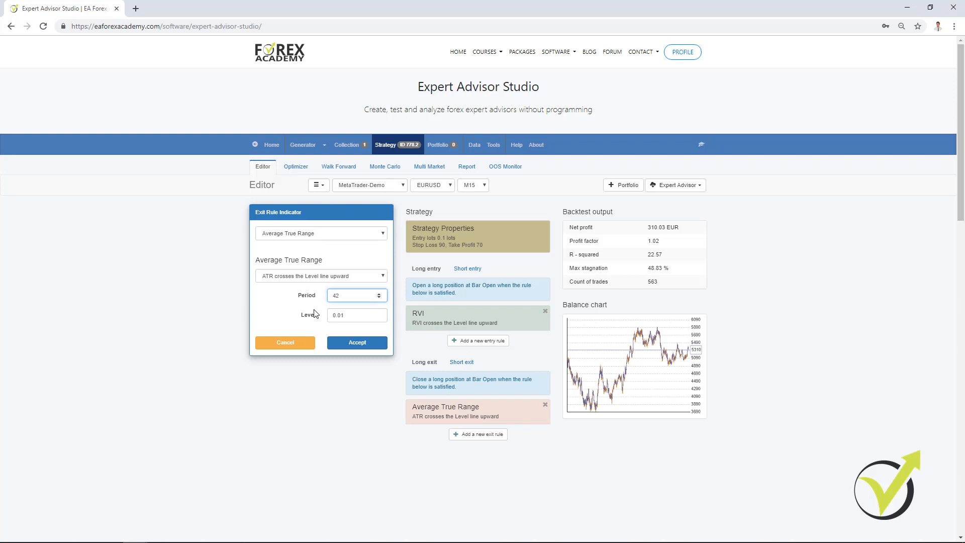
{"action": "left_click", "coordinate": [356, 315]}
{"action": "type", "text": "0.0002"}
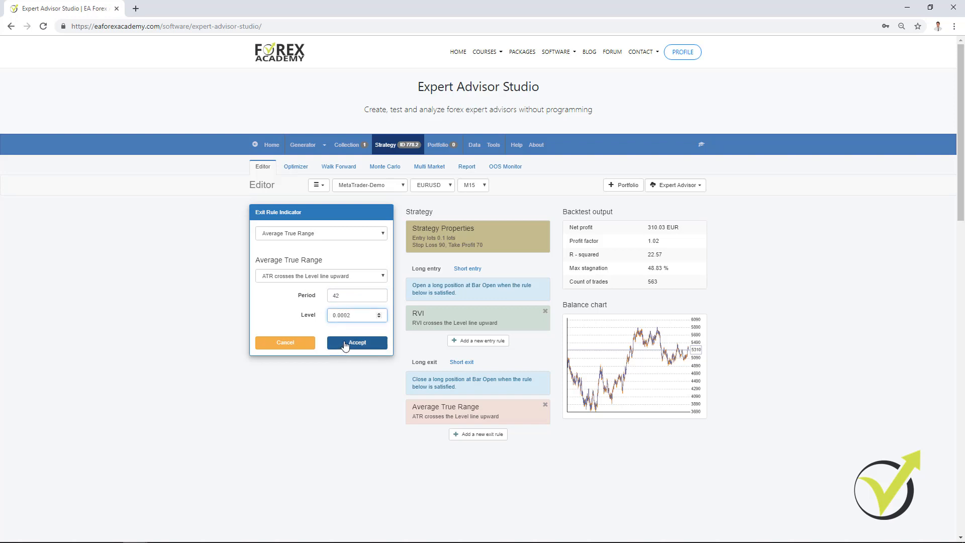
{"action": "left_click", "coordinate": [356, 342]}
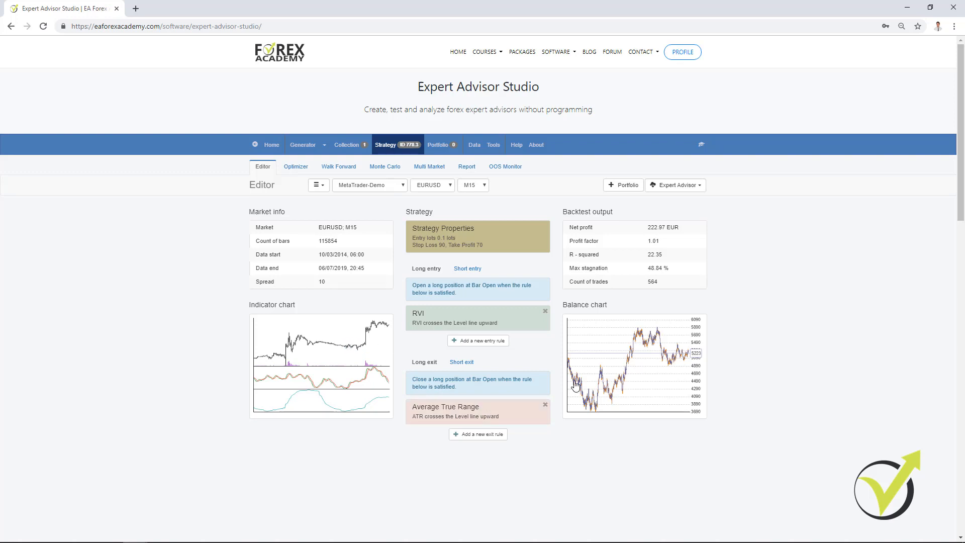
{"action": "mouse_move", "coordinate": [638, 380]}
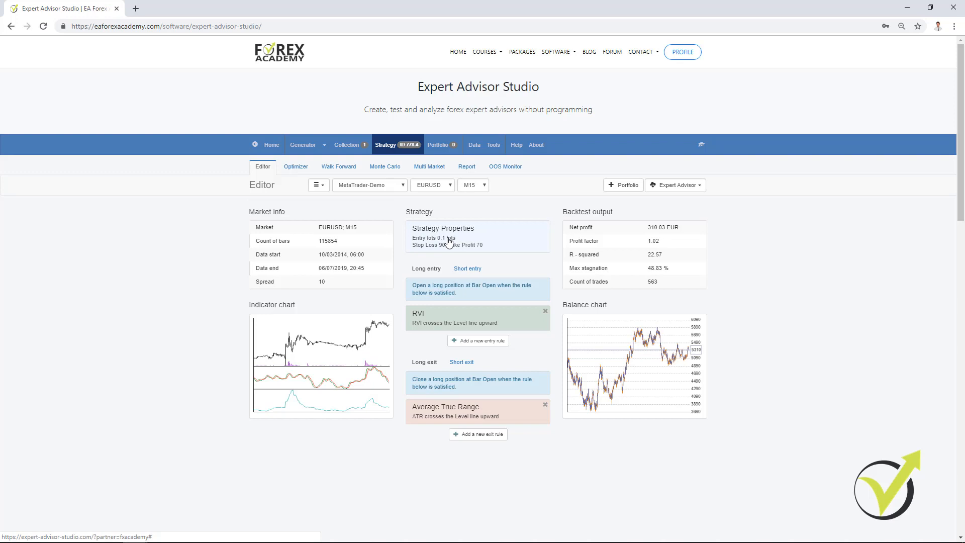
In Strategy Properties, set stop loss to 94 and take profit to 67 pips and accept
{"action": "left_click", "coordinate": [442, 228]}
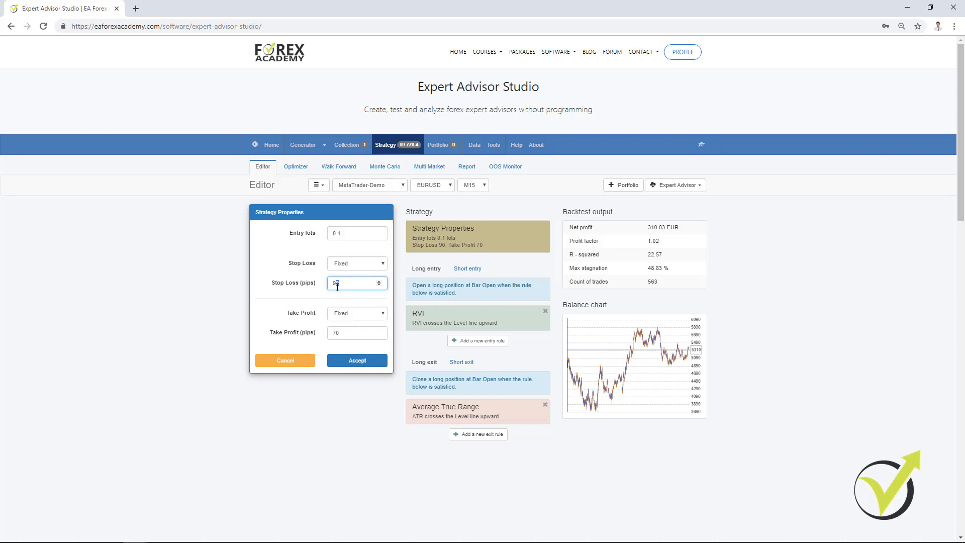
{"action": "left_click", "coordinate": [357, 333]}
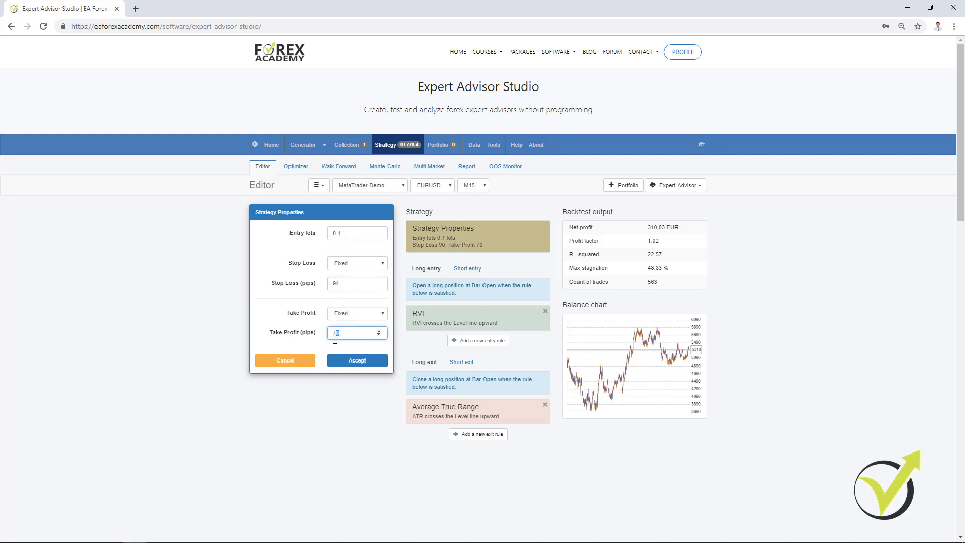
{"action": "type", "text": "67"}
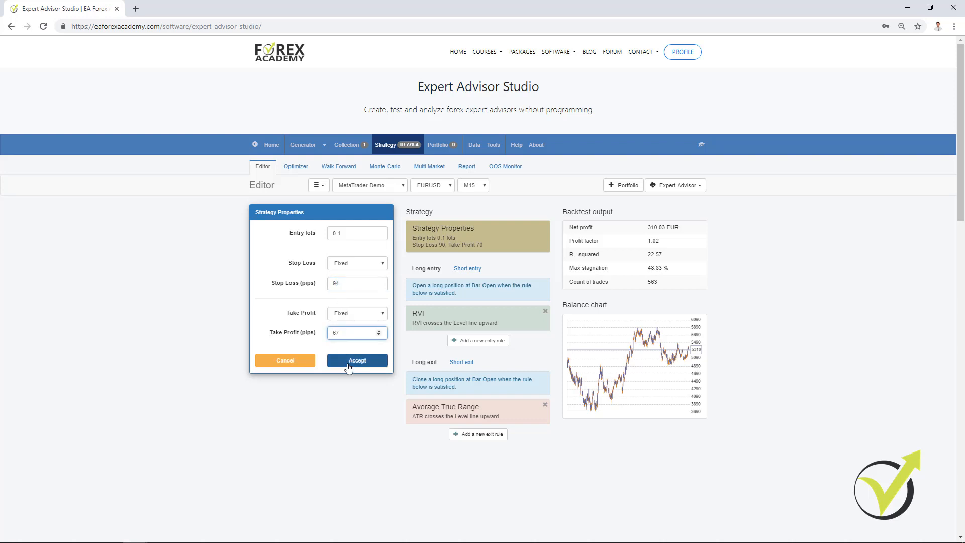
{"action": "left_click", "coordinate": [357, 360]}
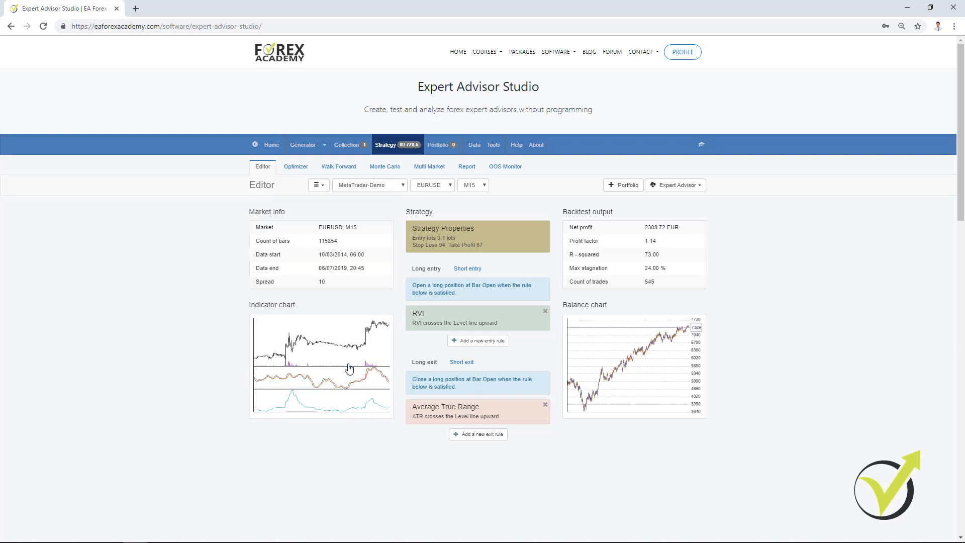
{"action": "mouse_move", "coordinate": [372, 371]}
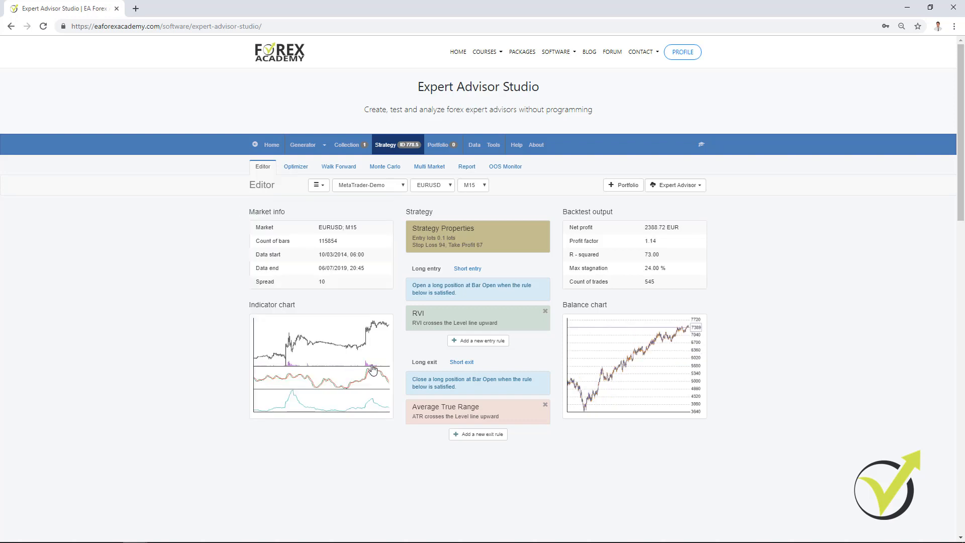
{"action": "mouse_move", "coordinate": [691, 356]}
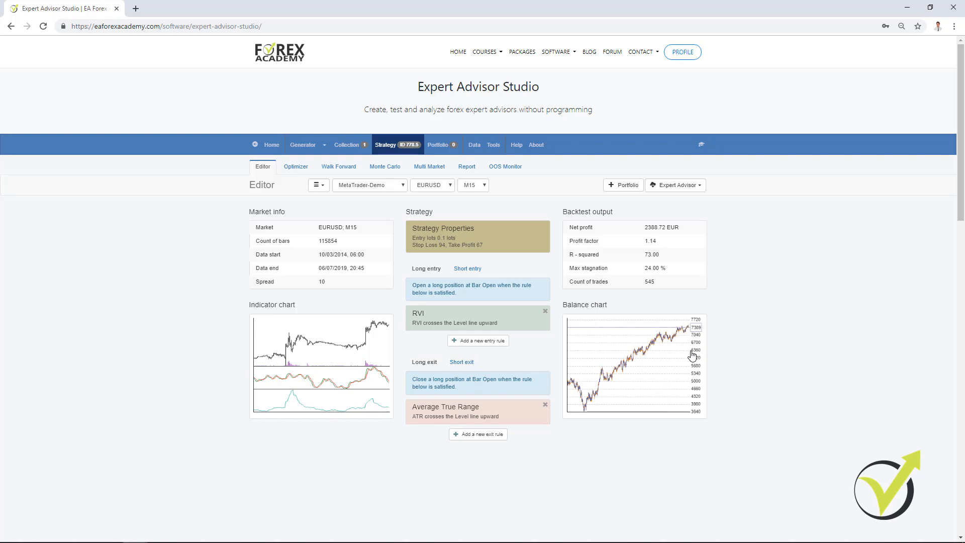
{"action": "mouse_move", "coordinate": [576, 388]}
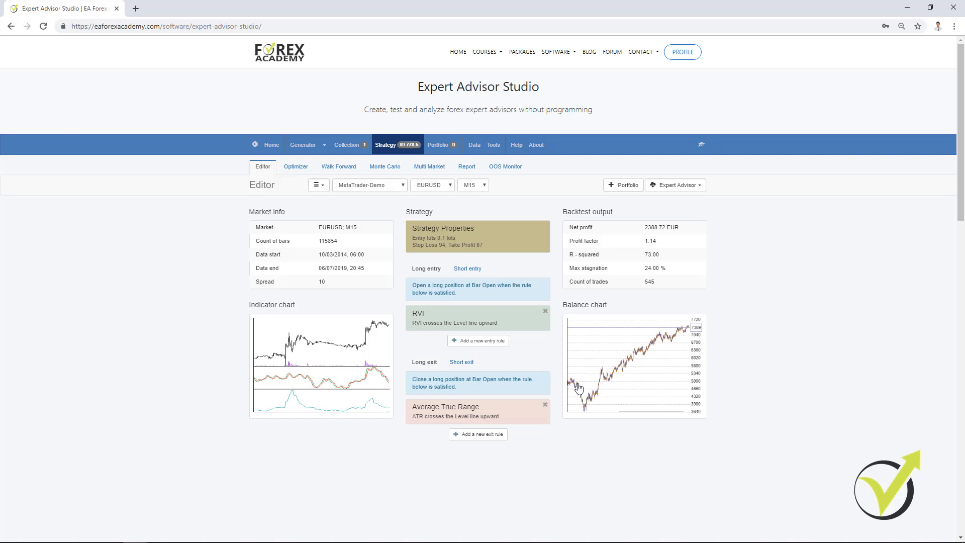
{"action": "mouse_move", "coordinate": [642, 349]}
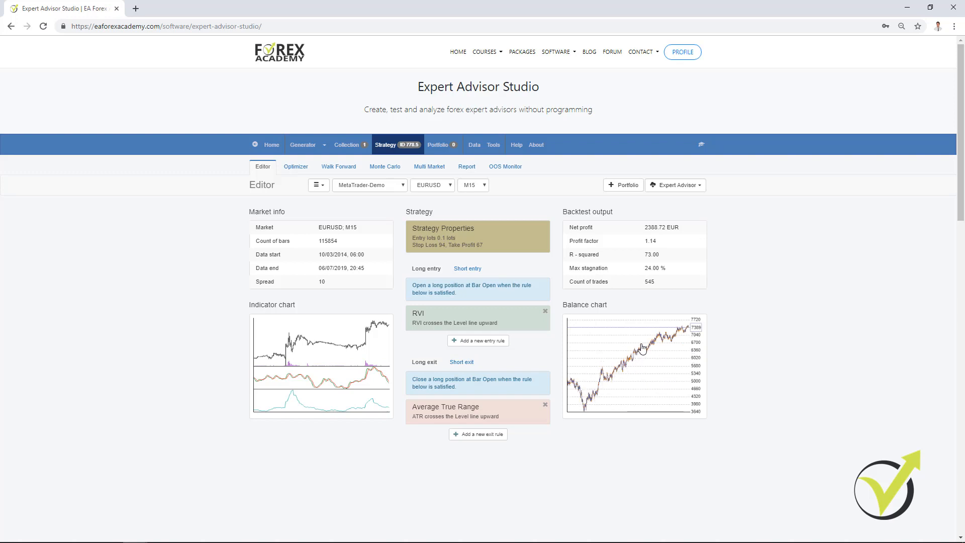
{"action": "mouse_move", "coordinate": [635, 367]}
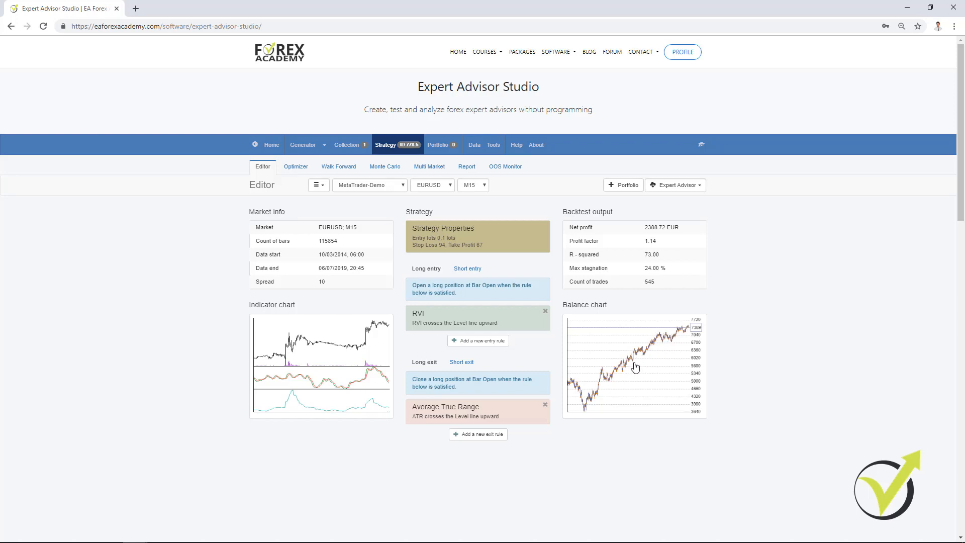
{"action": "mouse_move", "coordinate": [697, 432]}
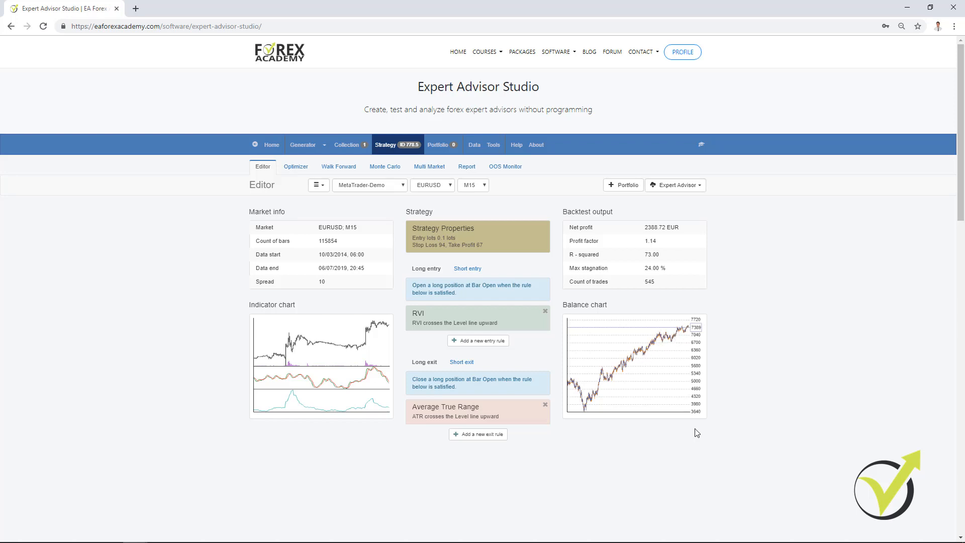
{"action": "mouse_move", "coordinate": [659, 435]}
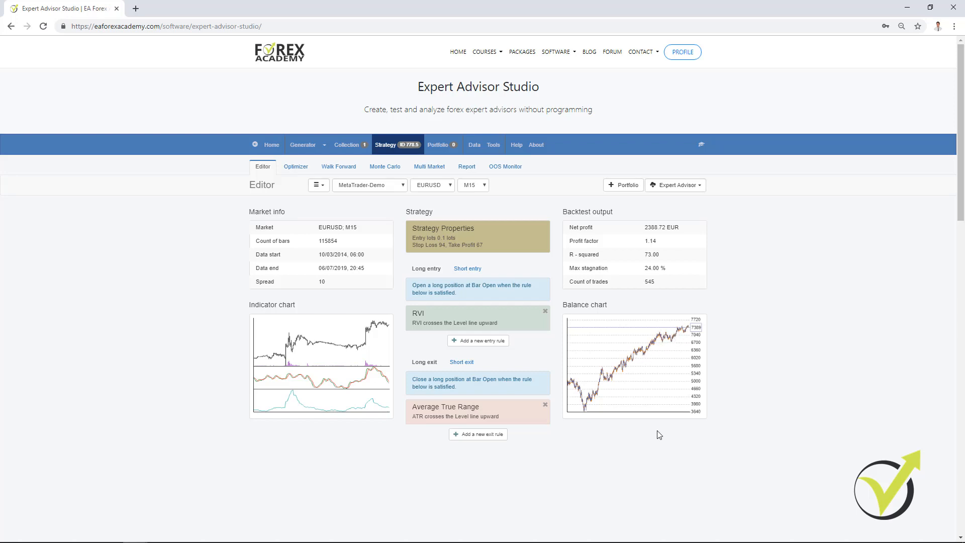
{"action": "mouse_move", "coordinate": [646, 428]}
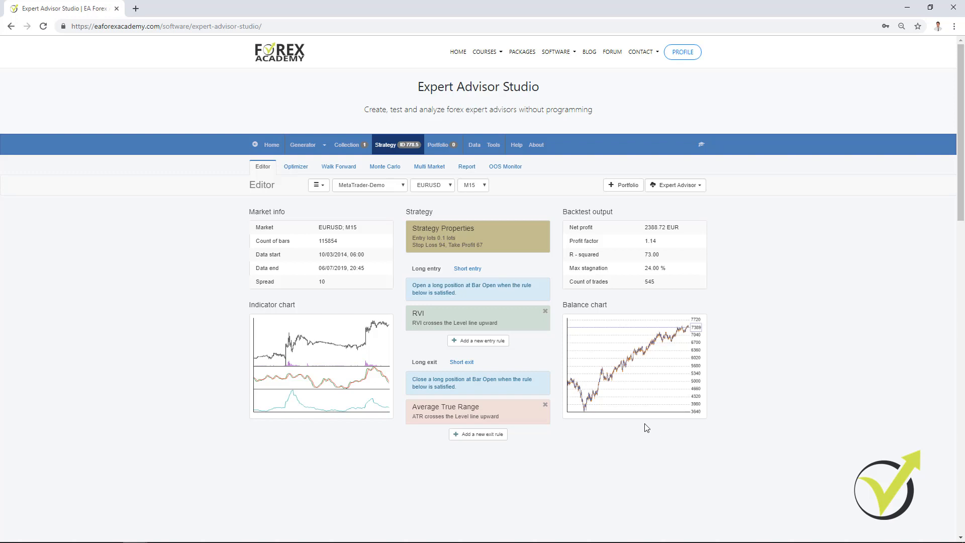
{"action": "mouse_move", "coordinate": [437, 320]}
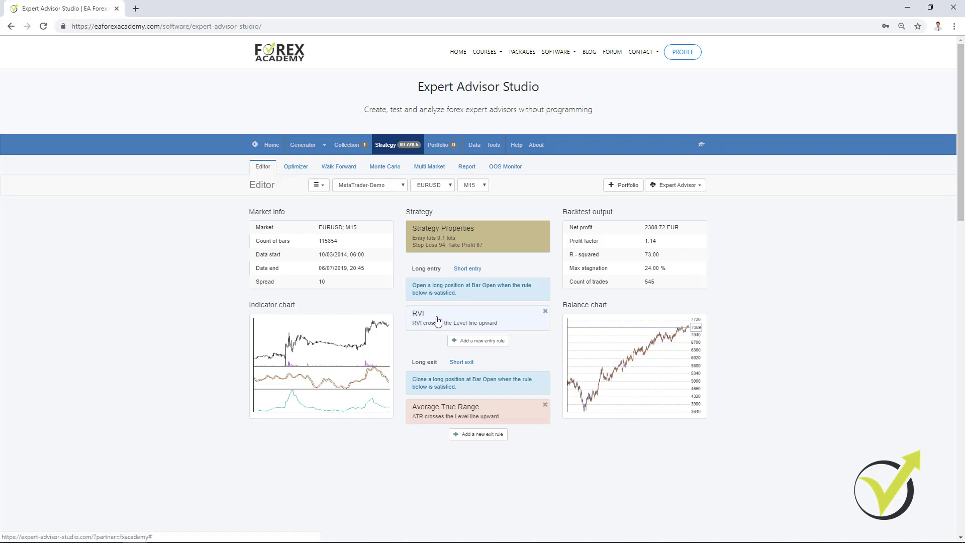
{"action": "left_click", "coordinate": [477, 318]}
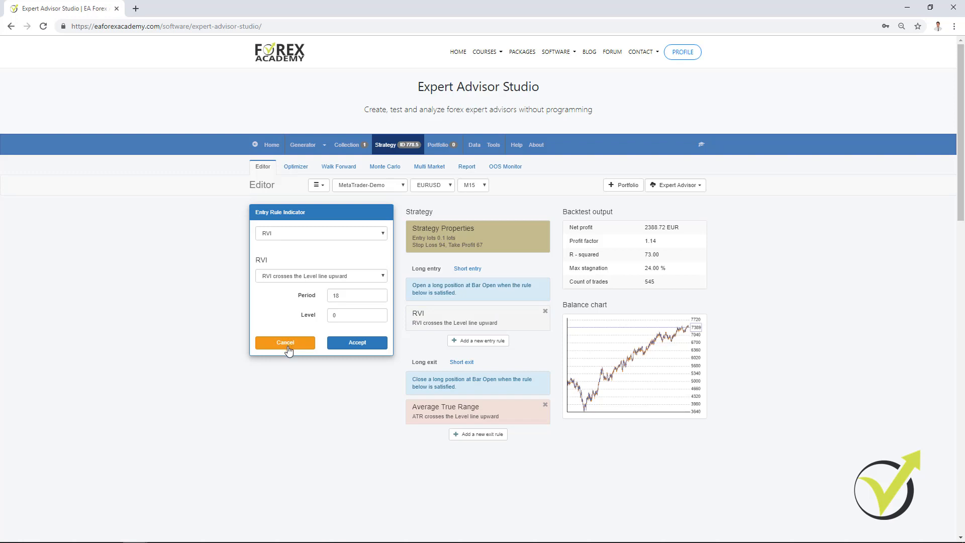
{"action": "left_click", "coordinate": [285, 342]}
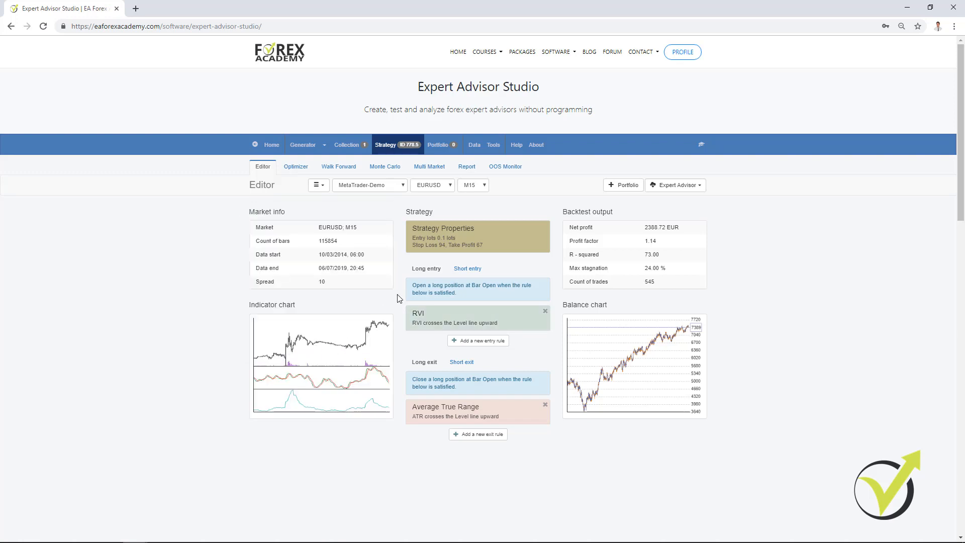
{"action": "mouse_move", "coordinate": [485, 256]}
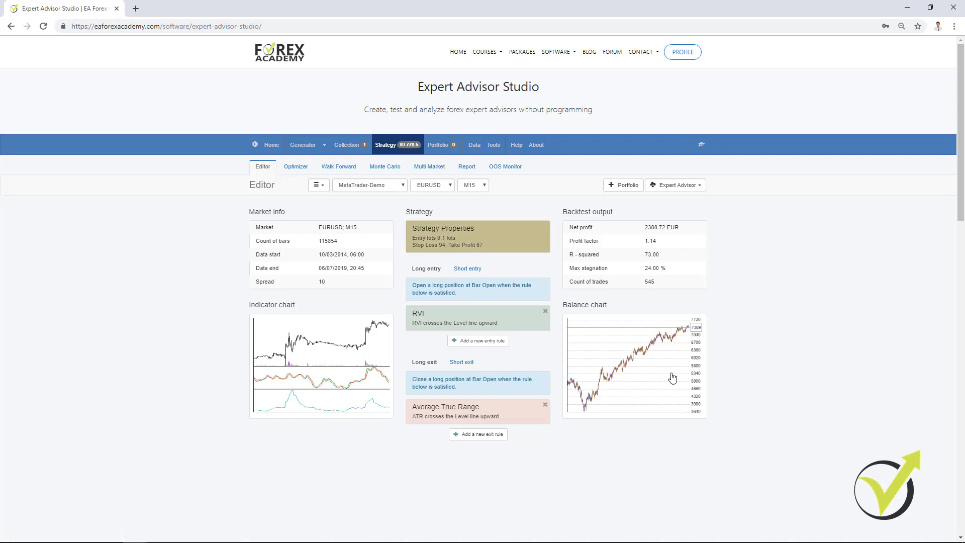
{"action": "mouse_move", "coordinate": [623, 349]}
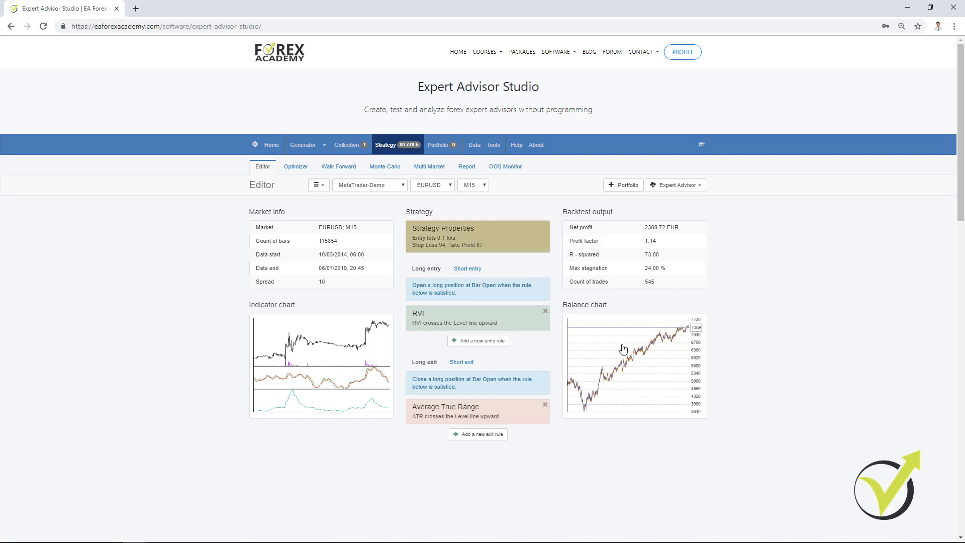
Review the balance, drawdown and stagnation charts in the Report, then show the trade Journal
{"action": "left_click", "coordinate": [467, 166]}
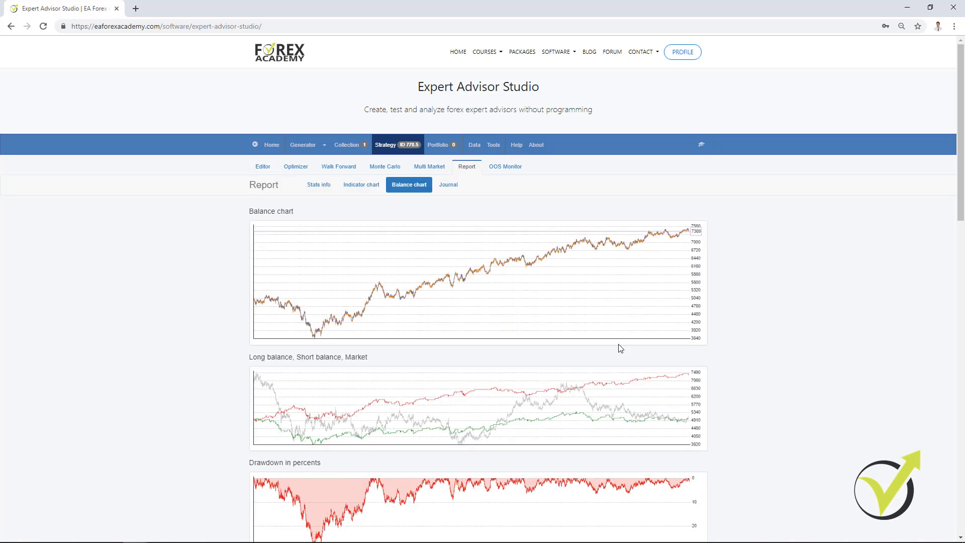
{"action": "mouse_move", "coordinate": [378, 334]}
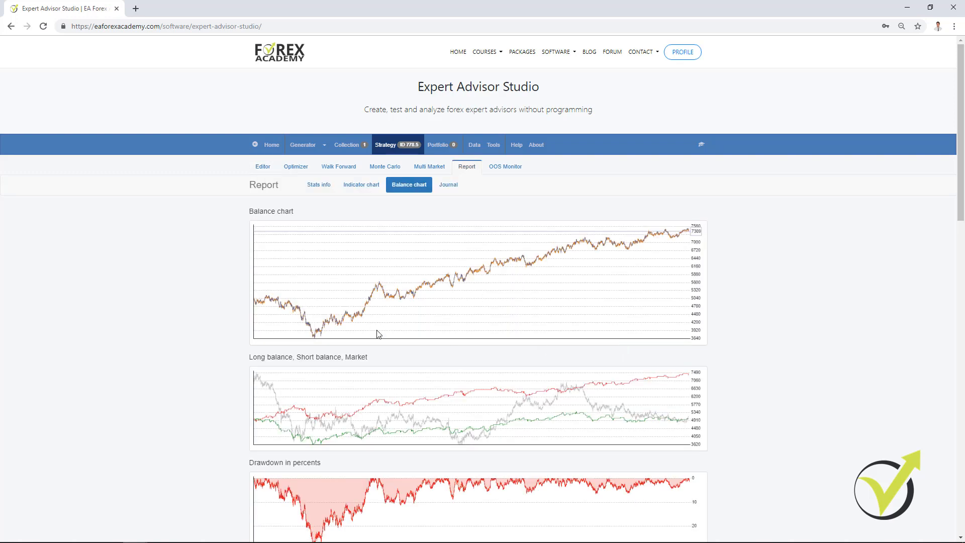
{"action": "scroll", "scroll_direction": "down", "scroll_amount": 3}
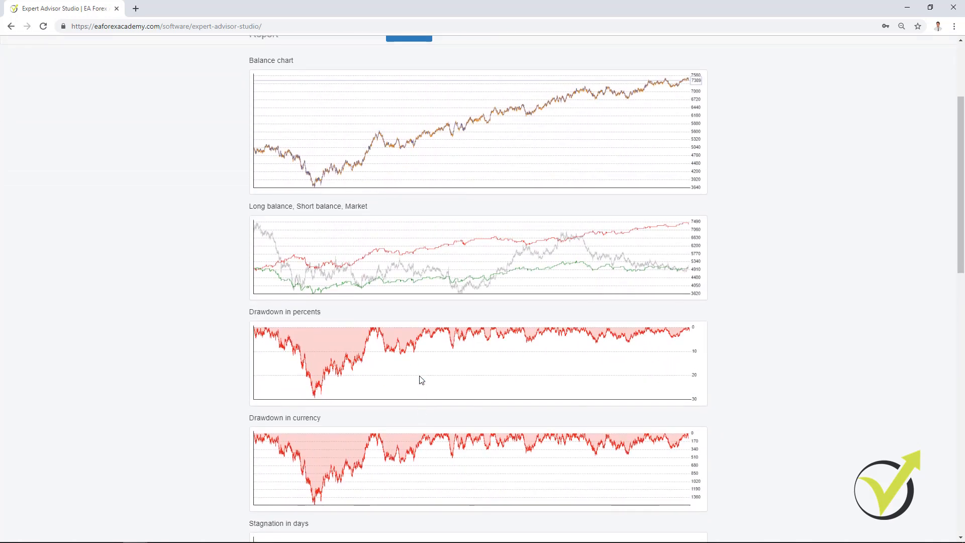
{"action": "scroll", "scroll_direction": "down", "scroll_amount": 3}
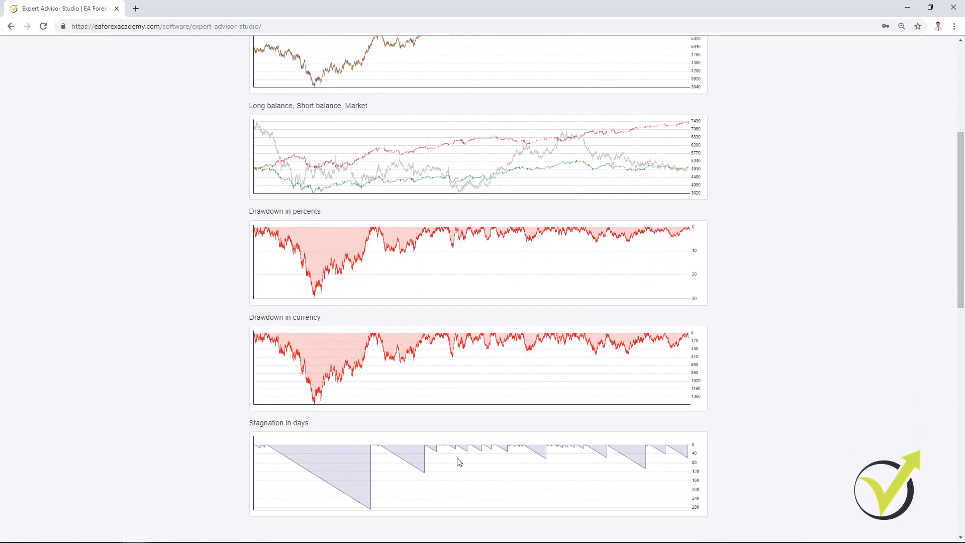
{"action": "left_click", "coordinate": [449, 134]}
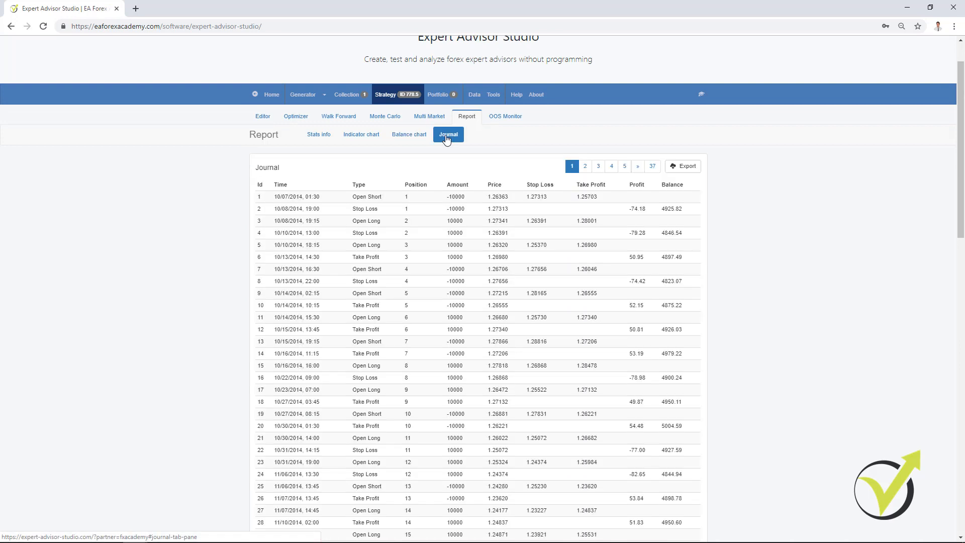
{"action": "mouse_move", "coordinate": [476, 377]}
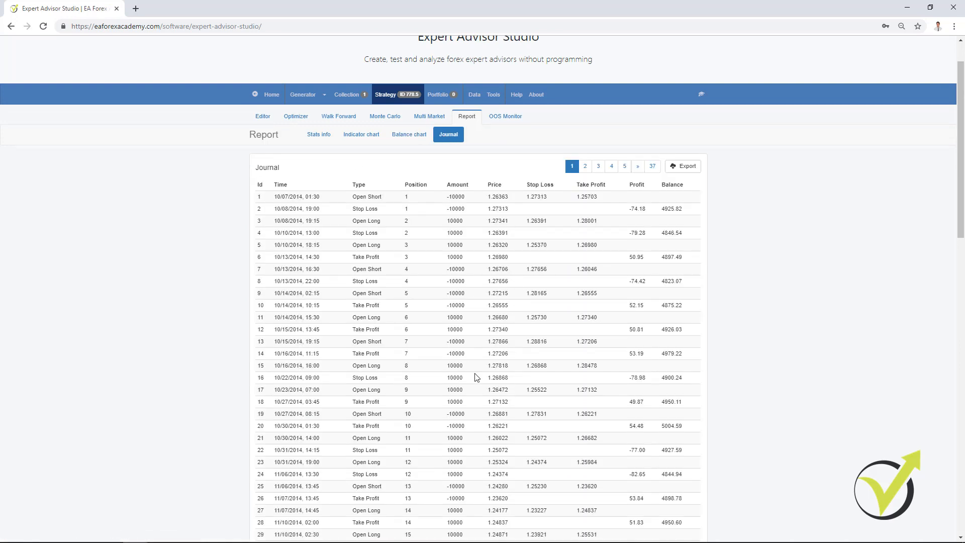
{"action": "mouse_move", "coordinate": [551, 435]}
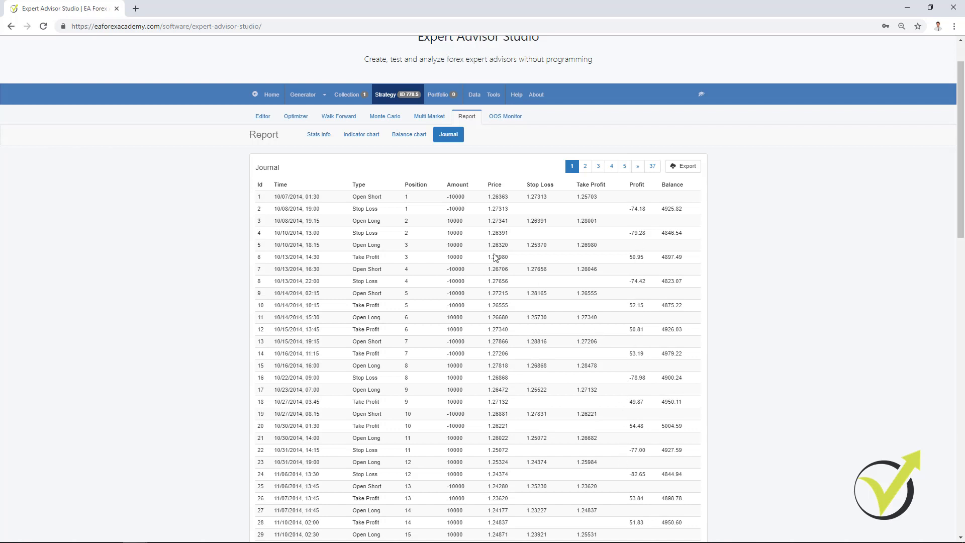
Show the Indicator chart with EURUSD candles above the RVI and ATR panes
{"action": "left_click", "coordinate": [361, 134]}
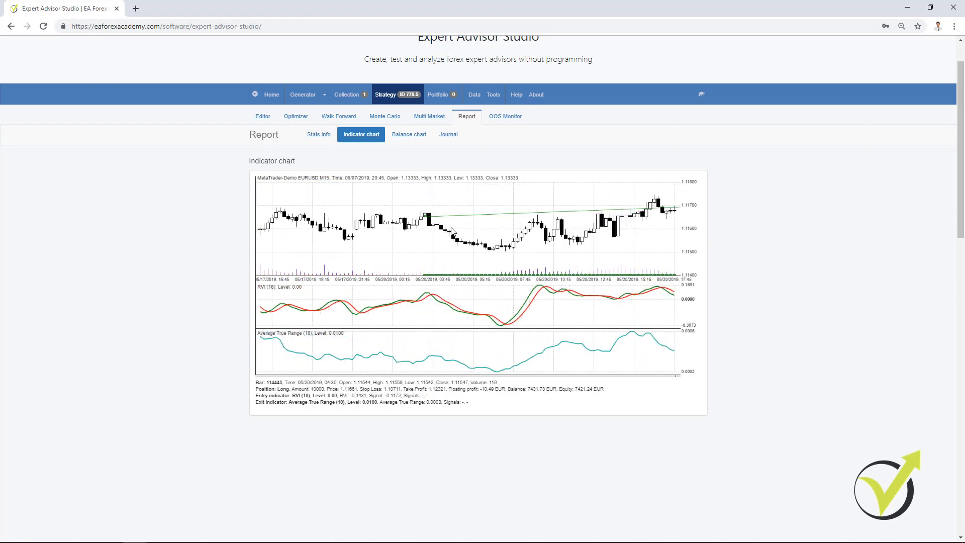
{"action": "mouse_move", "coordinate": [413, 307]}
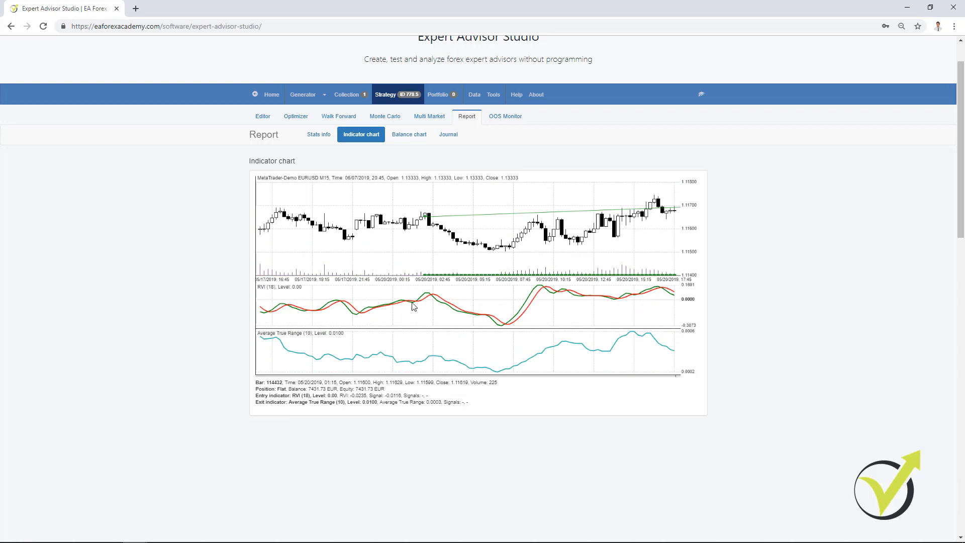
{"action": "mouse_move", "coordinate": [421, 297]}
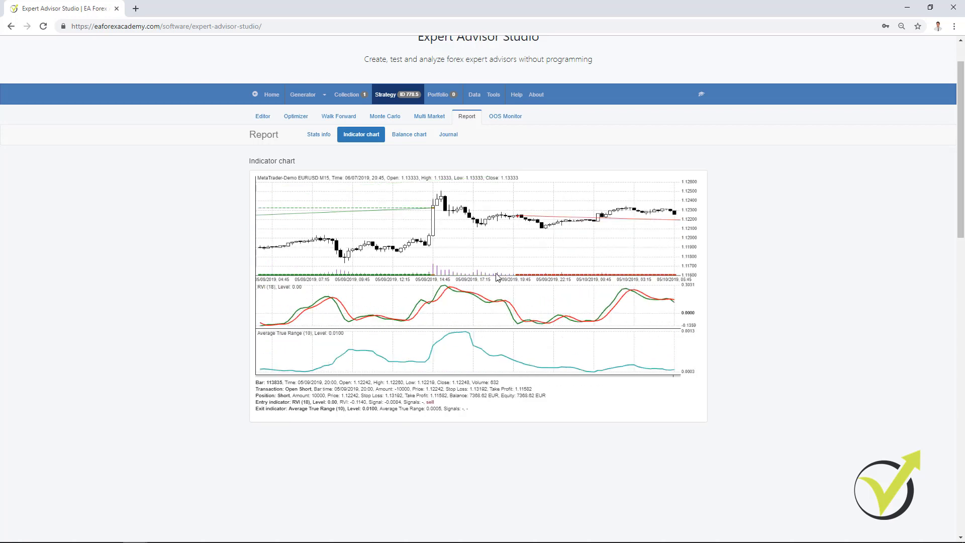
{"action": "mouse_move", "coordinate": [513, 309]}
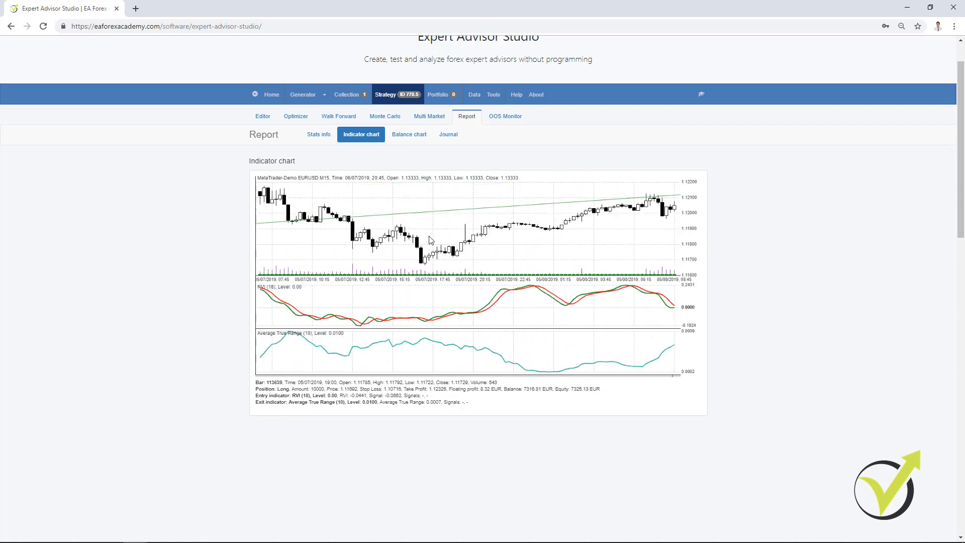
Show the Stats info listing 545 trades and 2388.72 EUR net profit
{"action": "left_click", "coordinate": [319, 133]}
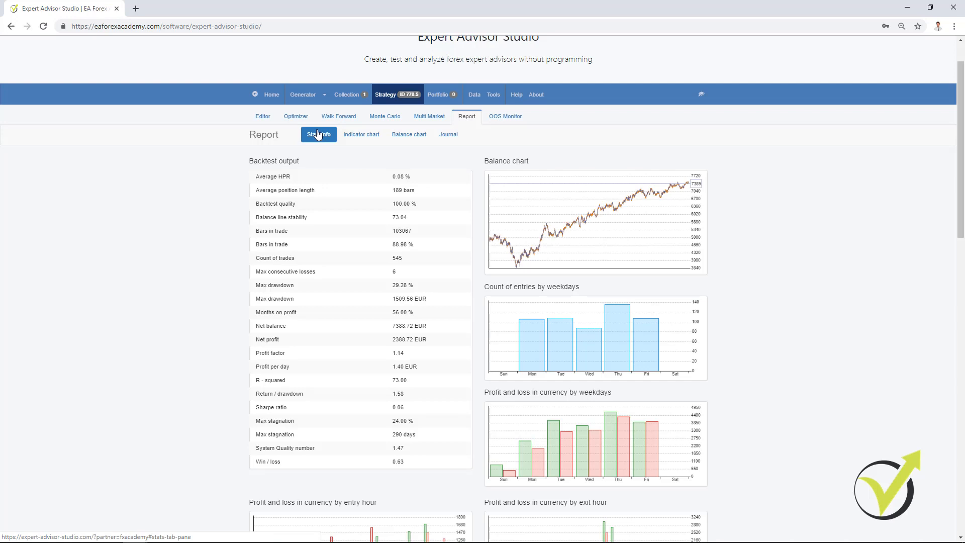
{"action": "mouse_move", "coordinate": [326, 151]}
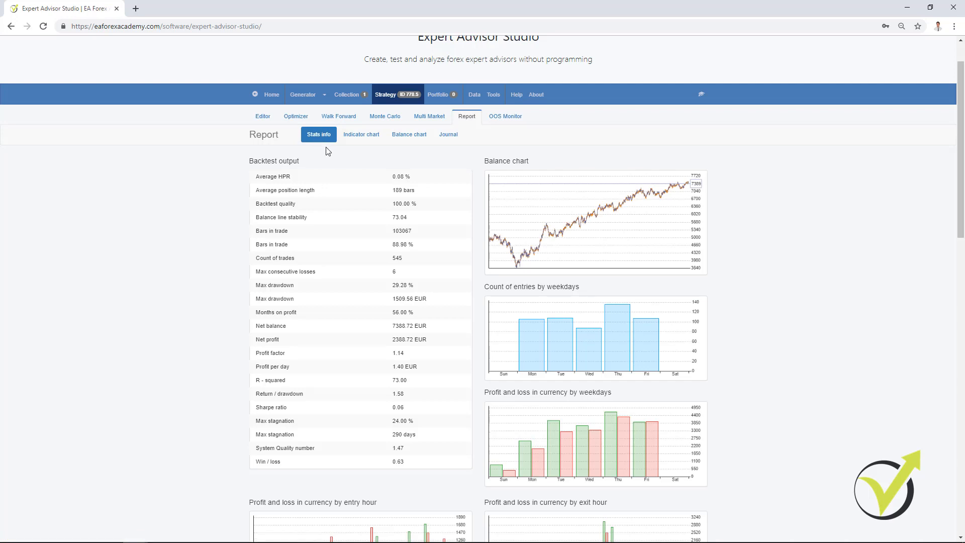
{"action": "mouse_move", "coordinate": [464, 450]}
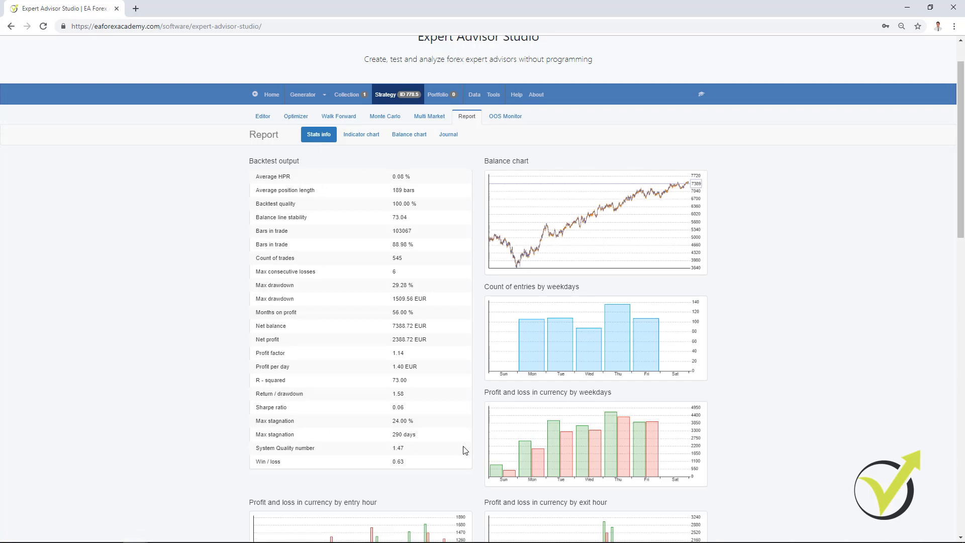
{"action": "mouse_move", "coordinate": [506, 332]}
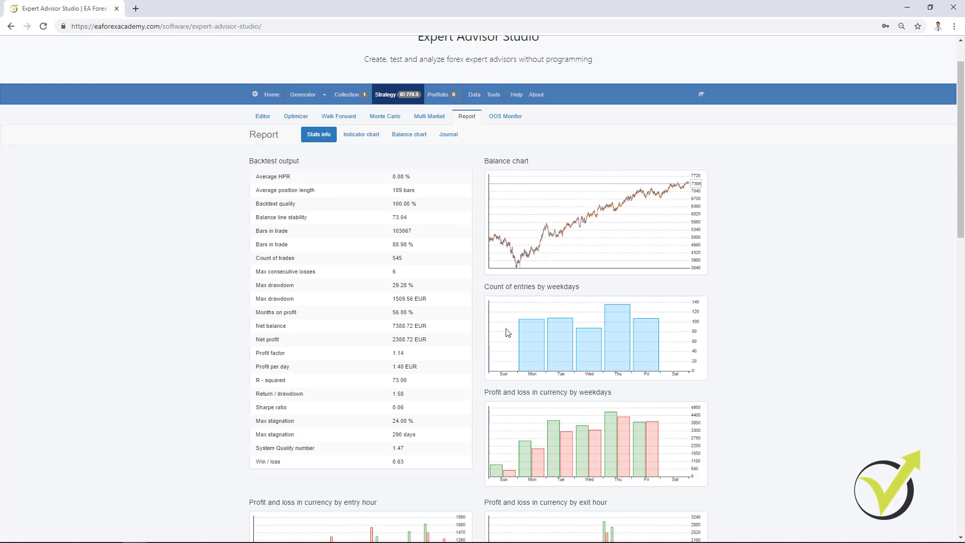
{"action": "mouse_move", "coordinate": [571, 339]}
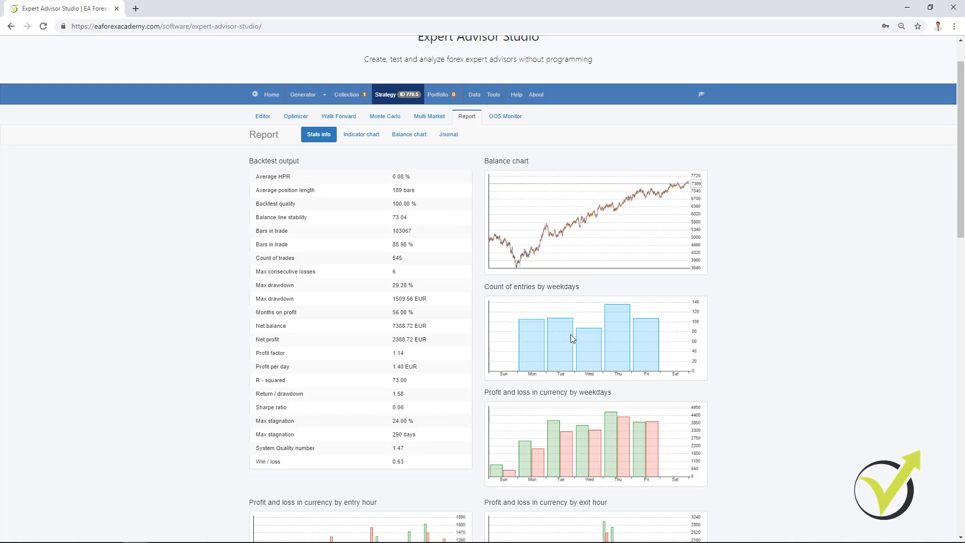
{"action": "mouse_move", "coordinate": [544, 415]}
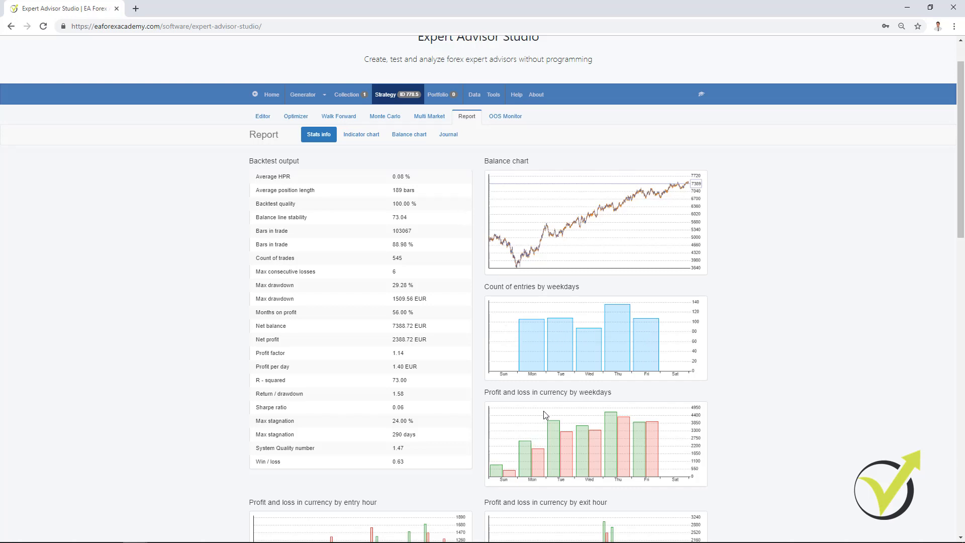
{"action": "scroll", "scroll_direction": "down", "scroll_amount": 3}
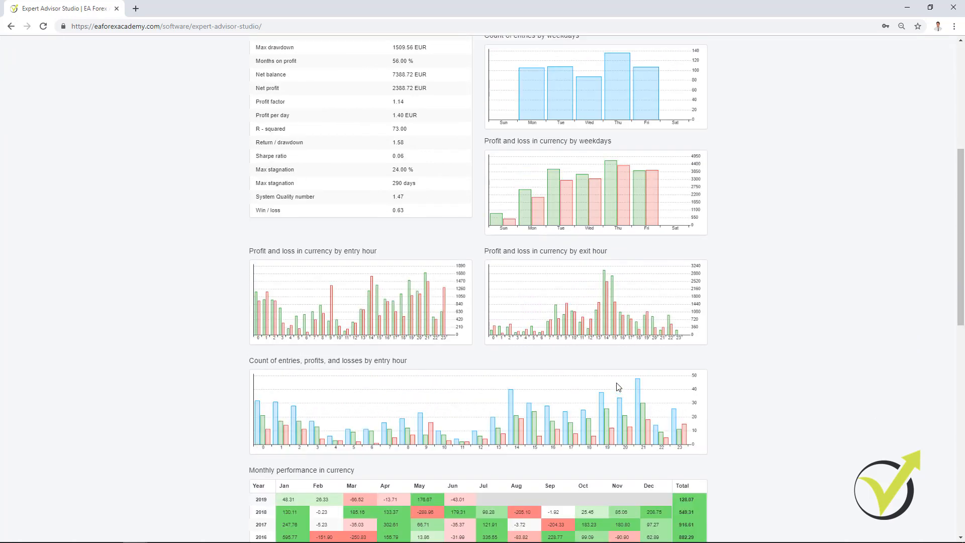
{"action": "scroll", "scroll_direction": "down", "scroll_amount": 3}
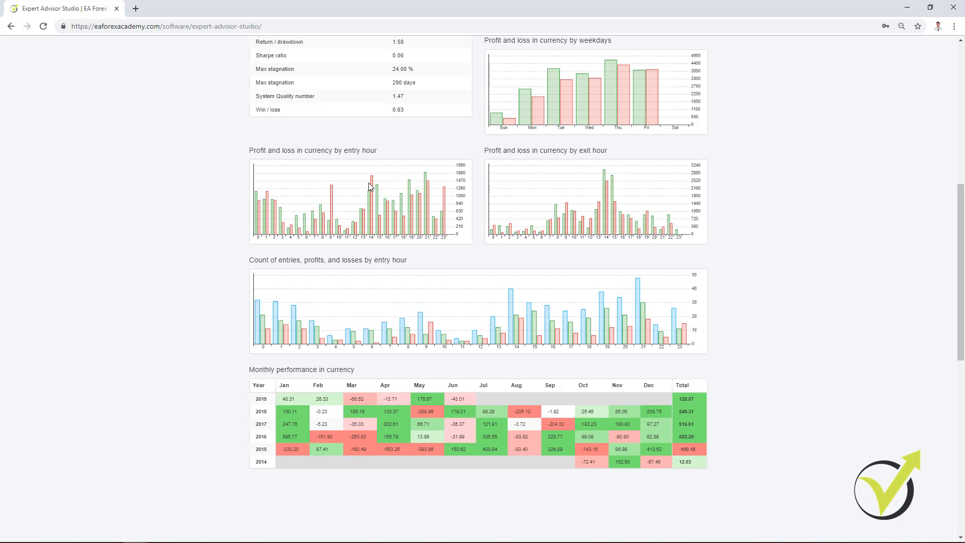
{"action": "mouse_move", "coordinate": [310, 278]}
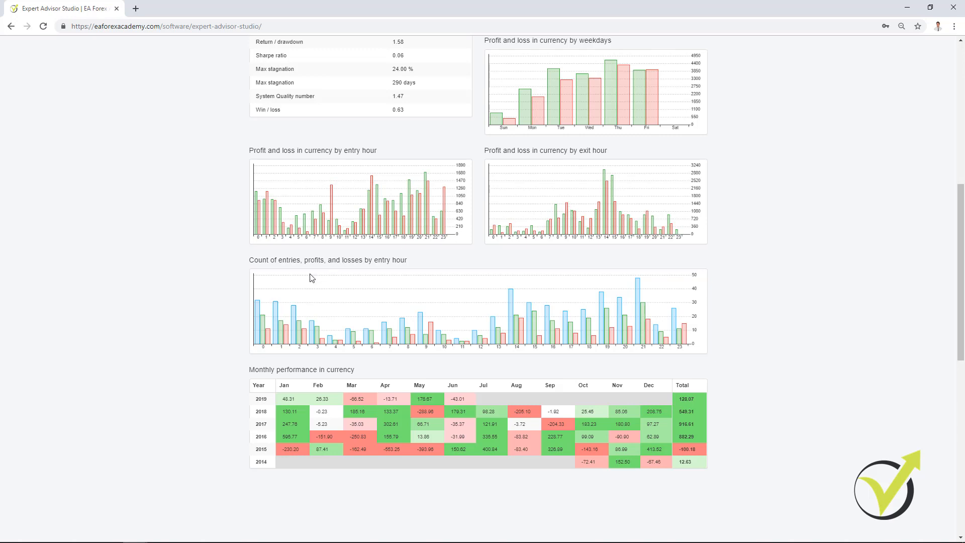
{"action": "mouse_move", "coordinate": [352, 269]}
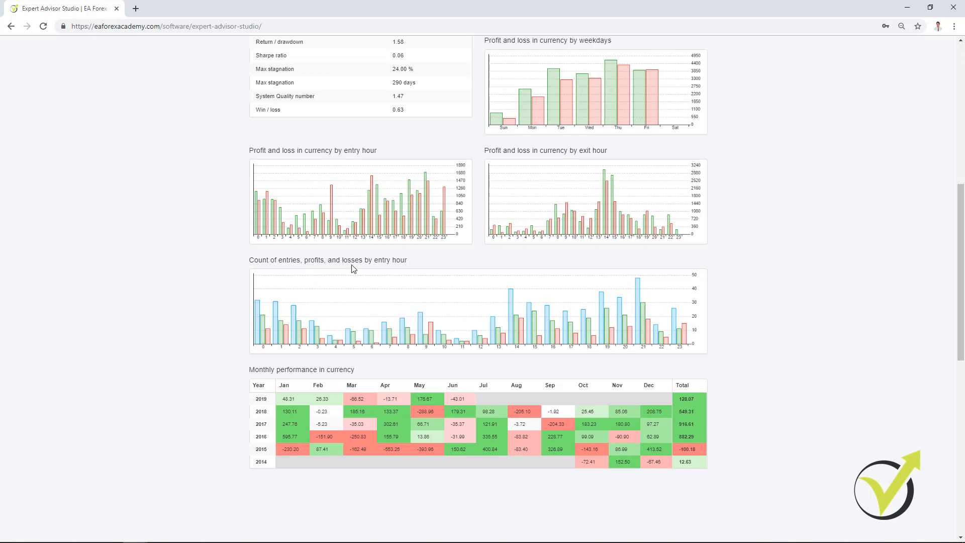
{"action": "mouse_move", "coordinate": [429, 350]}
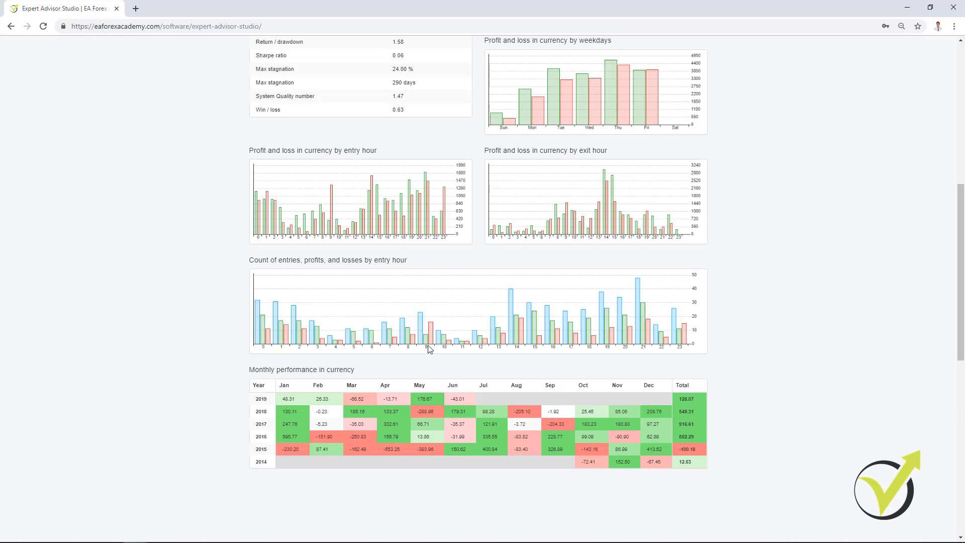
{"action": "mouse_move", "coordinate": [320, 366]}
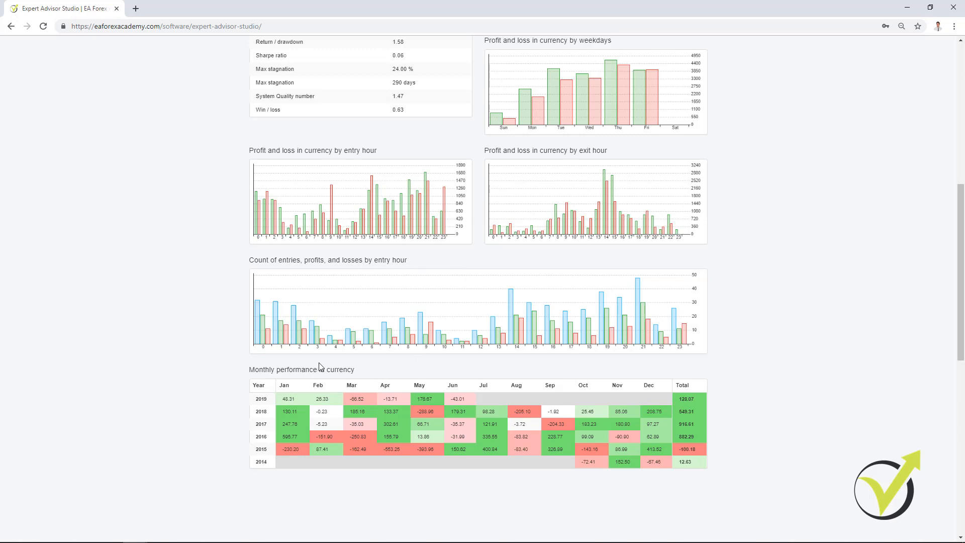
{"action": "mouse_move", "coordinate": [347, 368]}
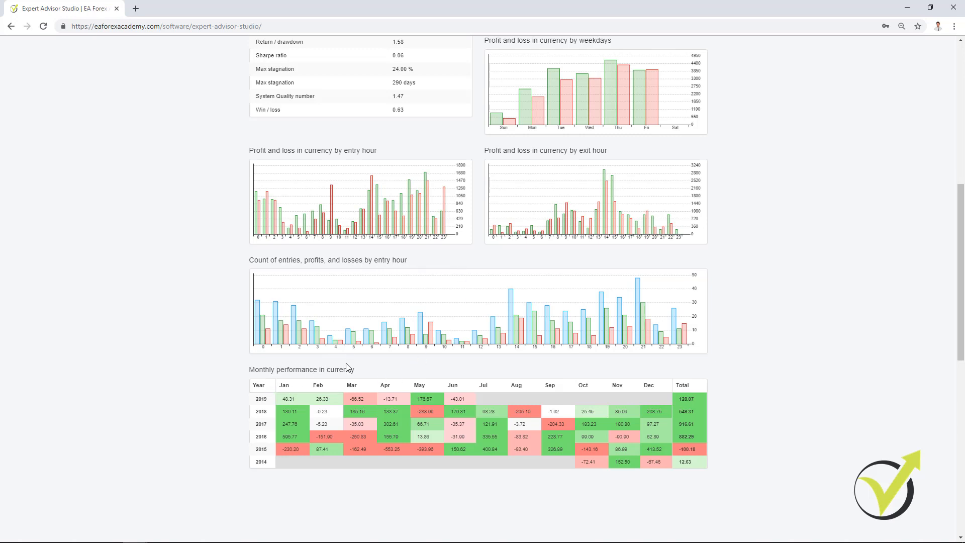
{"action": "mouse_move", "coordinate": [460, 421]}
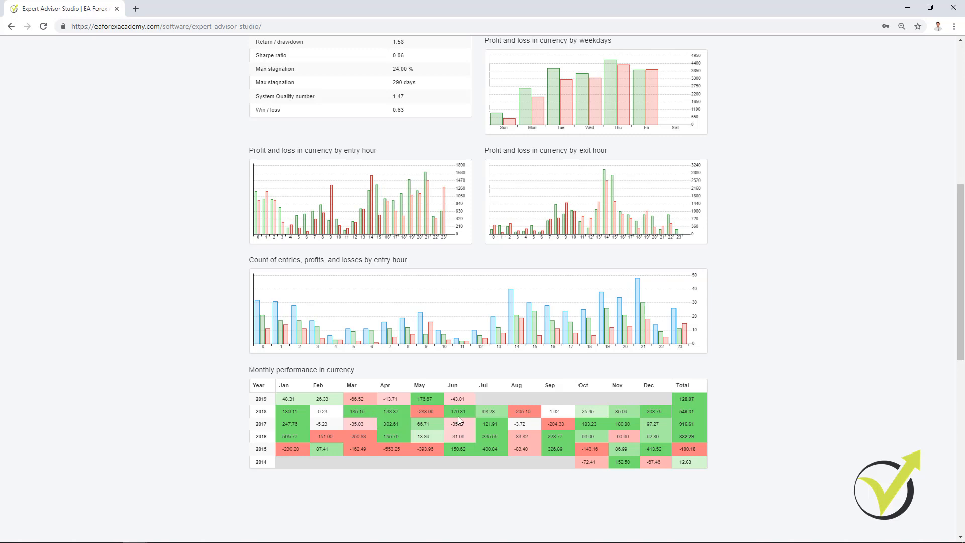
{"action": "mouse_move", "coordinate": [654, 445]}
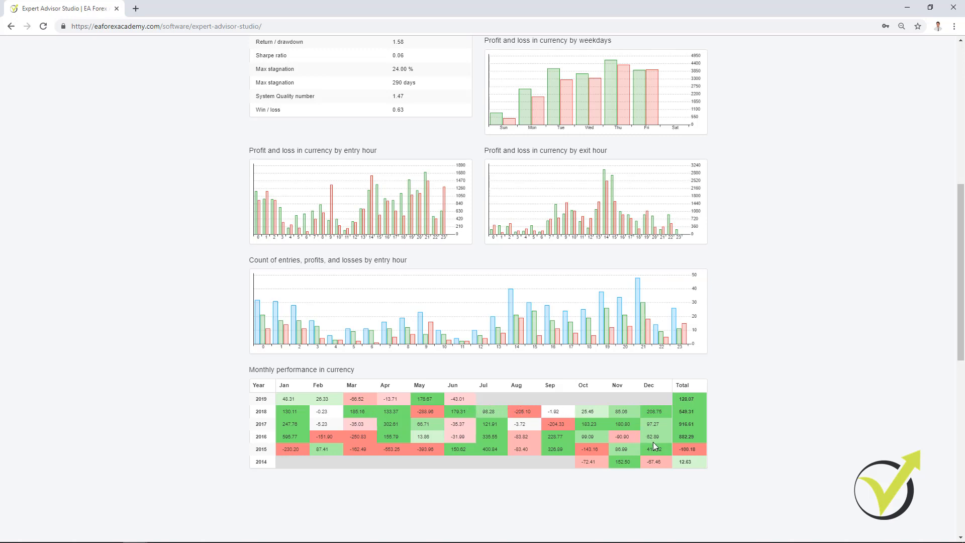
{"action": "mouse_move", "coordinate": [548, 436]}
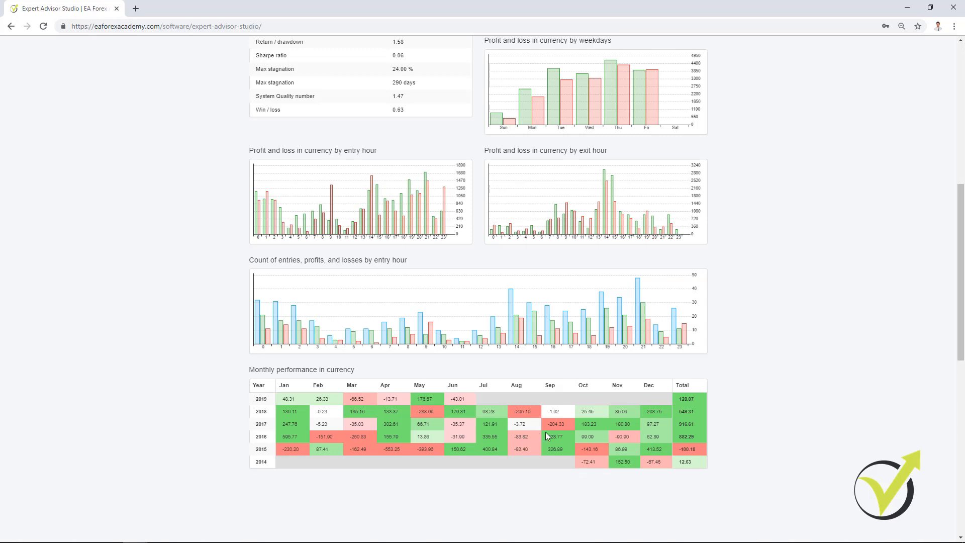
{"action": "scroll", "scroll_direction": "up", "scroll_amount": 3}
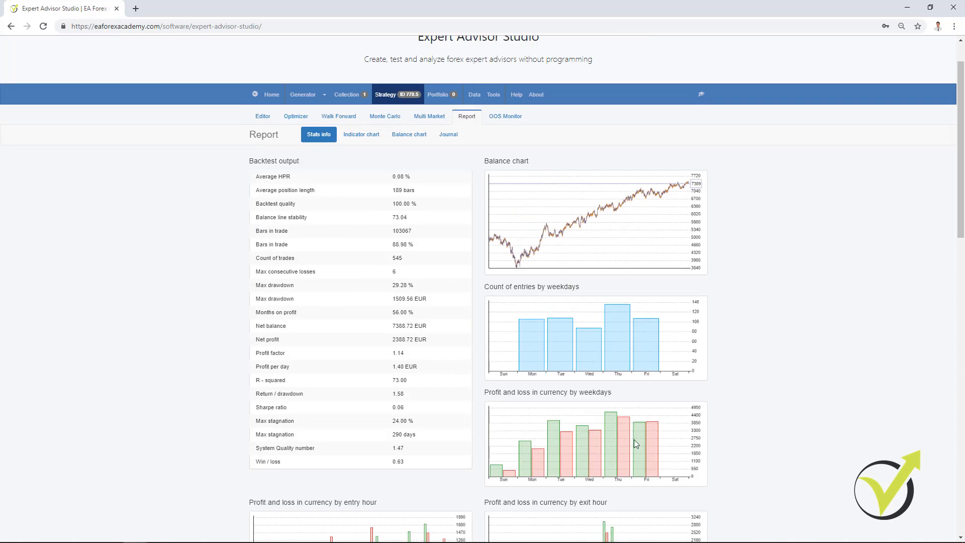
{"action": "mouse_move", "coordinate": [385, 116]}
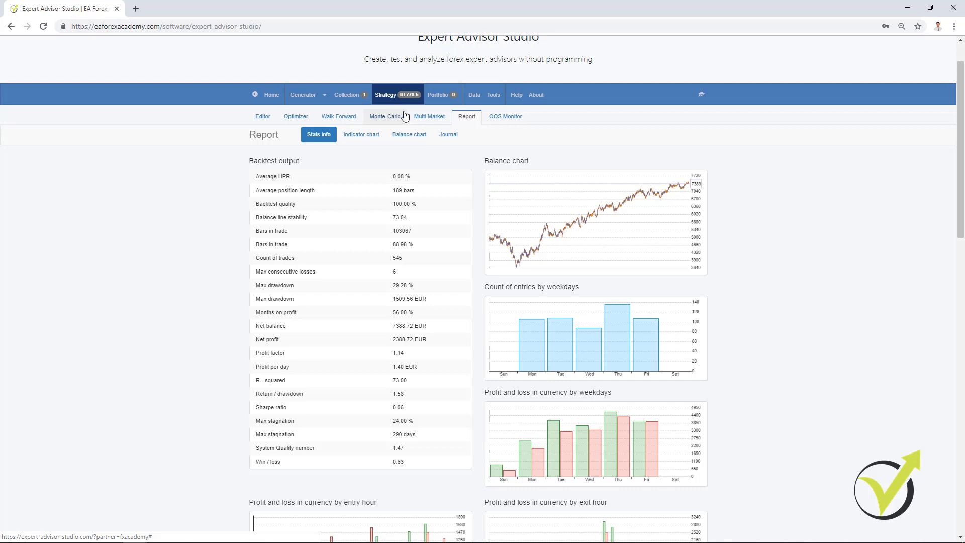
{"action": "mouse_move", "coordinate": [429, 116]}
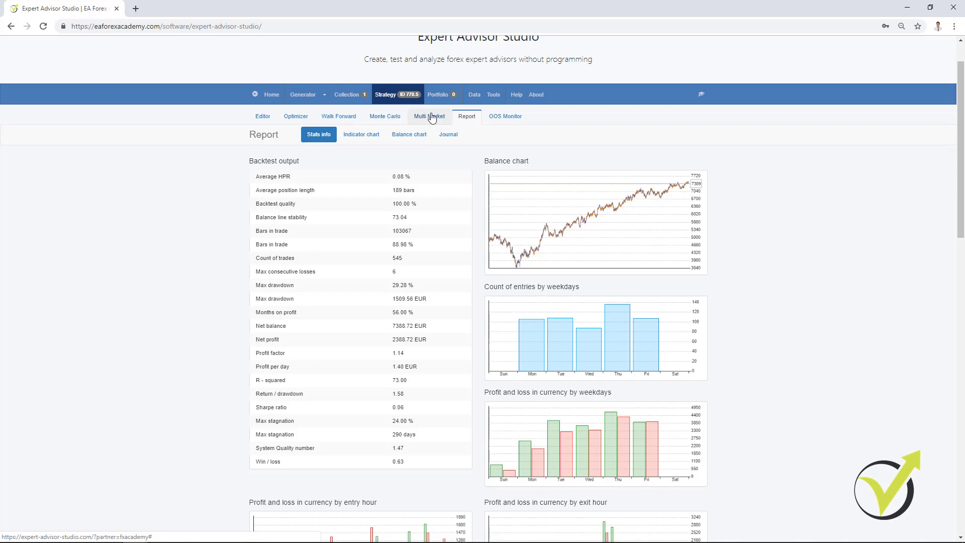
{"action": "mouse_move", "coordinate": [262, 115]}
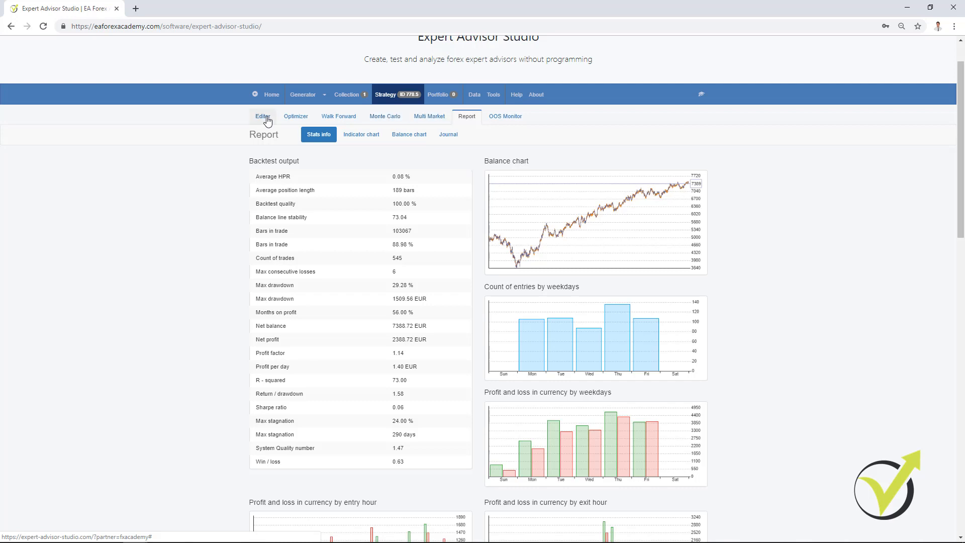
From the Editor, export the strategy as Expert Advisor for MT4 and open the downloaded .mq4 file
{"action": "left_click", "coordinate": [262, 117]}
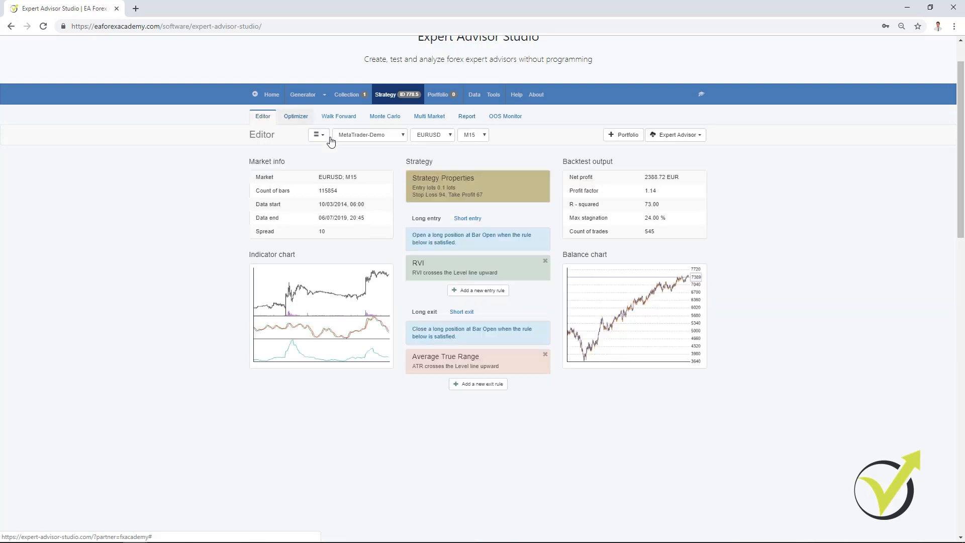
{"action": "left_click", "coordinate": [674, 134]}
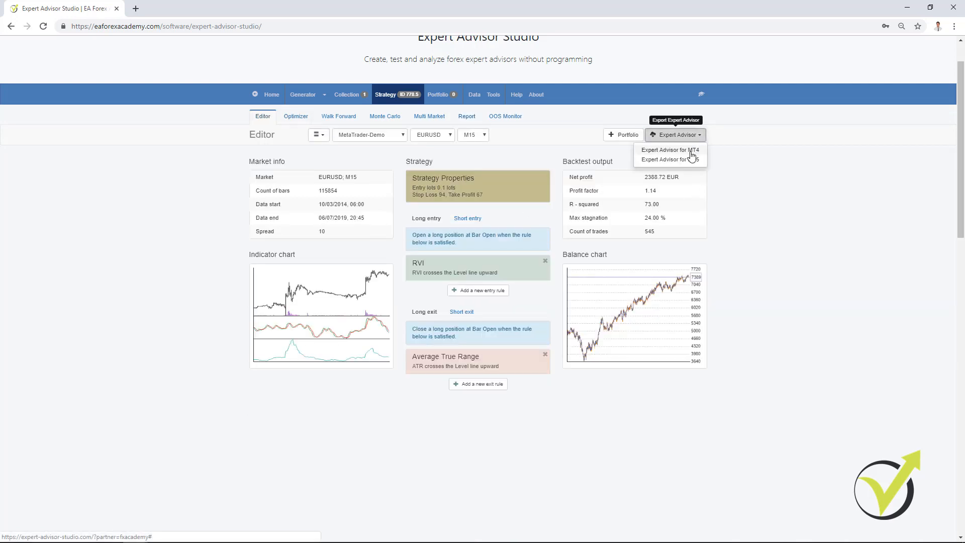
{"action": "left_click", "coordinate": [667, 150]}
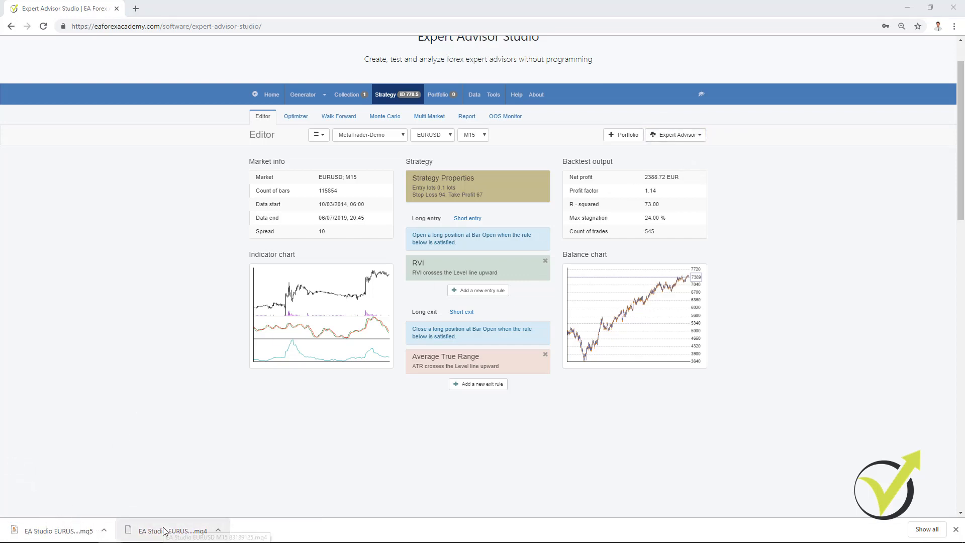
{"action": "left_click", "coordinate": [175, 529]}
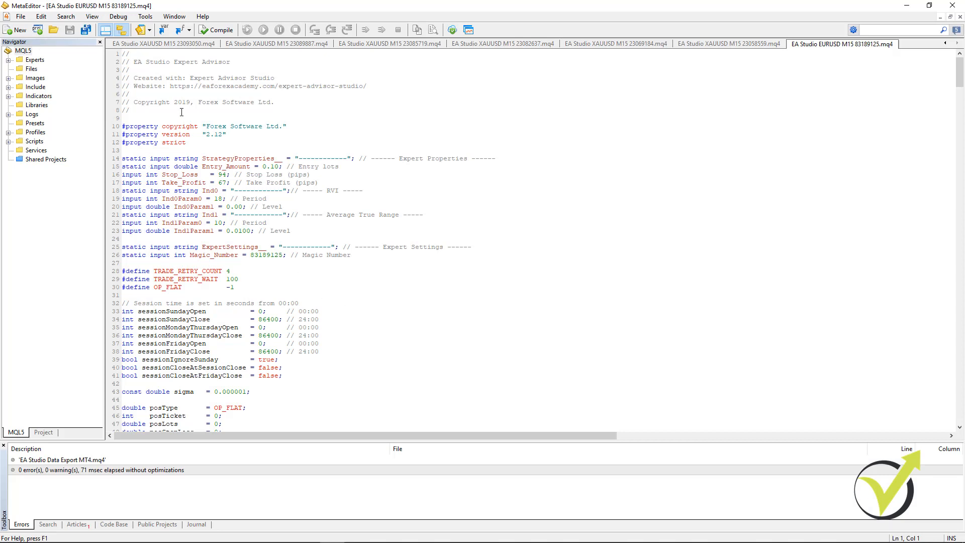
{"action": "mouse_move", "coordinate": [355, 299]}
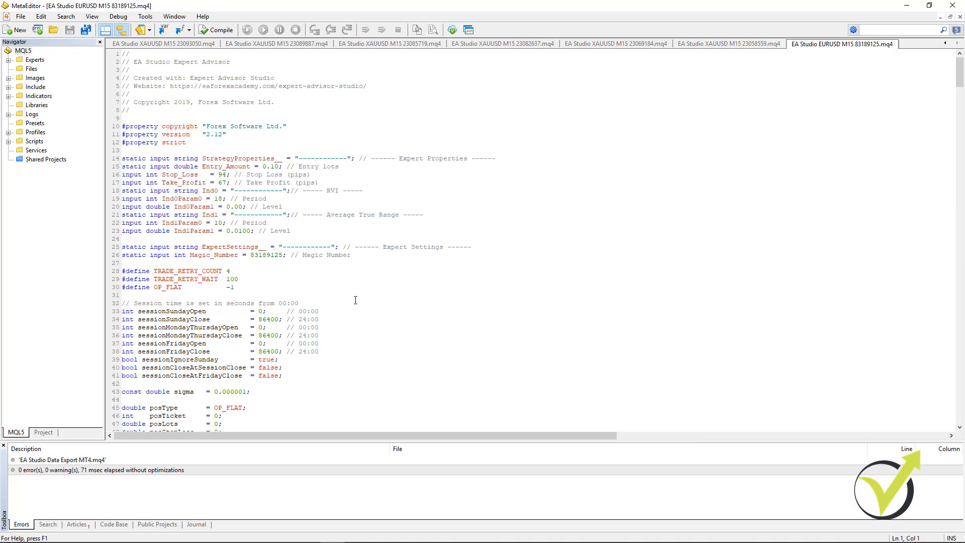
Review the exported EURUSD M15 .mq4 source and compile it with zero errors and warnings
{"action": "scroll", "scroll_direction": "down", "scroll_amount": 3}
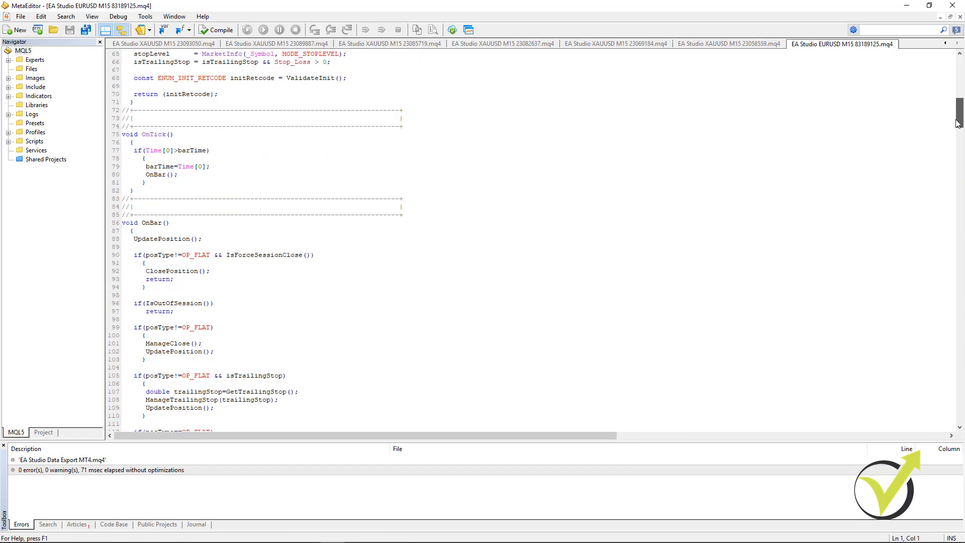
{"action": "scroll", "scroll_direction": "up", "scroll_amount": 3}
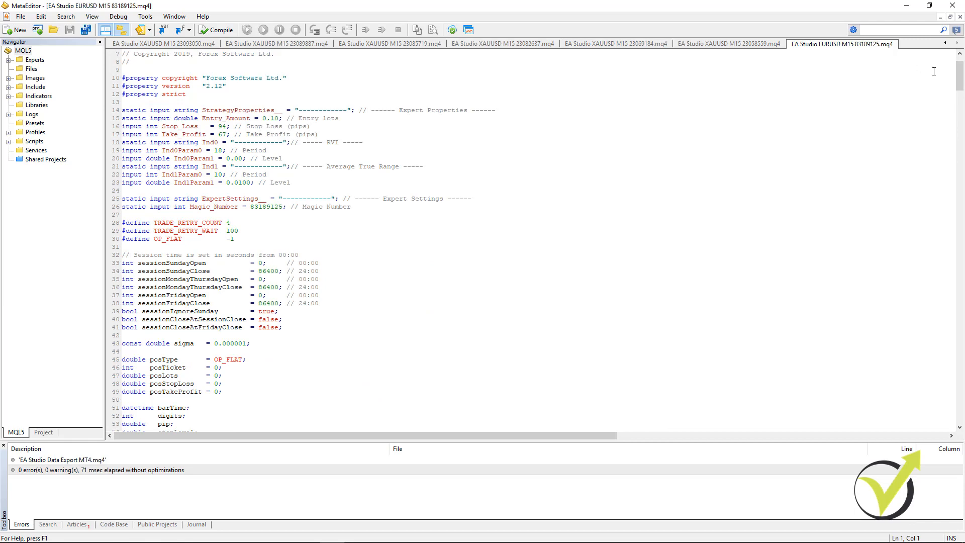
{"action": "scroll", "scroll_direction": "down", "scroll_amount": 3}
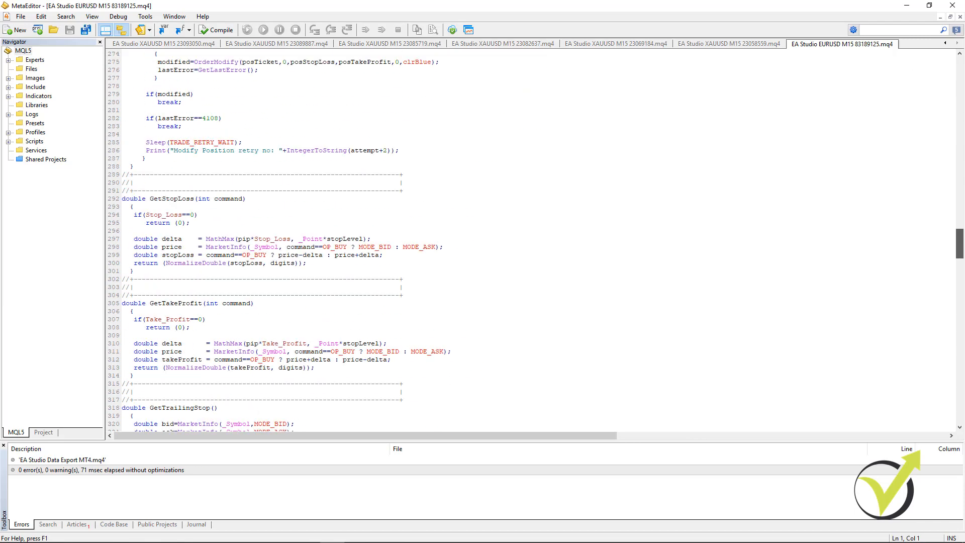
{"action": "scroll", "scroll_direction": "down", "scroll_amount": 3}
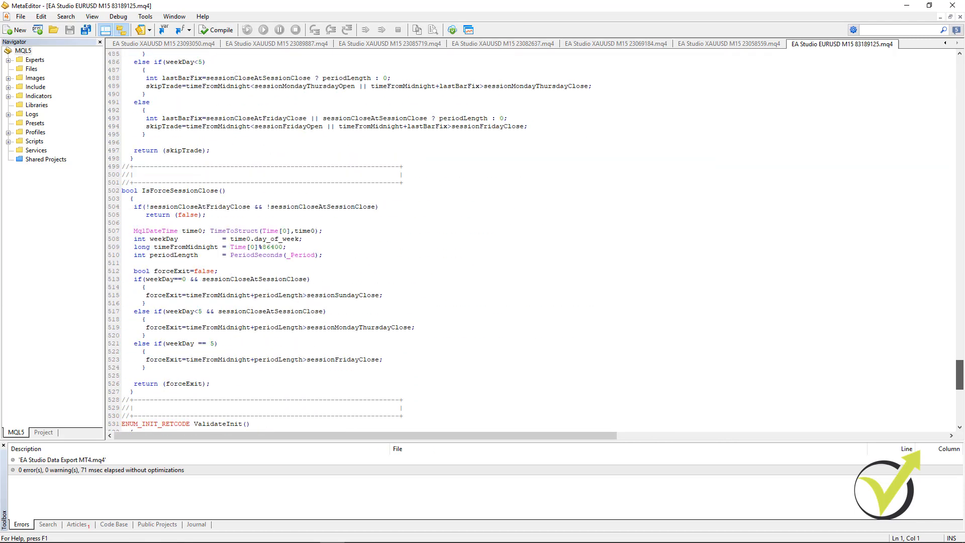
{"action": "scroll", "scroll_direction": "up", "scroll_amount": 3}
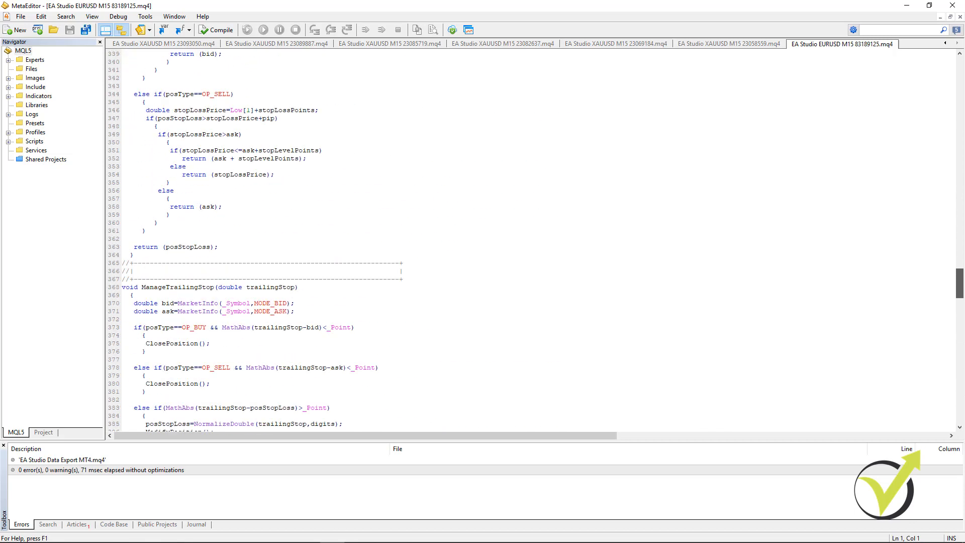
{"action": "scroll", "scroll_direction": "up", "scroll_amount": 3}
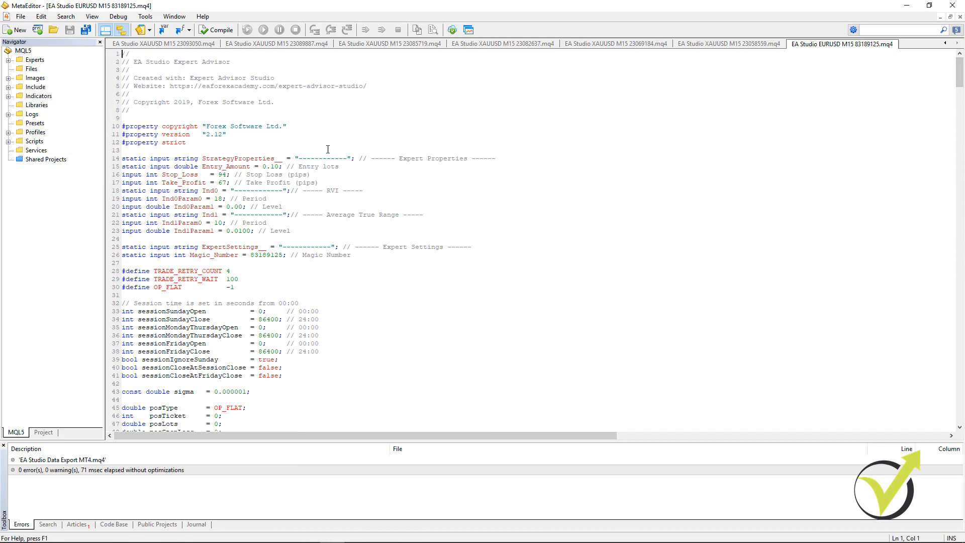
{"action": "mouse_move", "coordinate": [216, 29]}
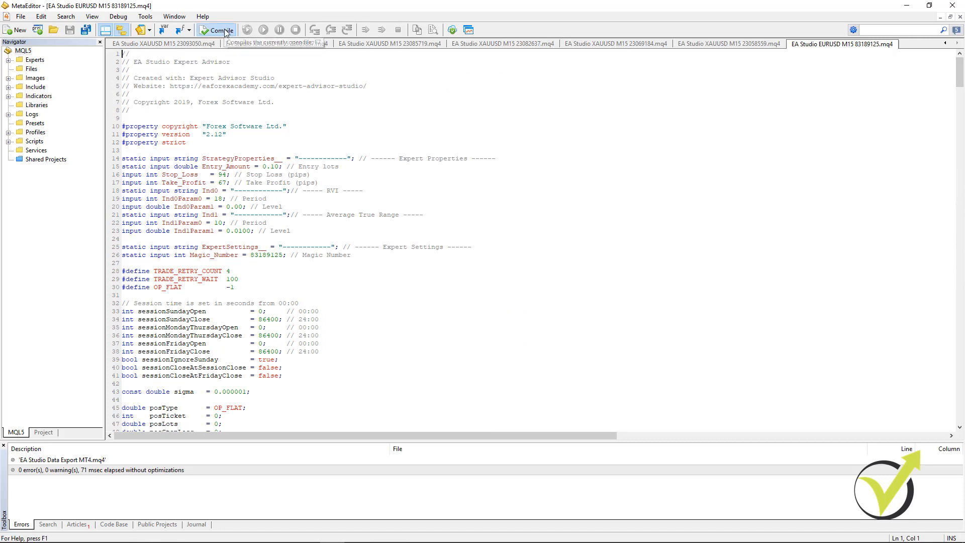
{"action": "left_click", "coordinate": [216, 29]}
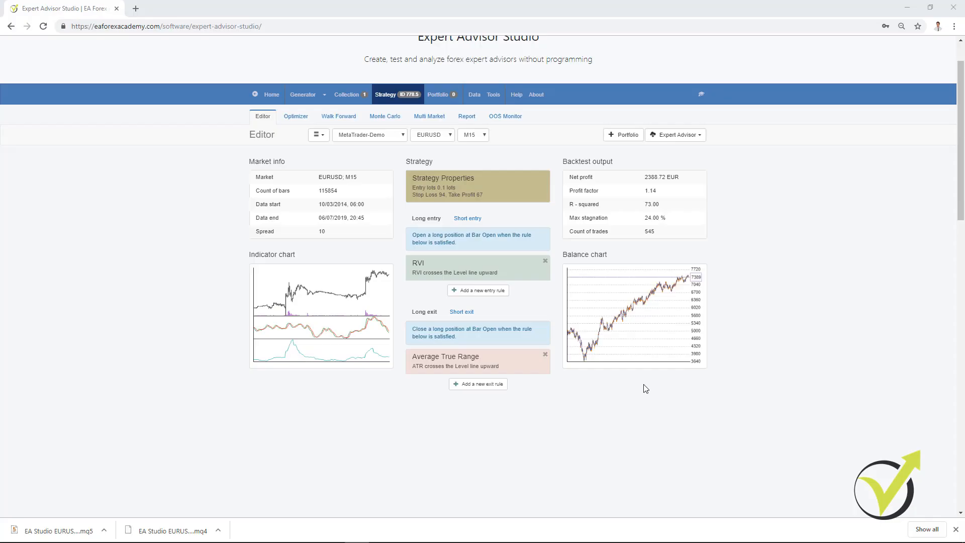
{"action": "mouse_move", "coordinate": [598, 364]}
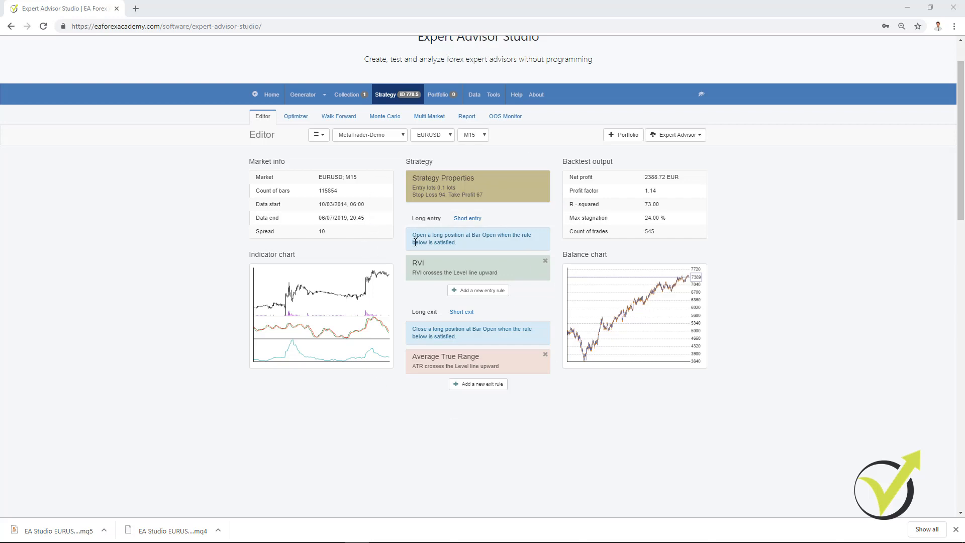
{"action": "mouse_move", "coordinate": [454, 359]}
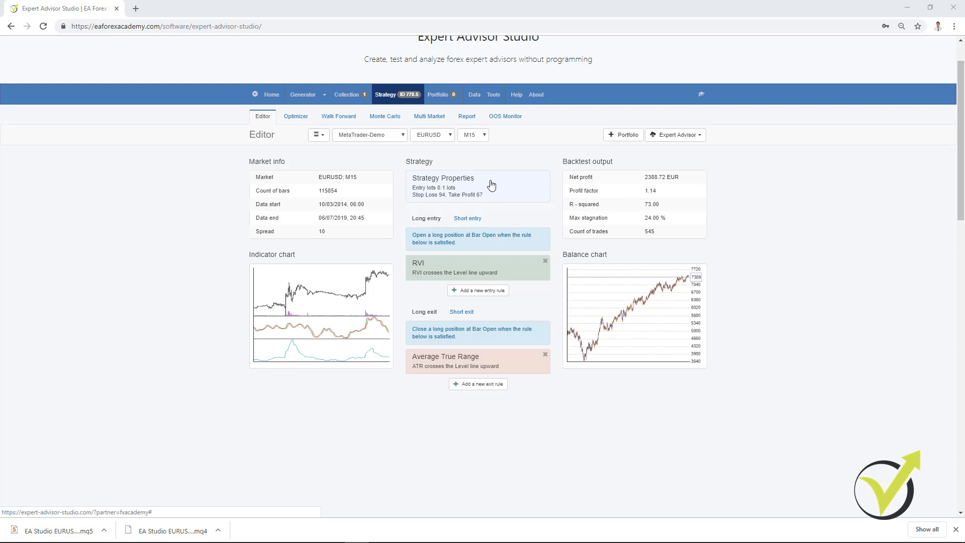
{"action": "mouse_move", "coordinate": [675, 134]}
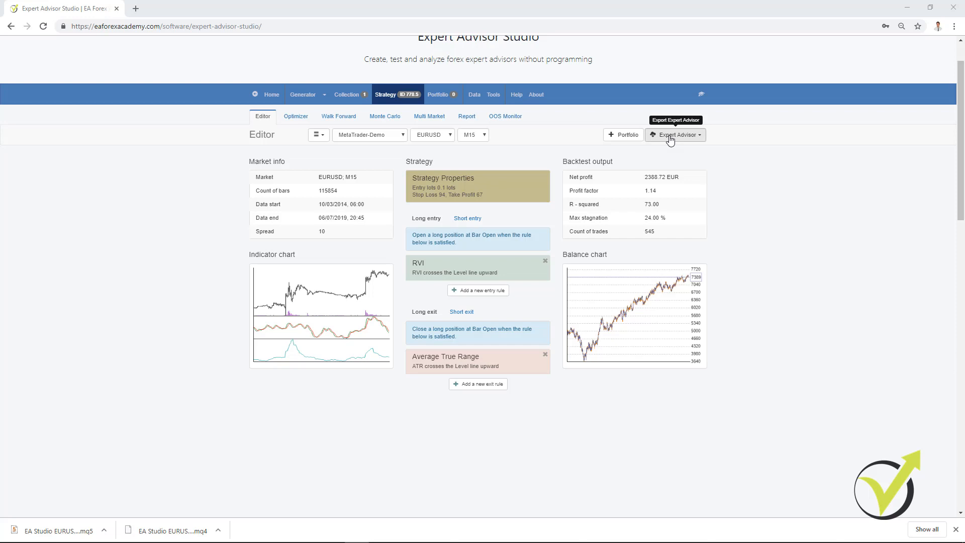
{"action": "mouse_move", "coordinate": [785, 369]}
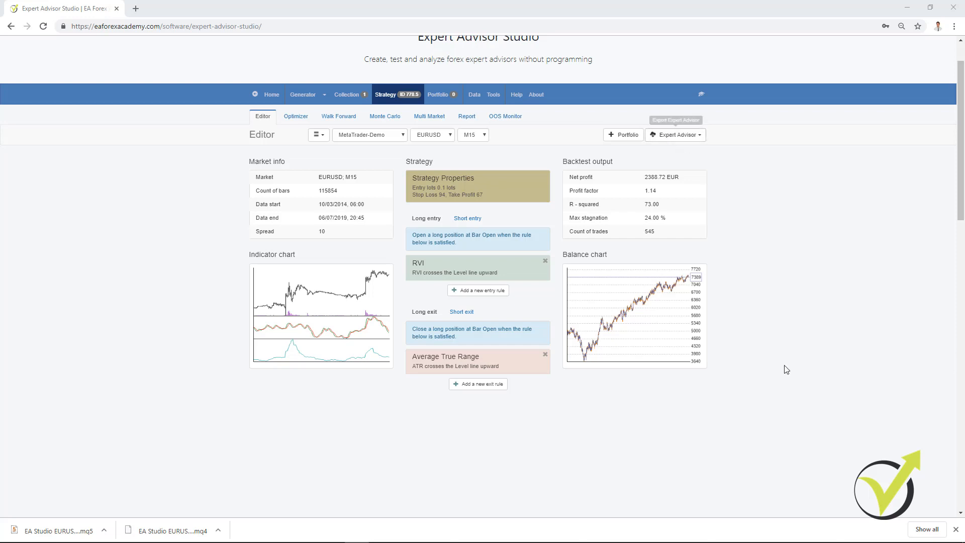
{"action": "mouse_move", "coordinate": [919, 481]}
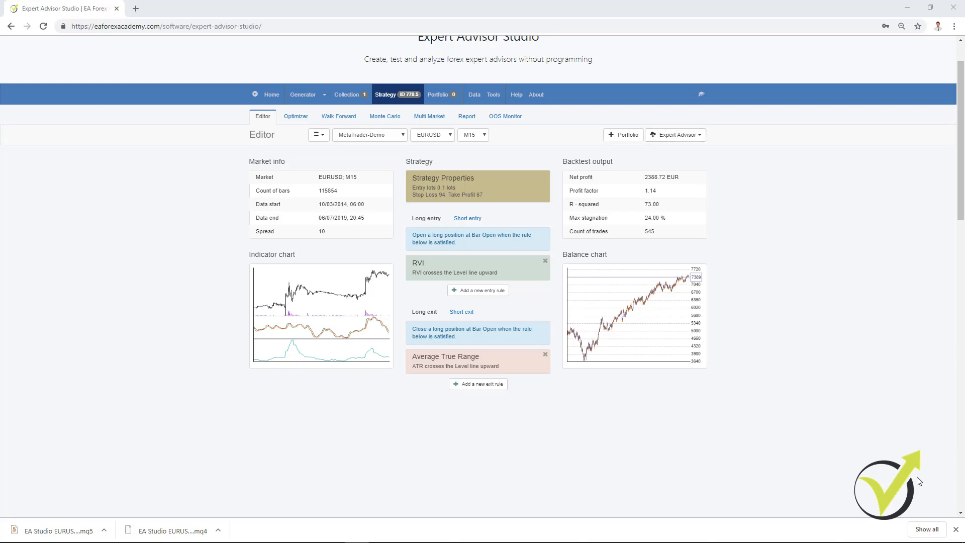
{"action": "mouse_move", "coordinate": [916, 464]}
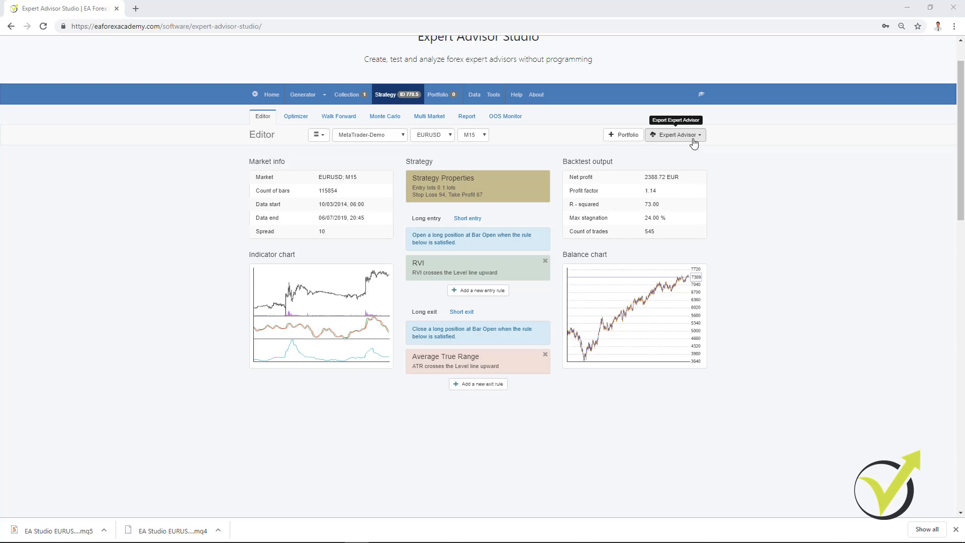
{"action": "mouse_move", "coordinate": [812, 338]}
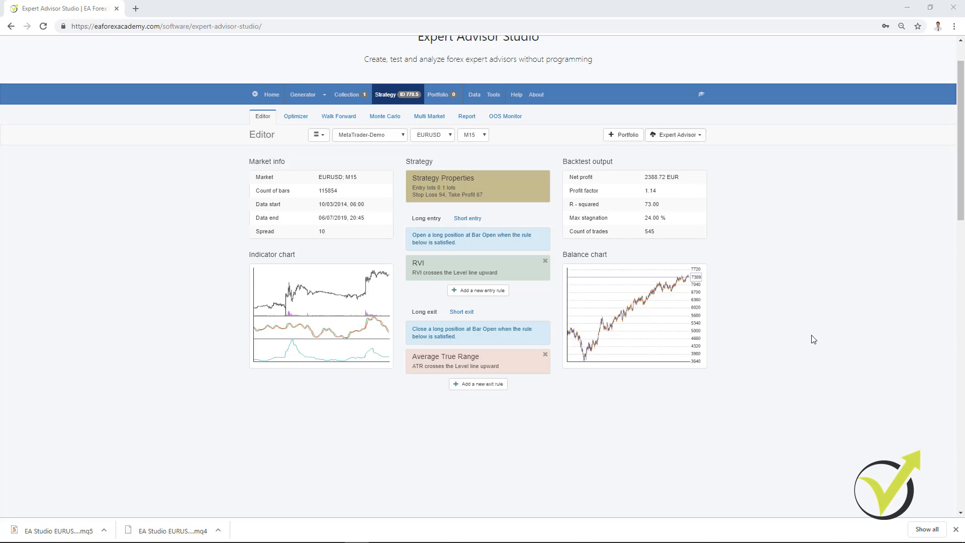